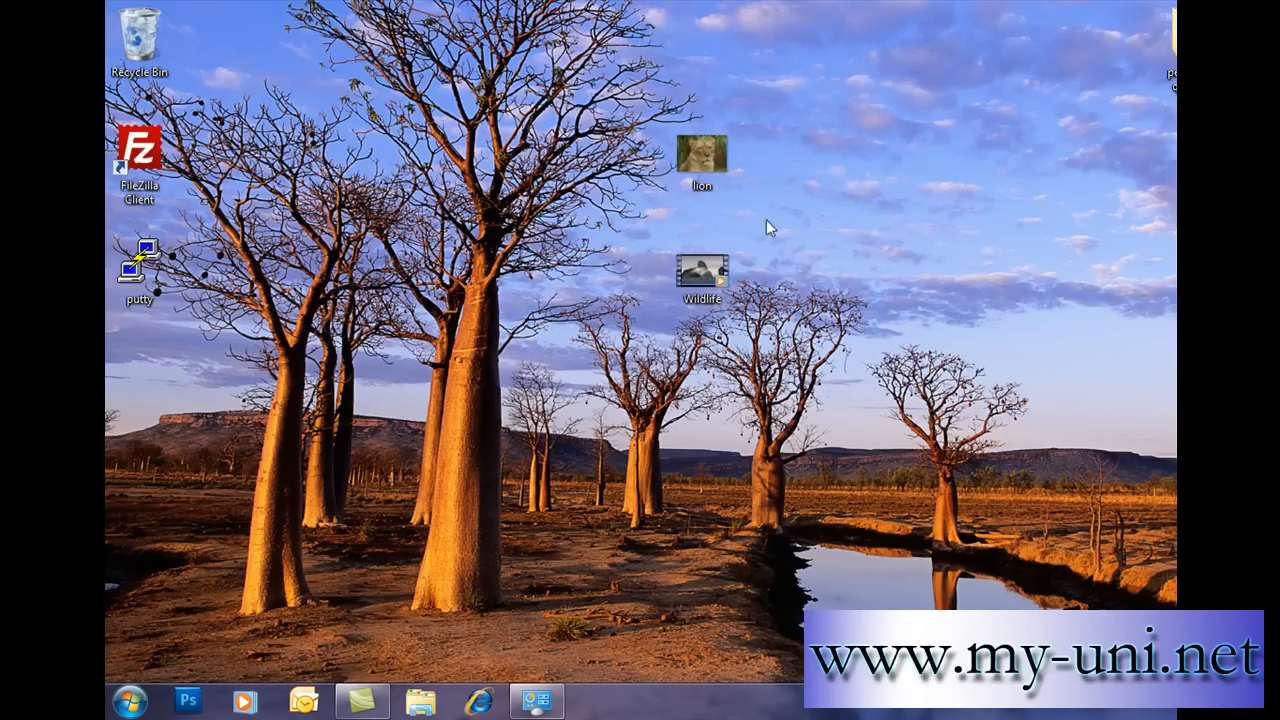
mouse_move(625, 253)
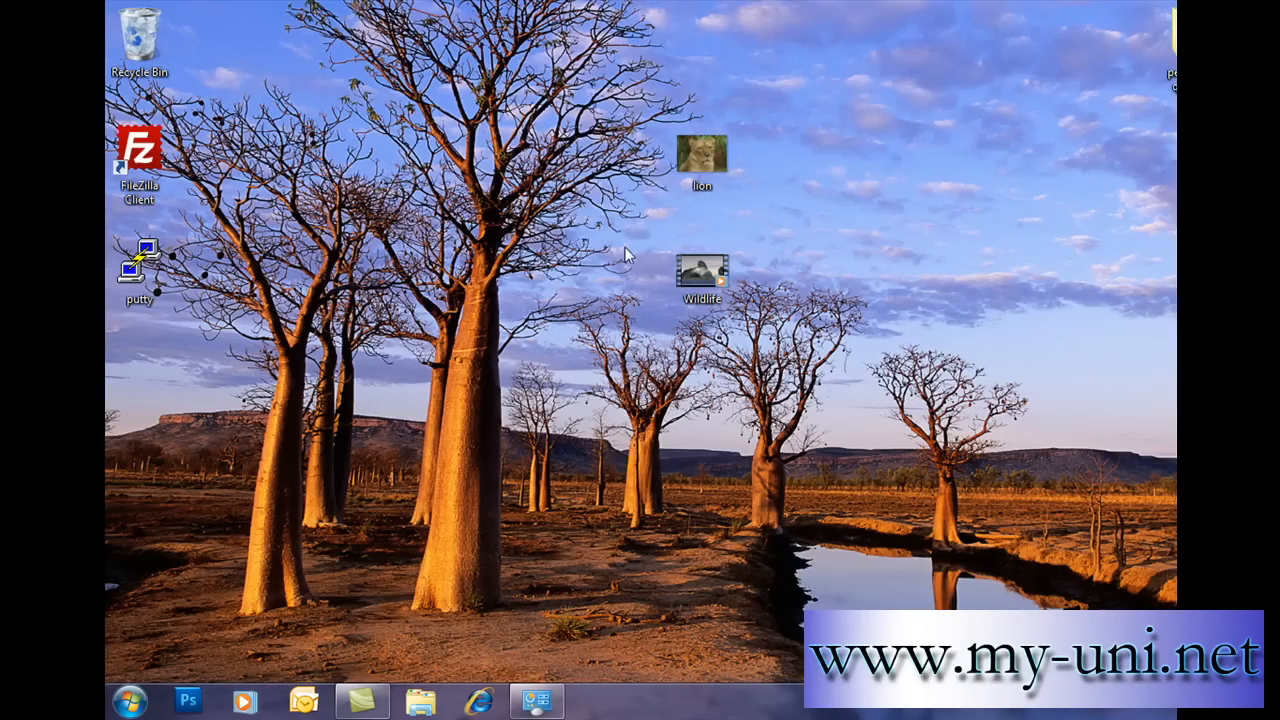
mouse_move(690, 378)
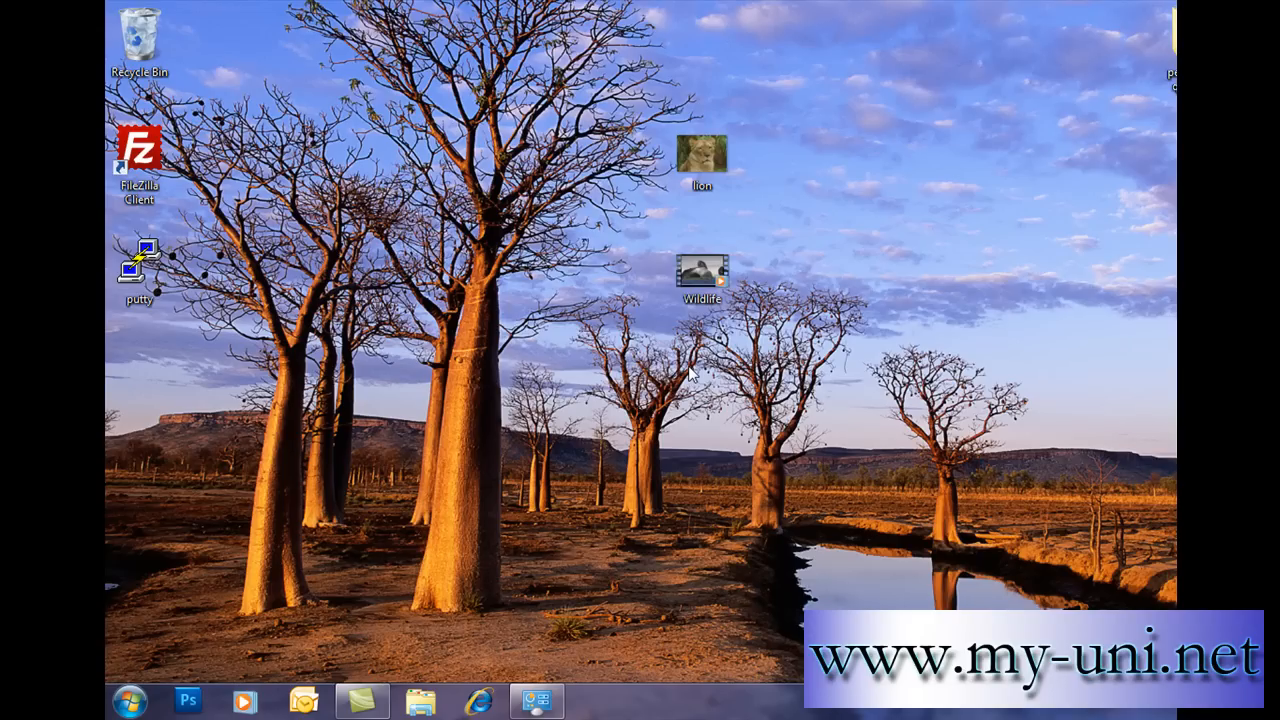
mouse_move(695, 355)
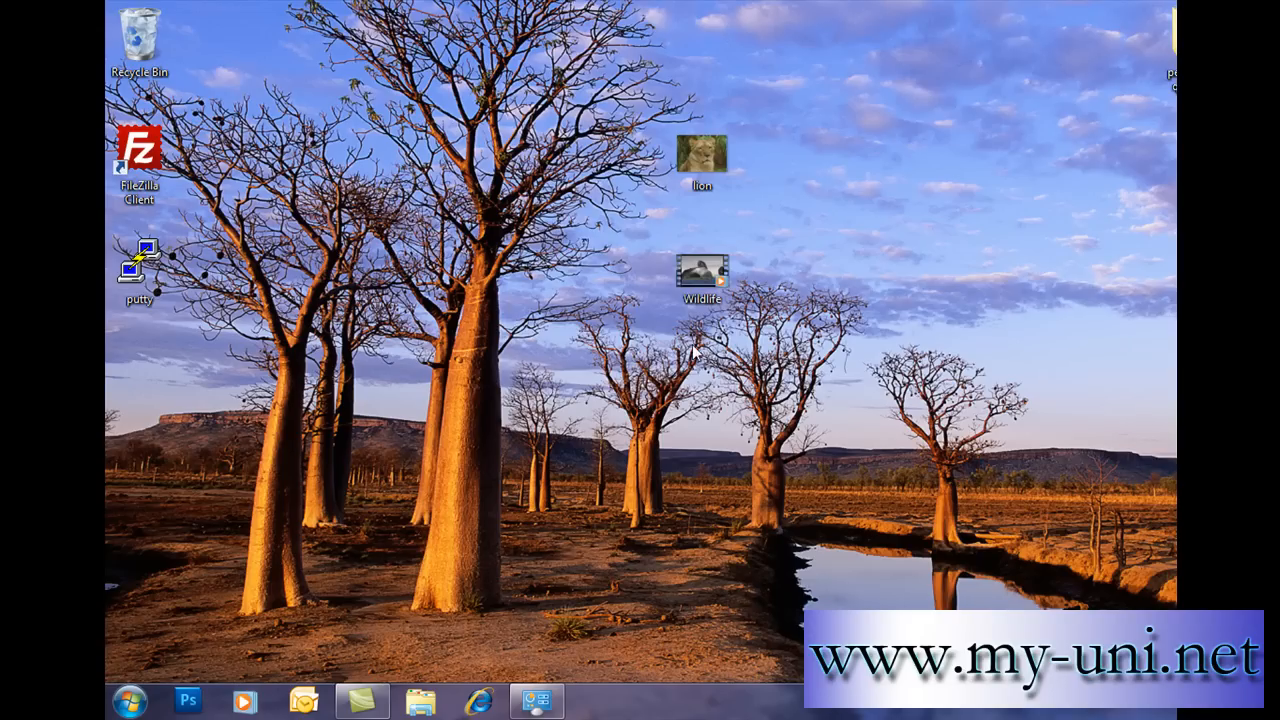
mouse_move(730, 200)
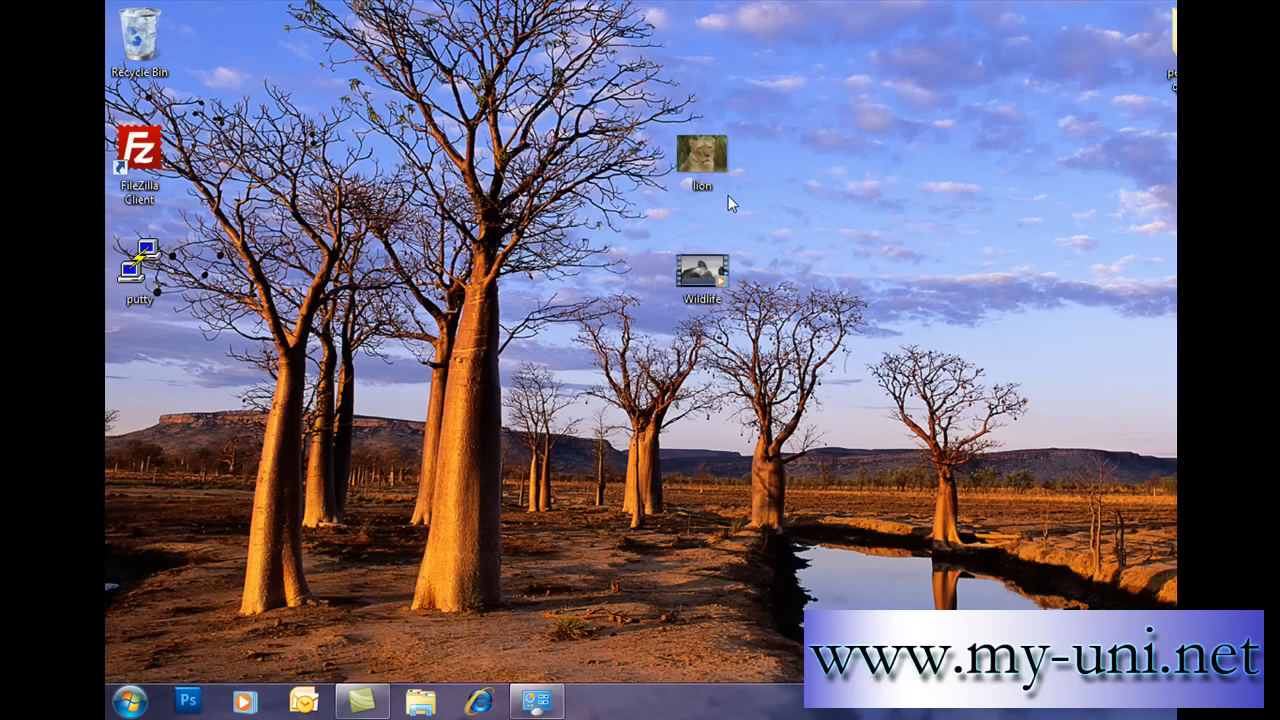
Step: Open Wildlife's Properties and view its Details: .wmv, 1280×720, 30 seconds long
left_click(703, 270)
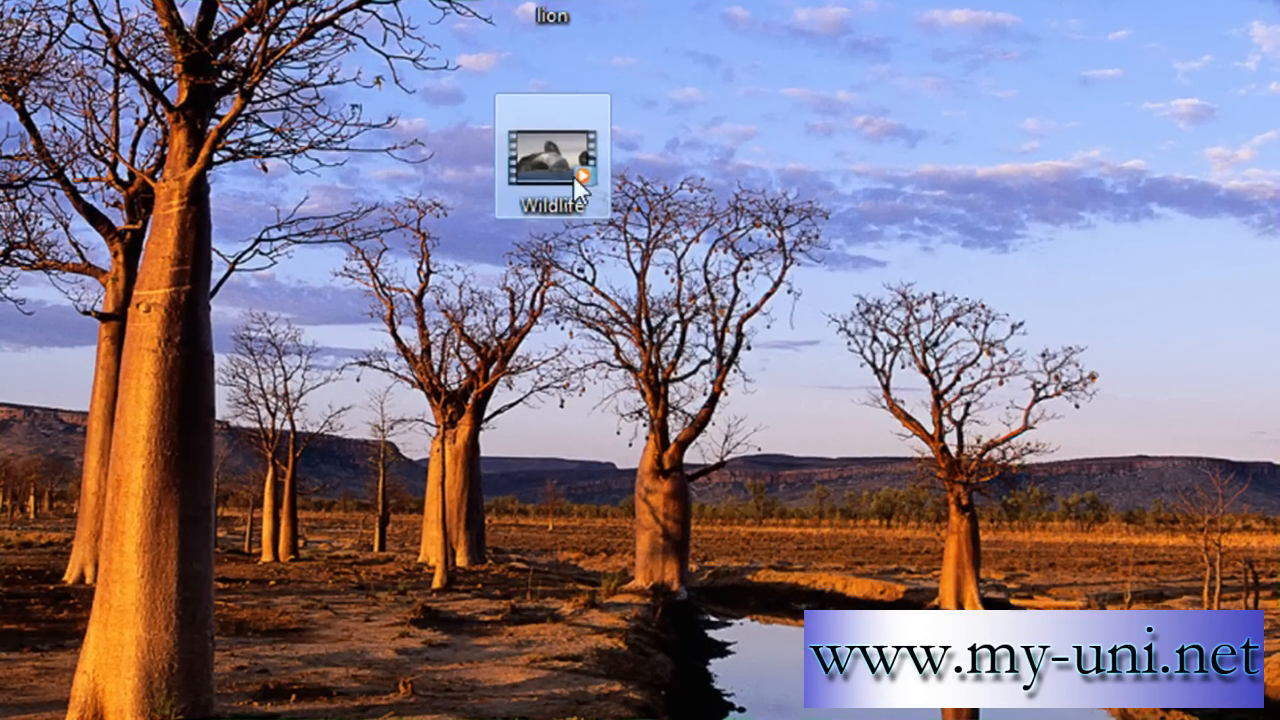
mouse_move(540, 182)
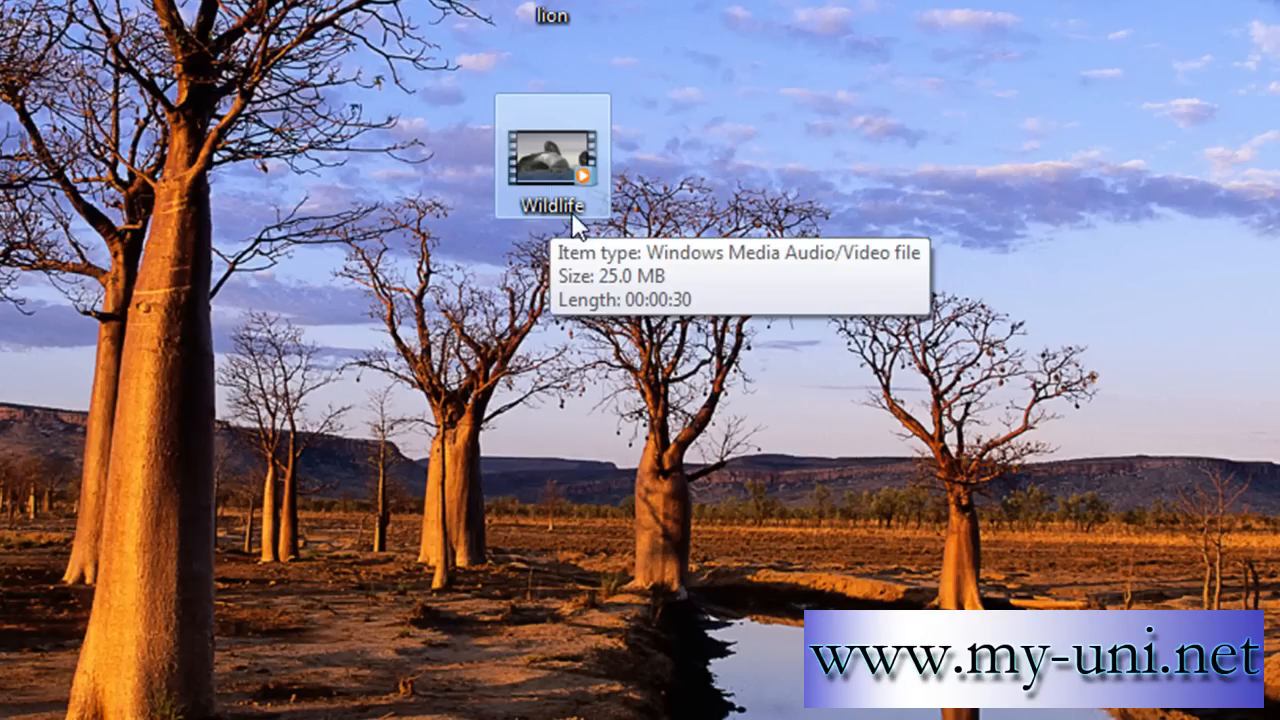
right_click(550, 160)
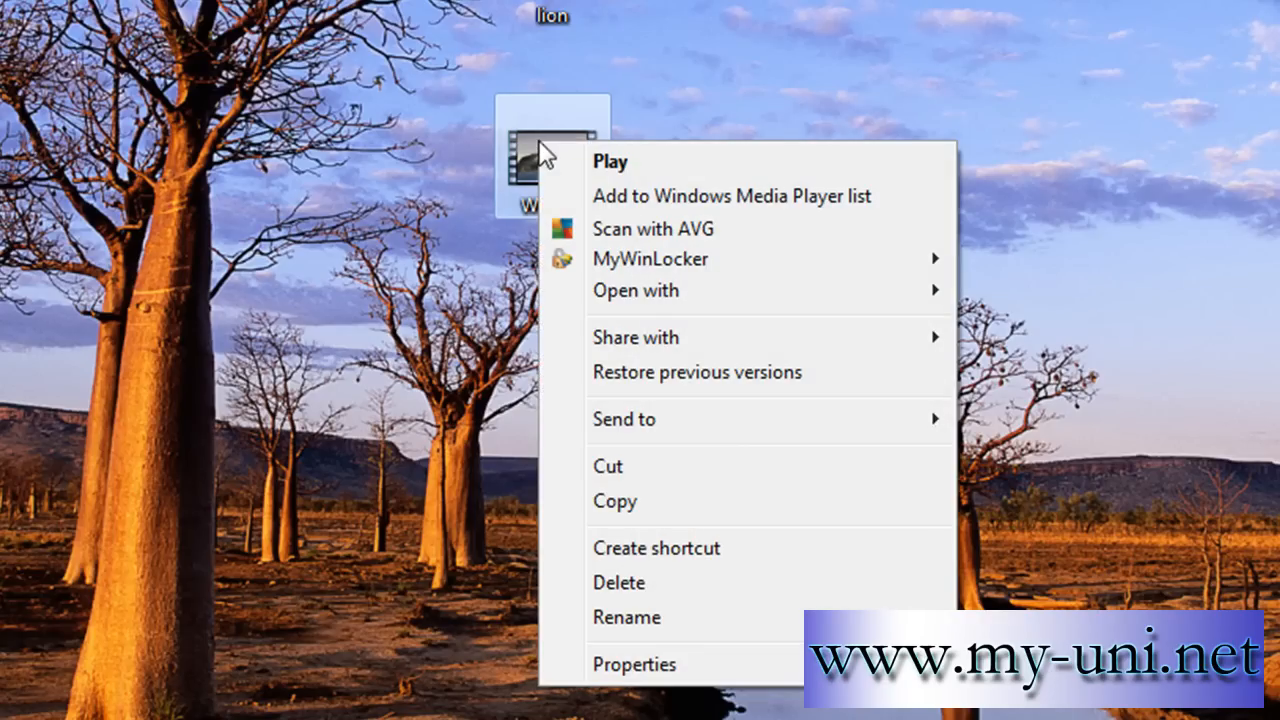
left_click(634, 664)
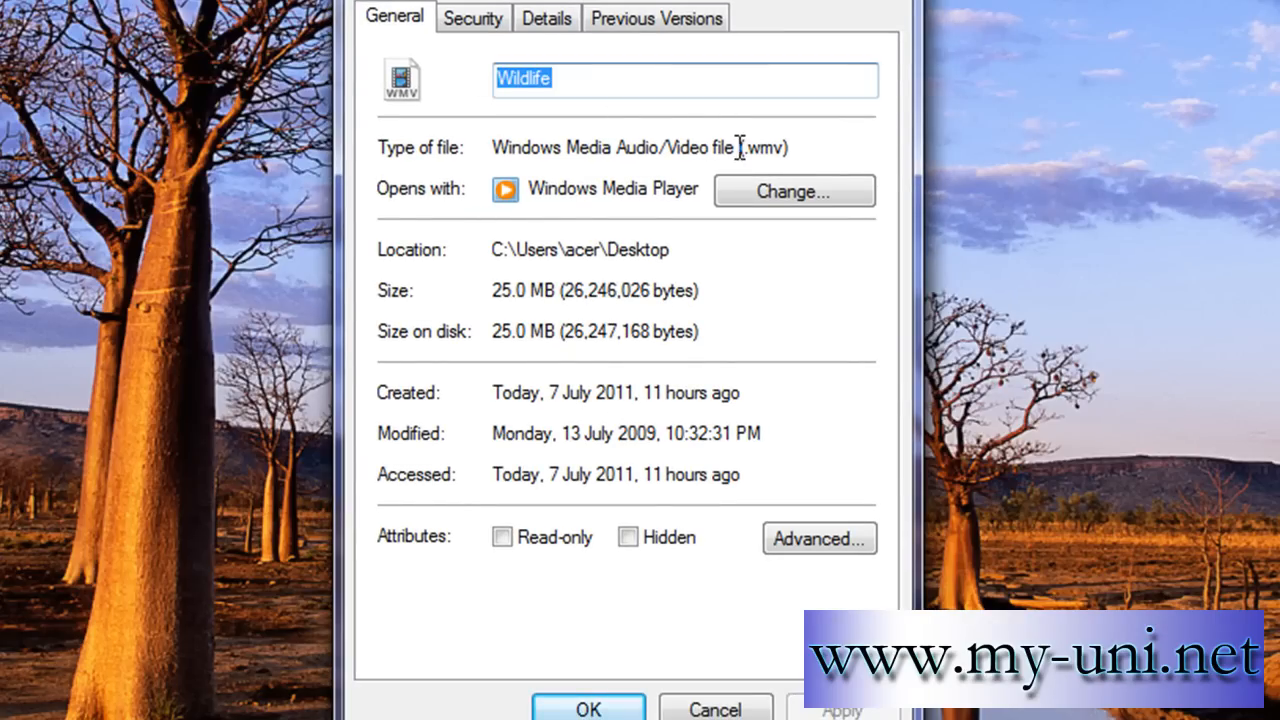
double_click(763, 148)
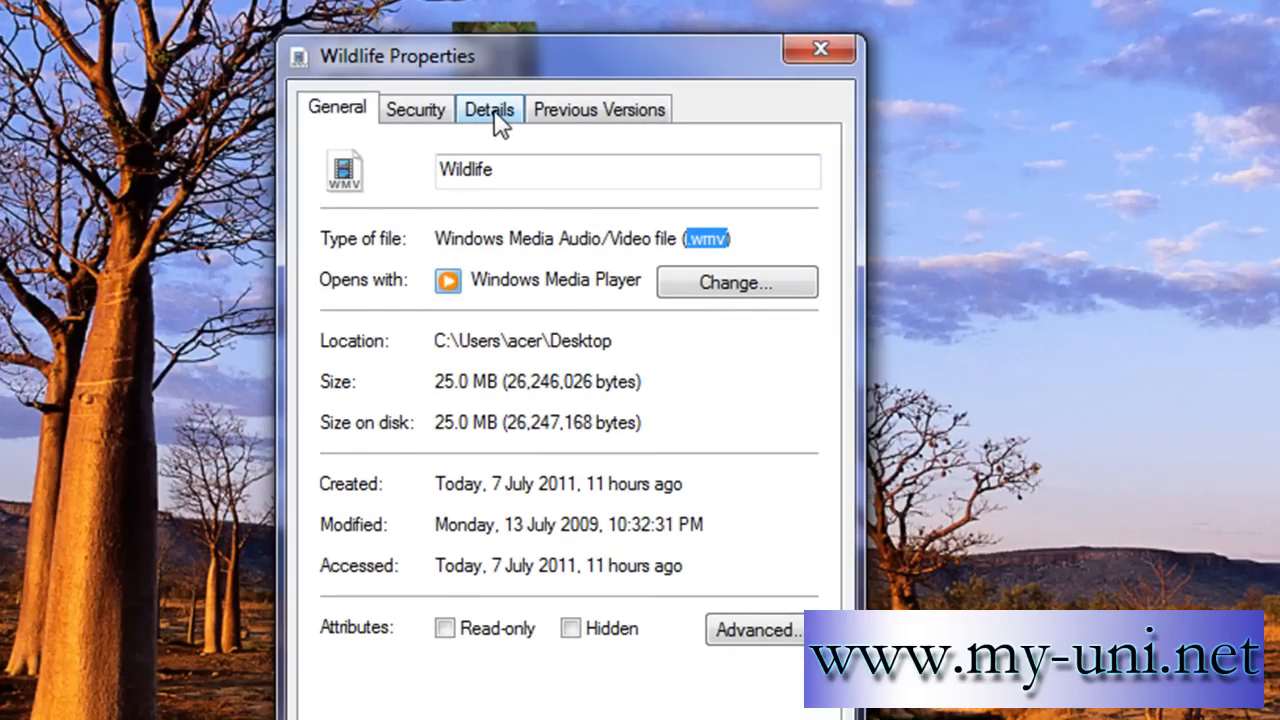
left_click(489, 109)
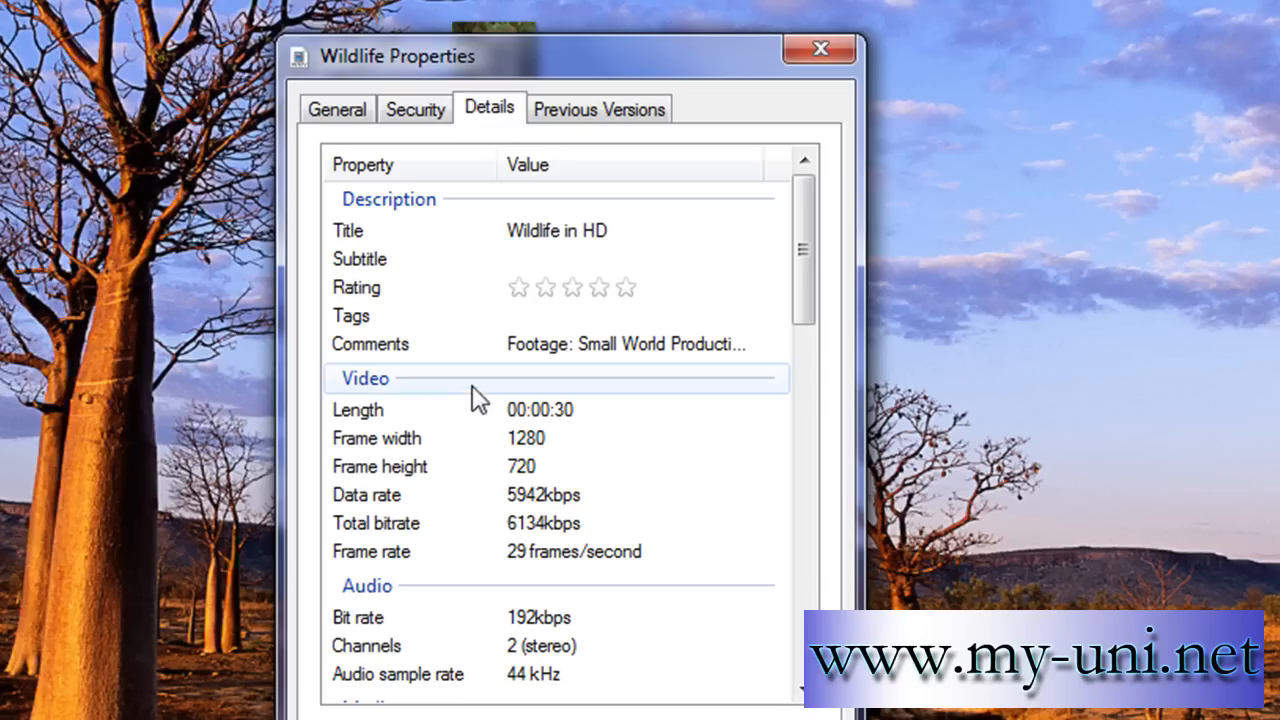
mouse_move(515, 470)
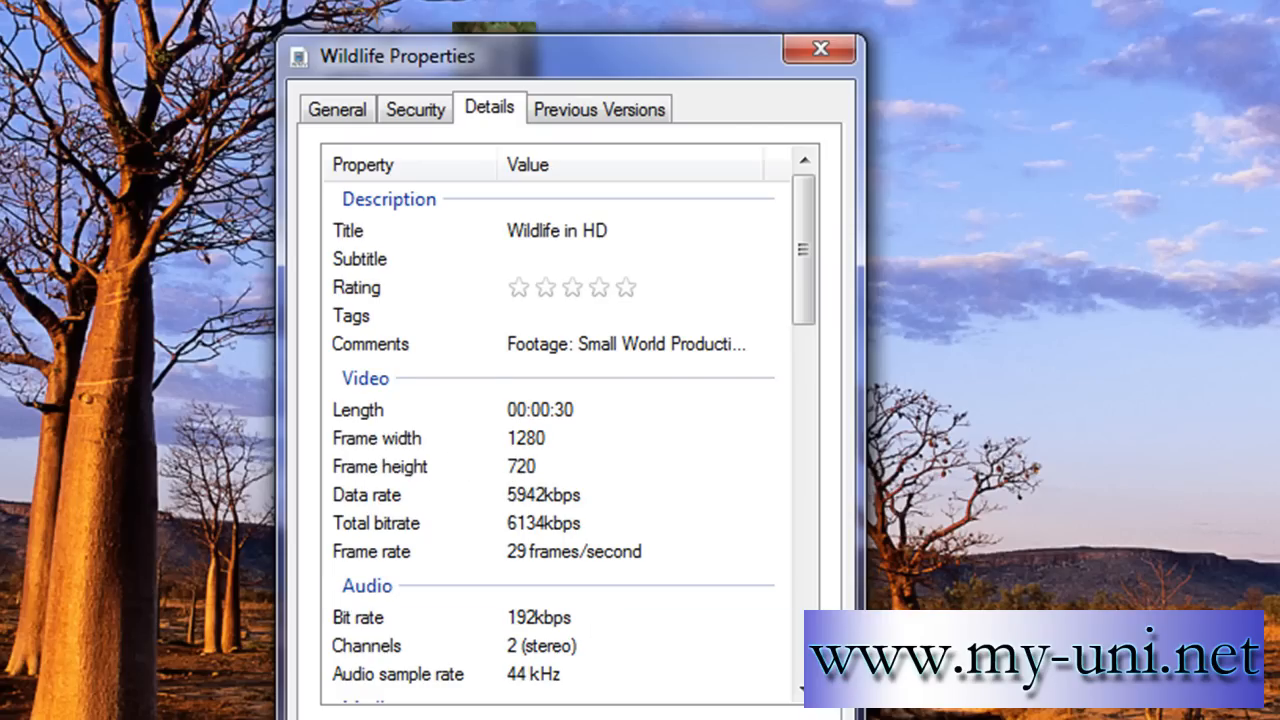
Step: Close the Wildlife properties and launch a blank Notepad document from the Start menu
left_click(818, 48)
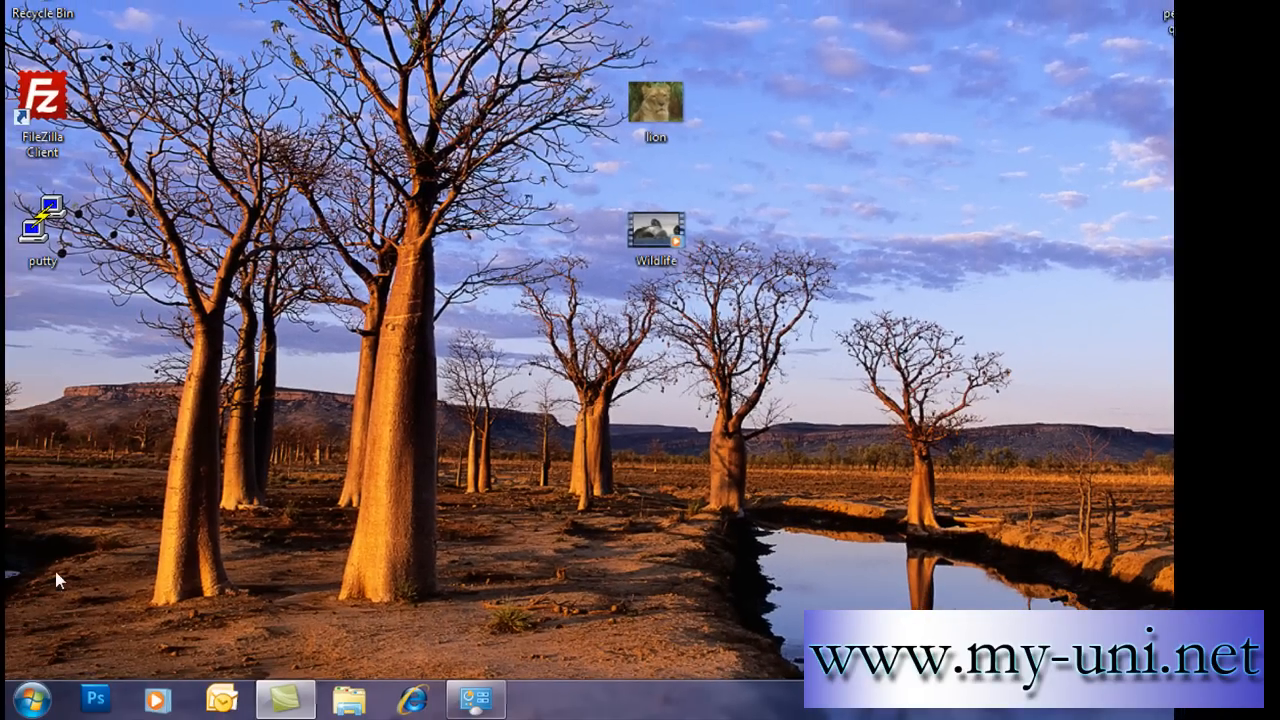
left_click(20, 698)
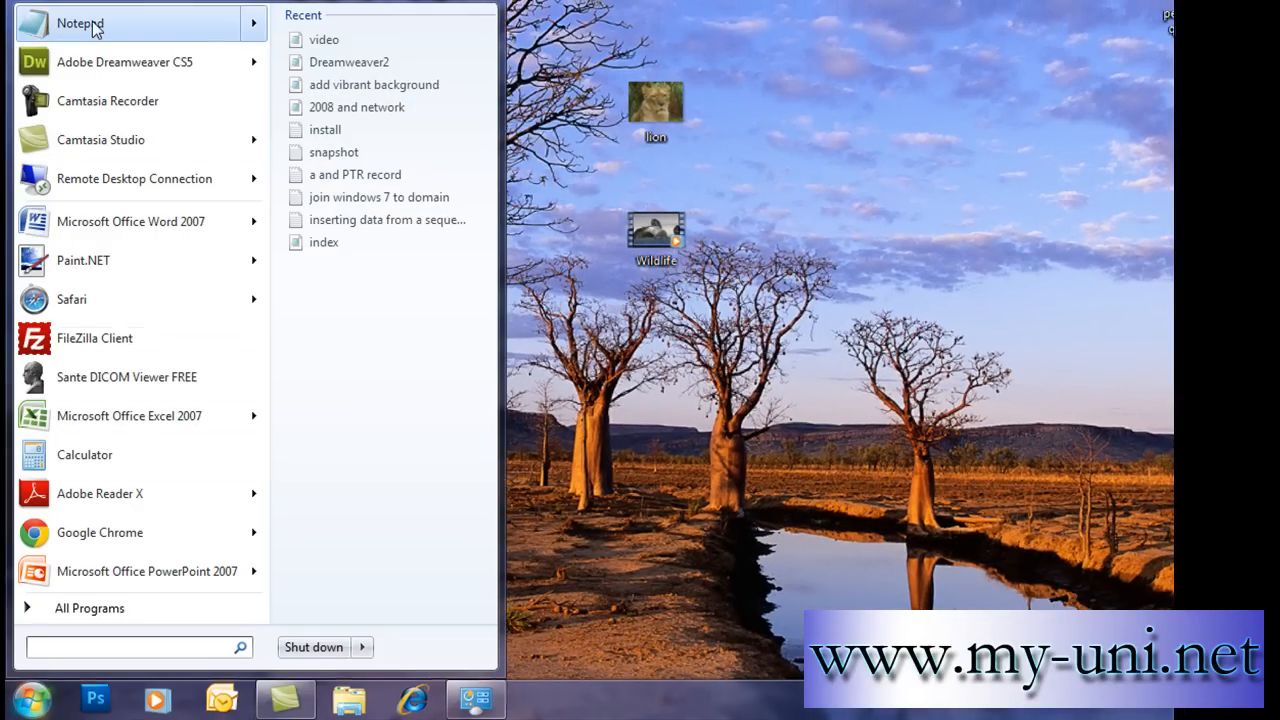
left_click(80, 23)
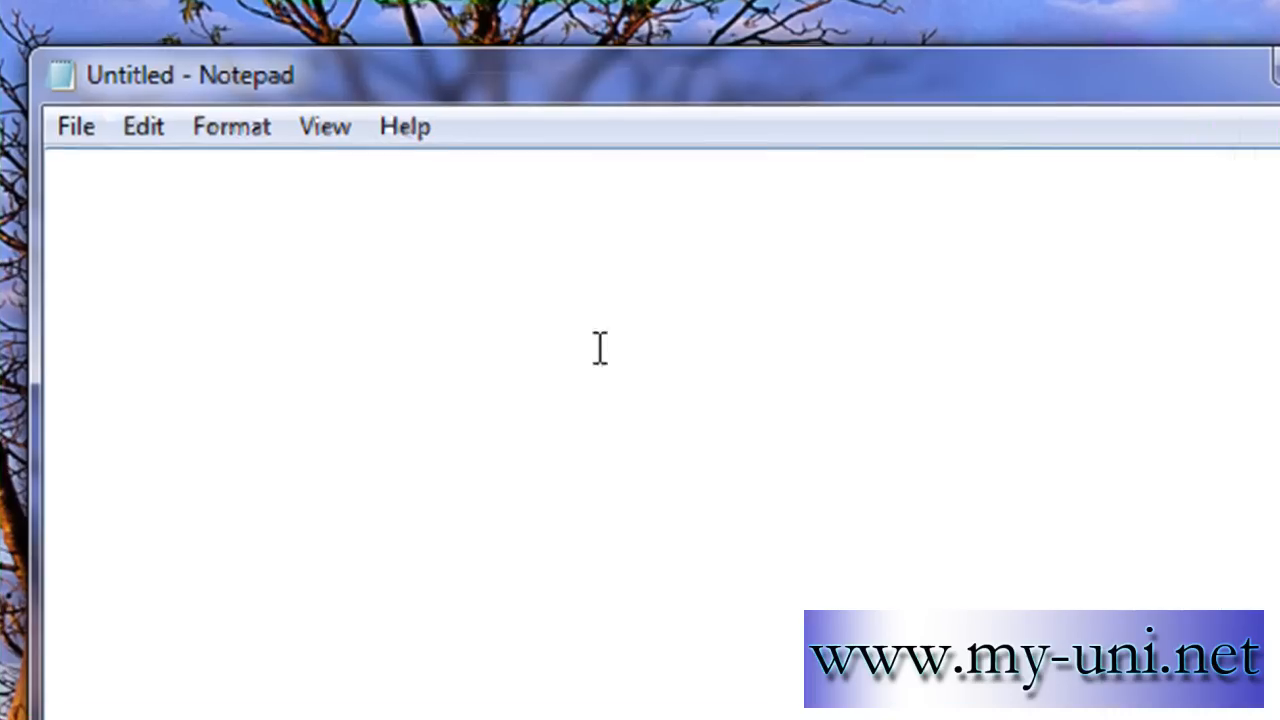
mouse_move(728, 370)
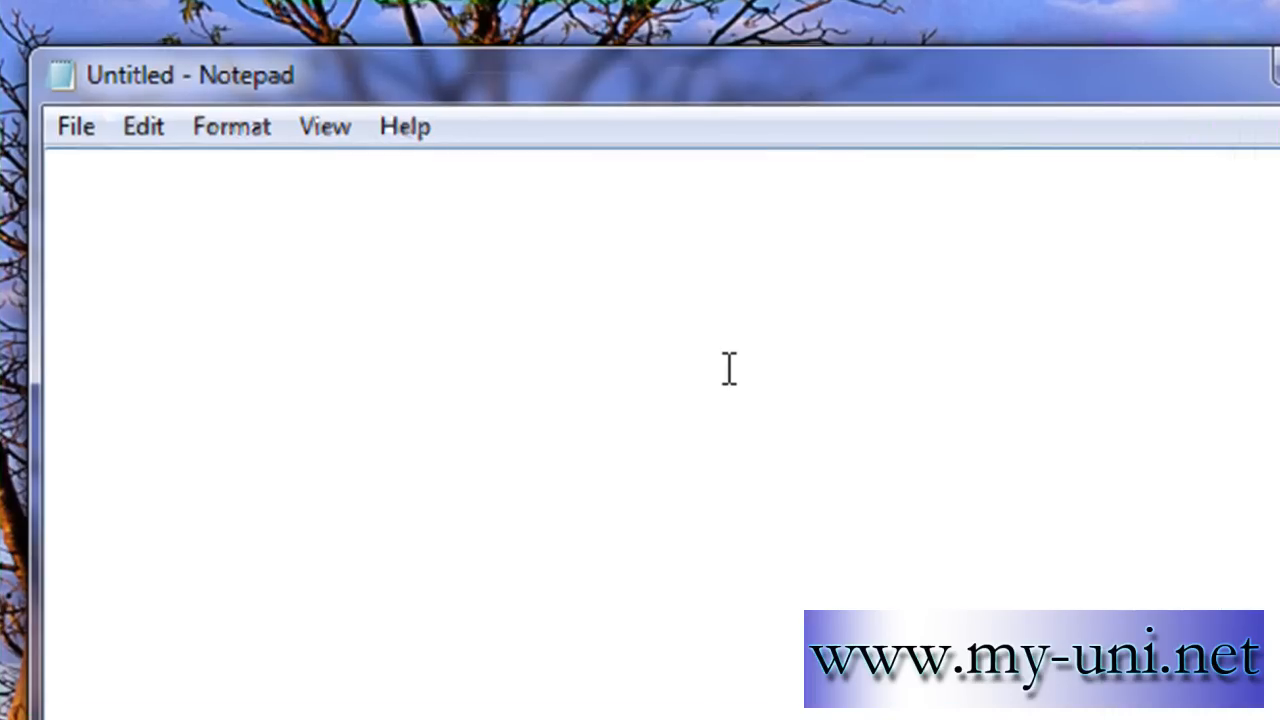
mouse_move(483, 363)
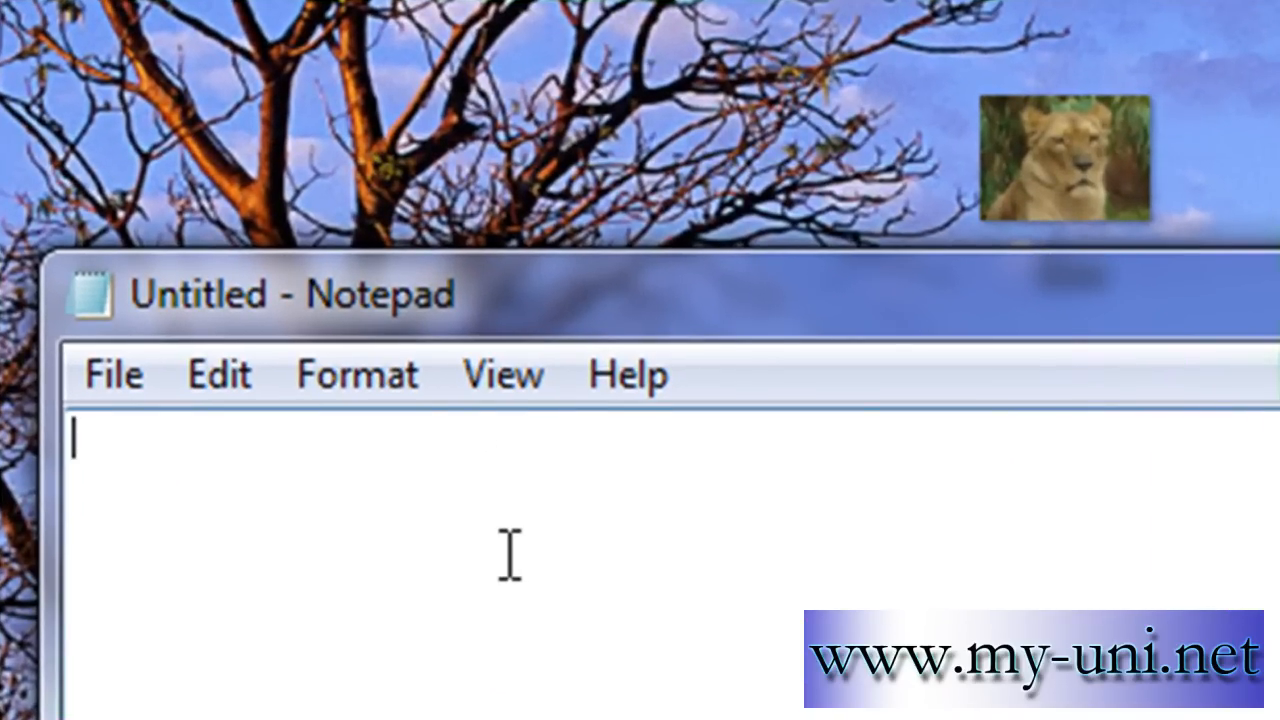
Step: Type the line <embed src="wildlife.wmv"> into the Notepad document
type("<")
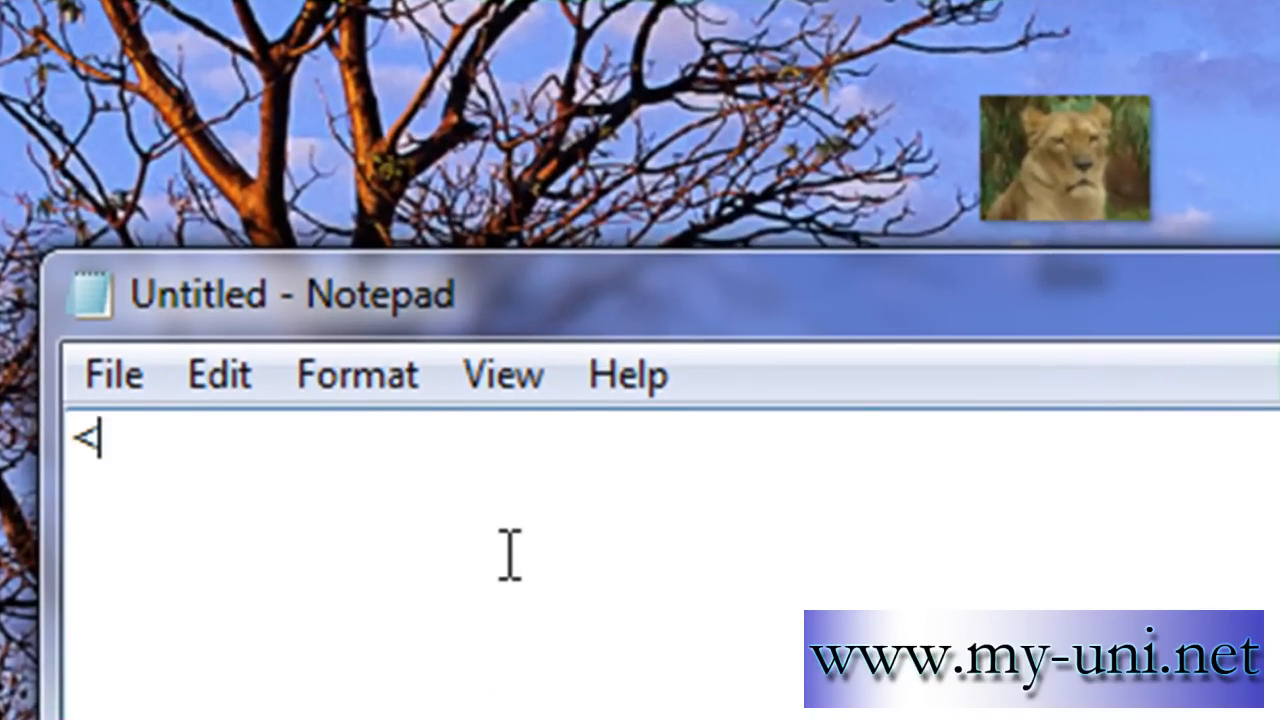
type(">")
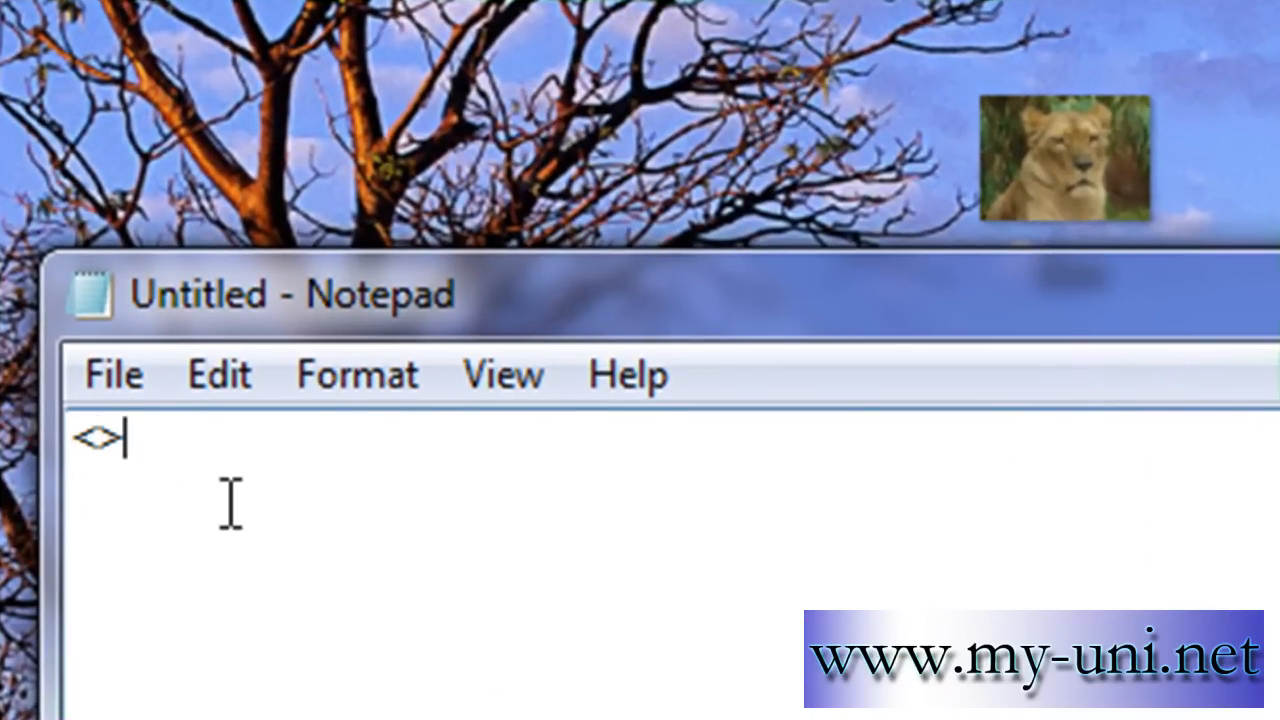
mouse_move(828, 558)
type("embed")
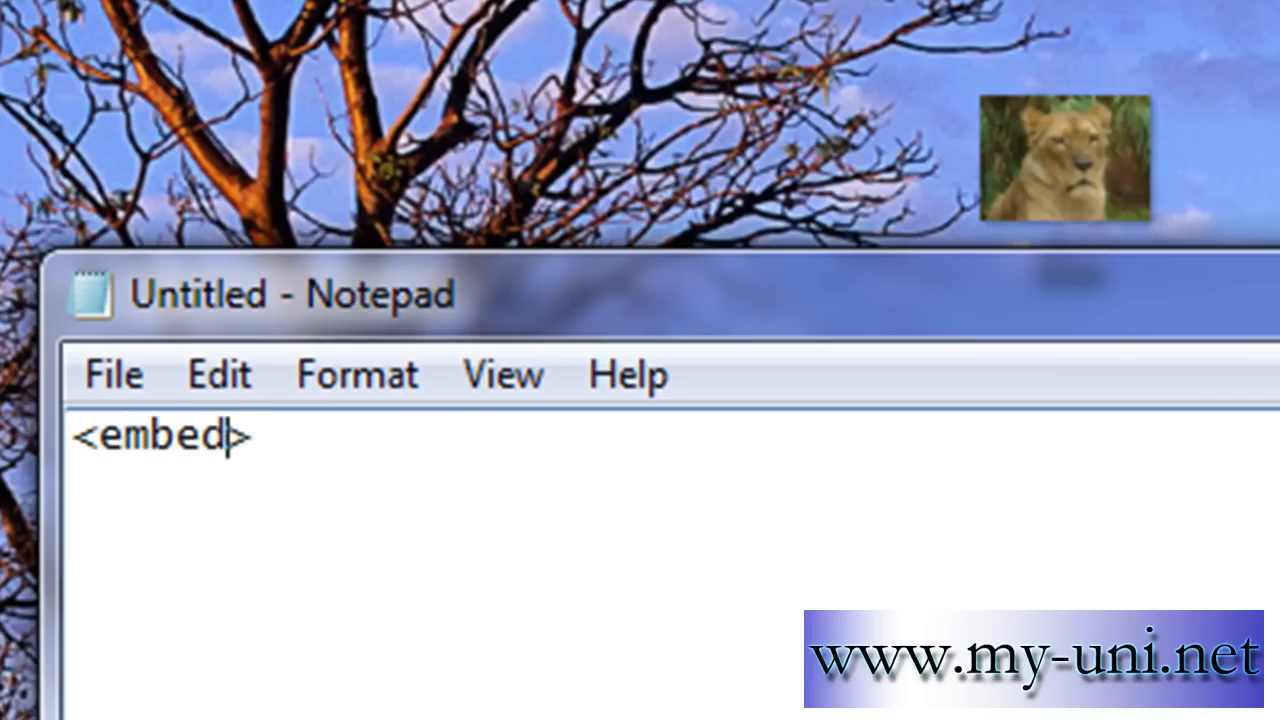
type("src")
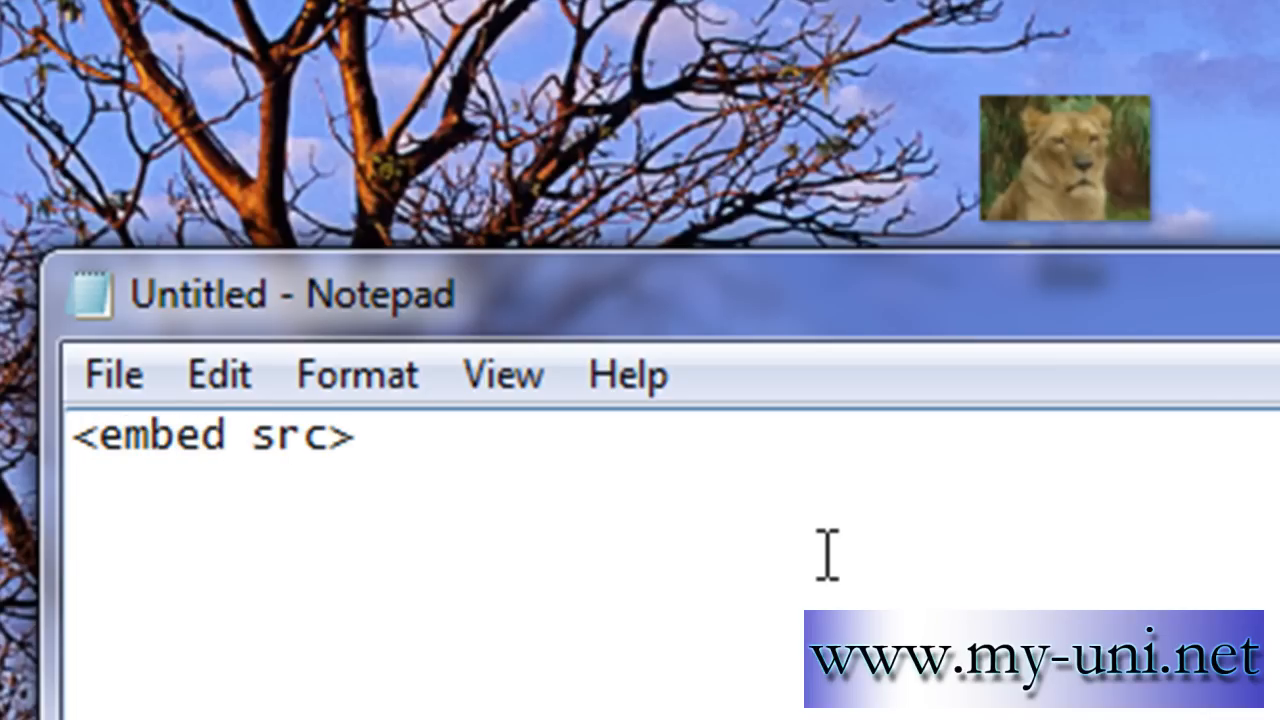
type("=")
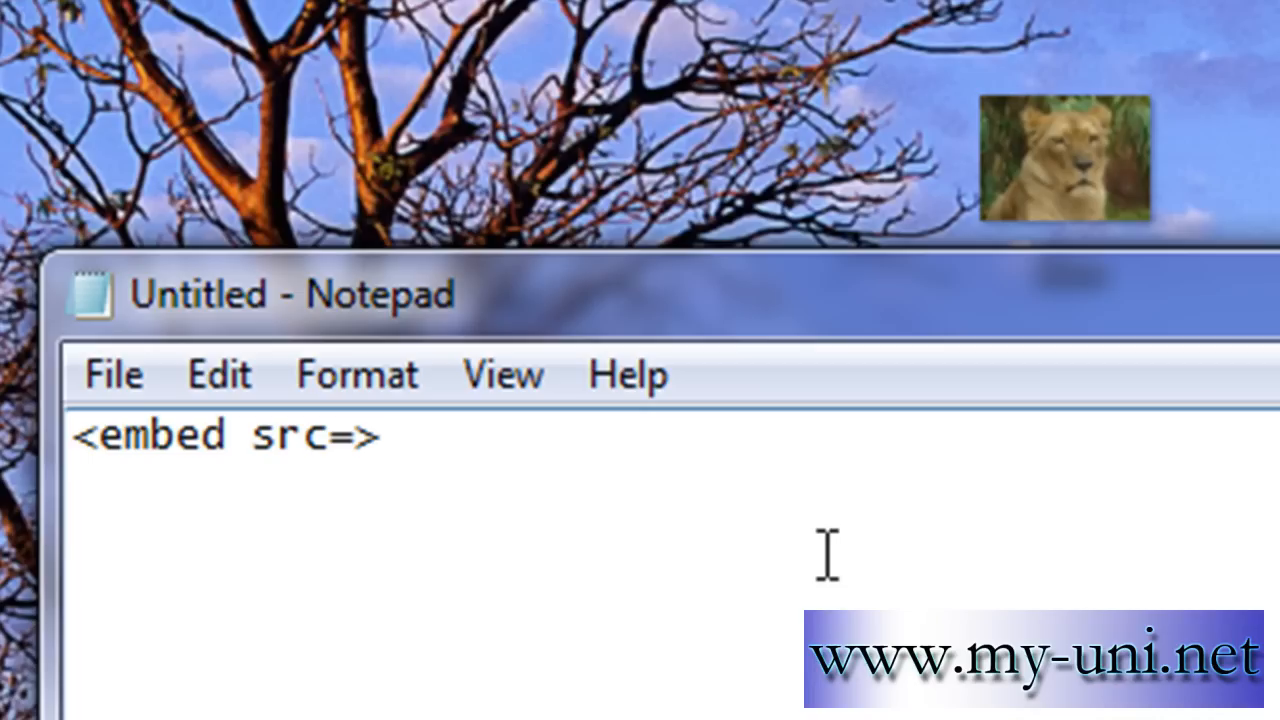
type("\"")
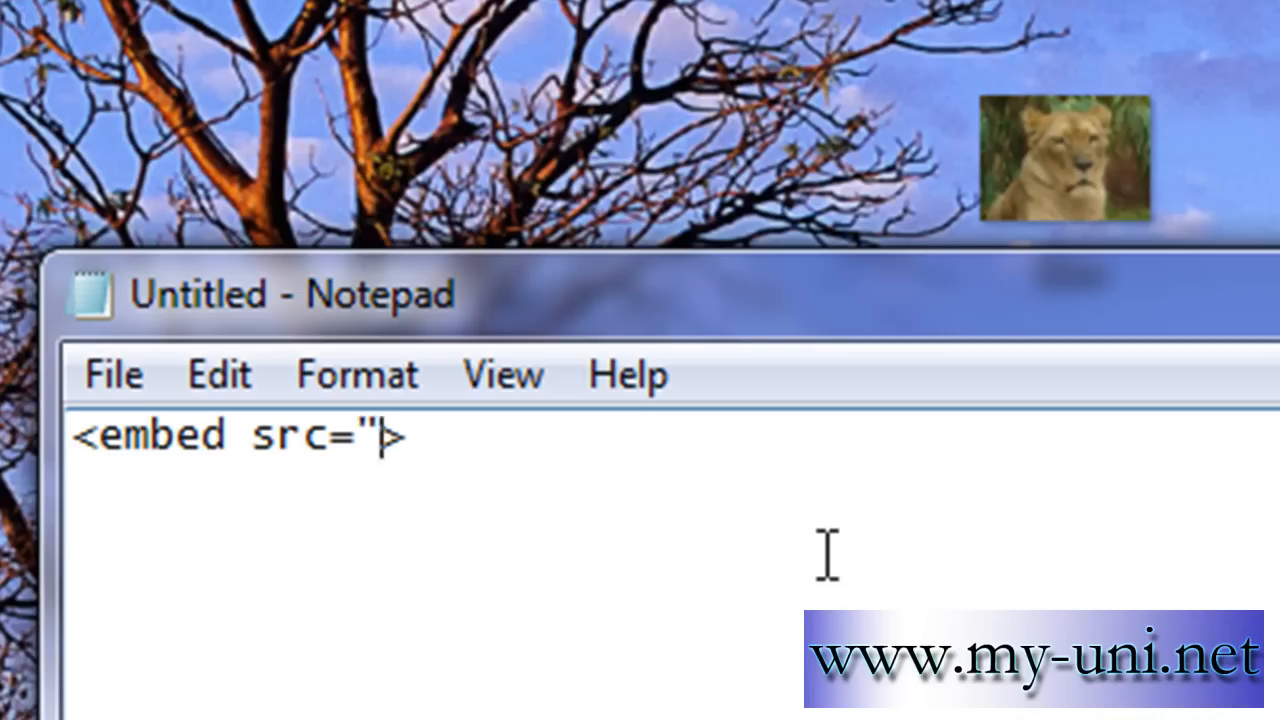
type("\"")
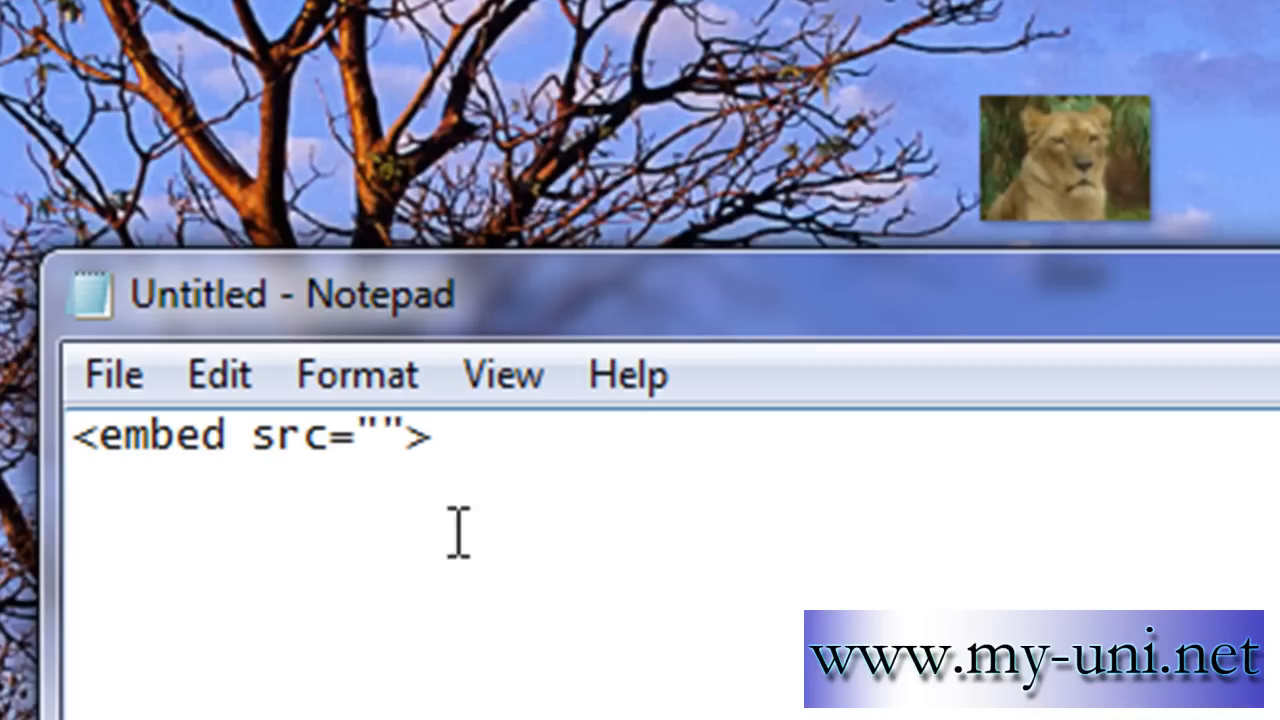
type("w")
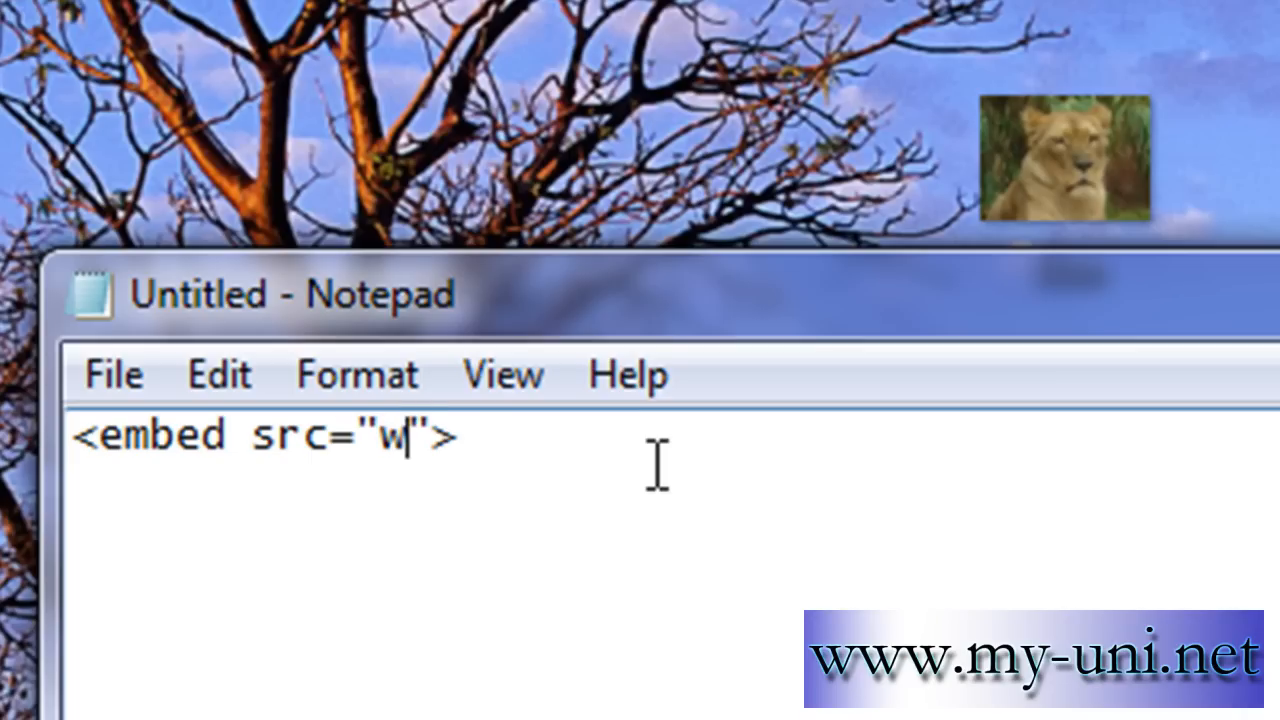
type("ild")
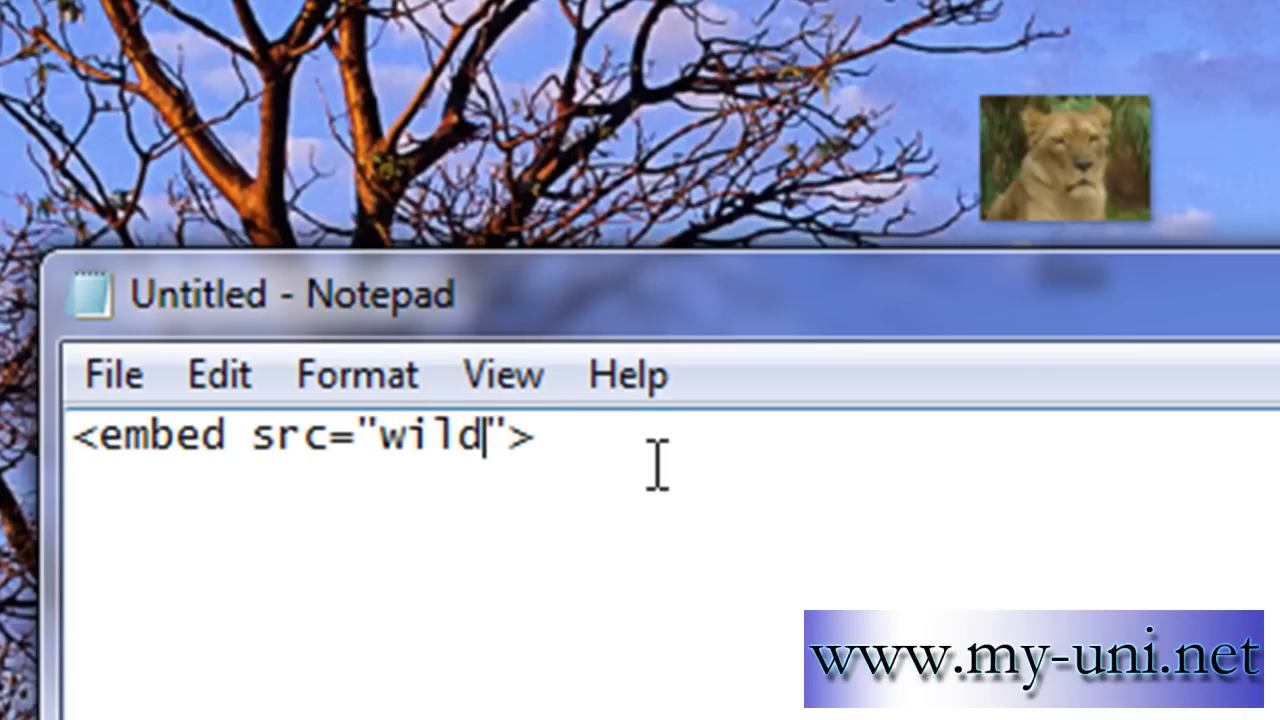
type("ife.w")
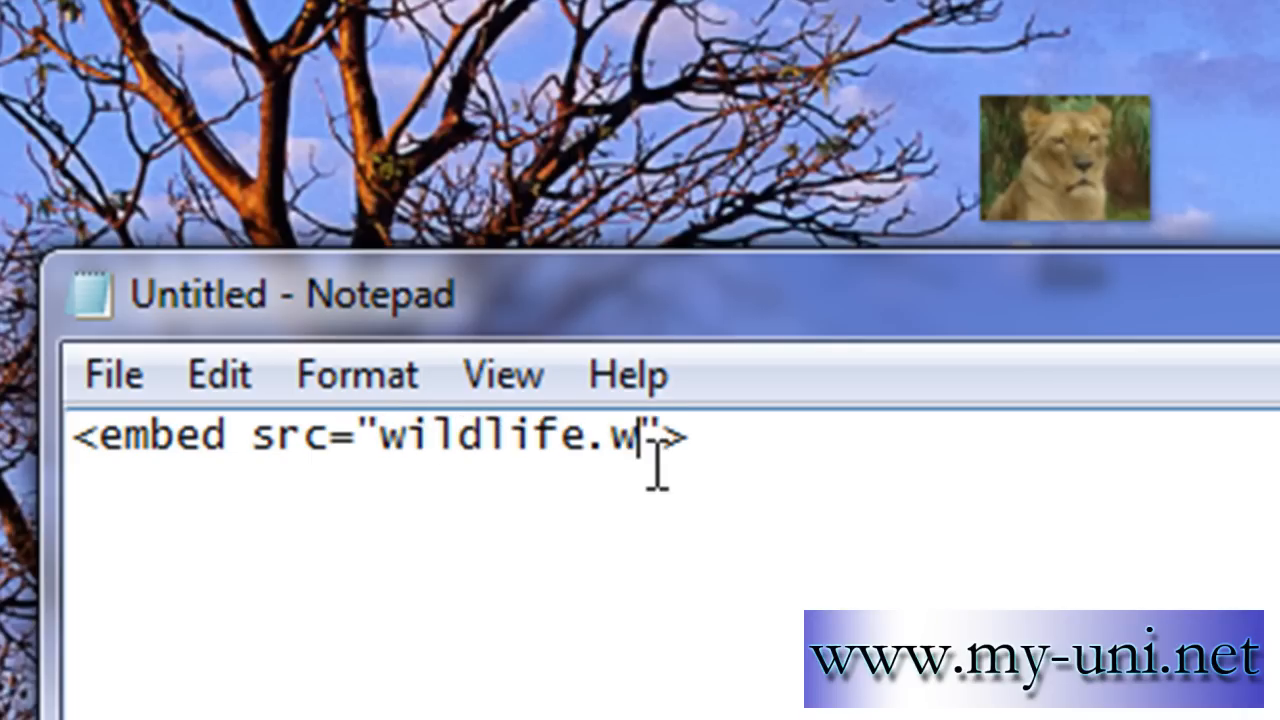
type("m")
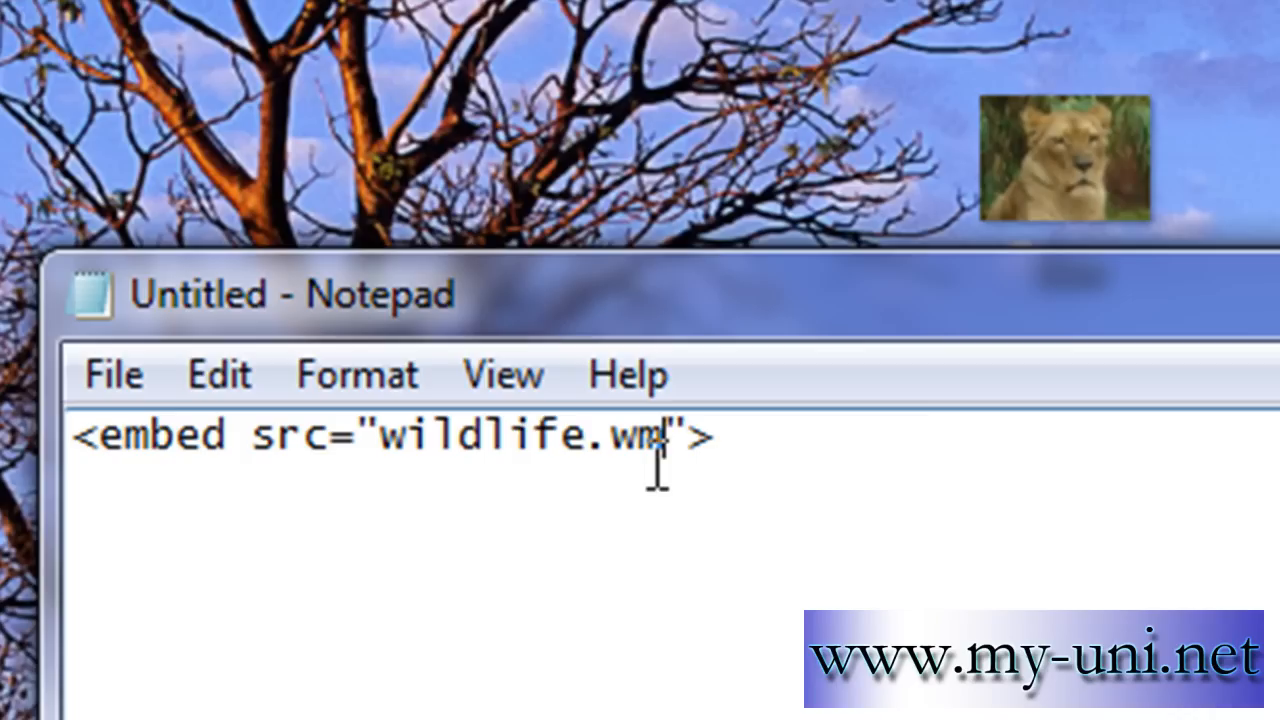
type("v")
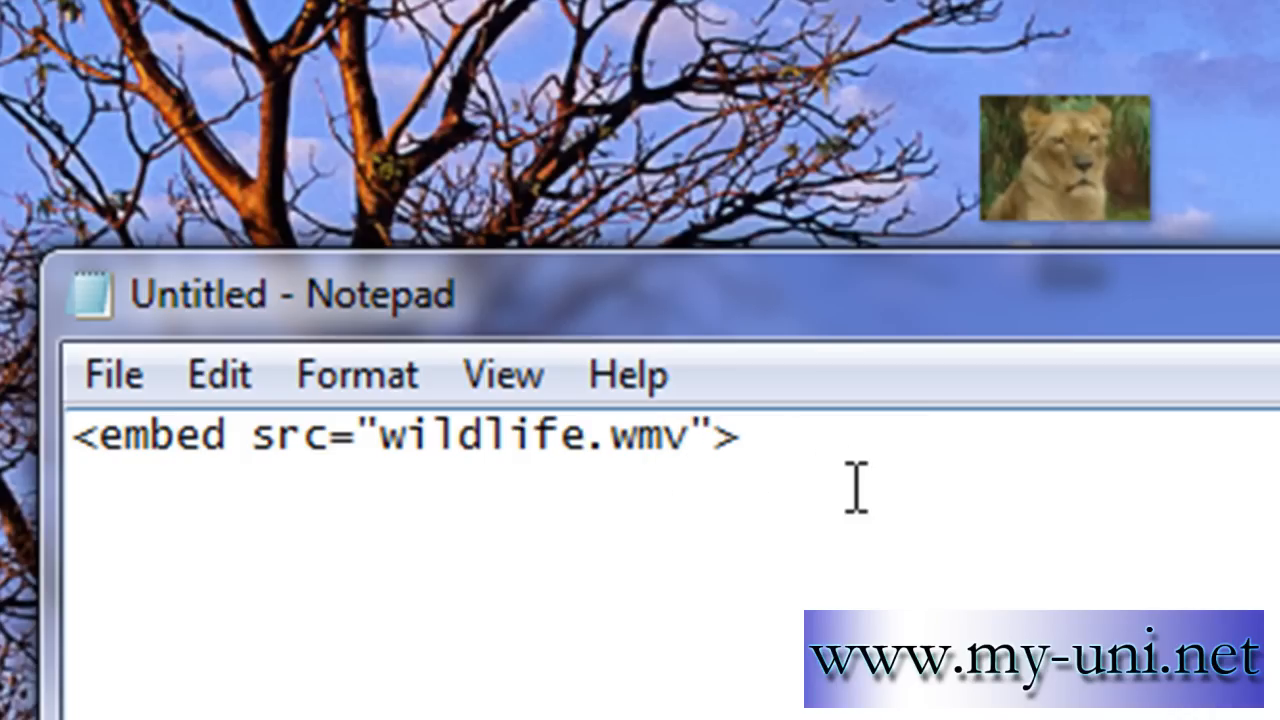
left_click(685, 437)
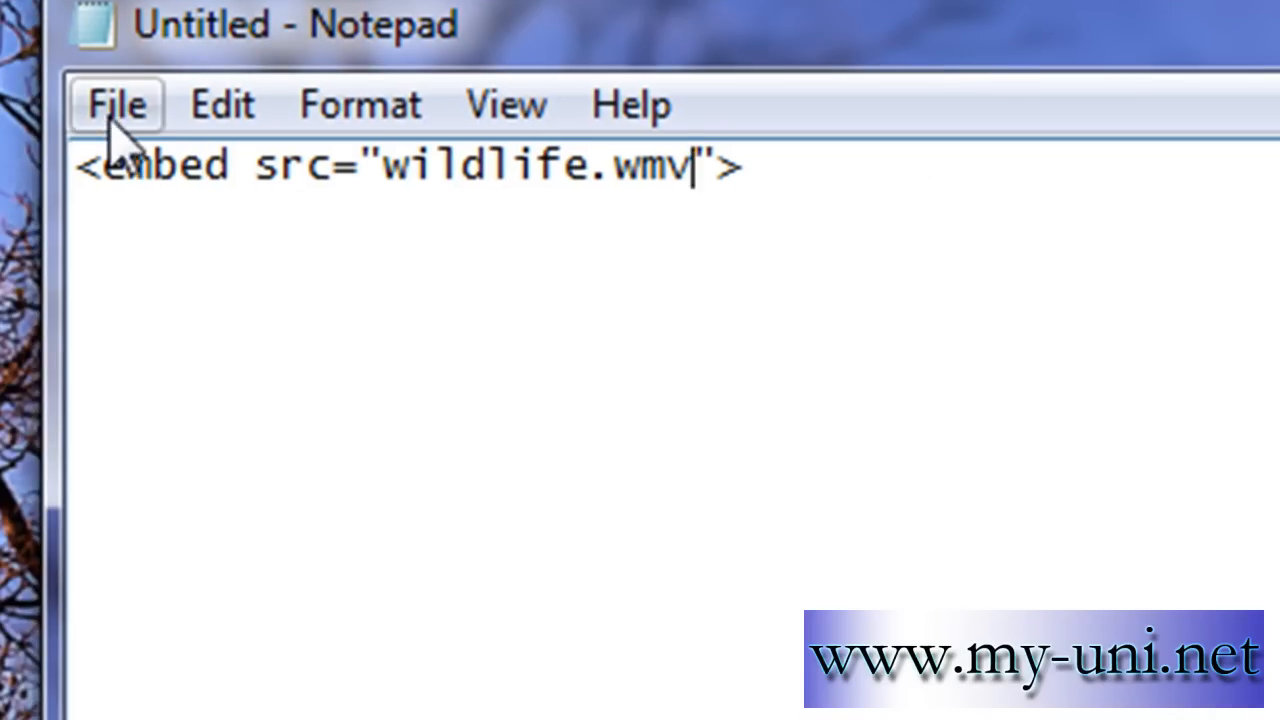
Step: Save the document to the Desktop with the file name video.html
left_click(116, 104)
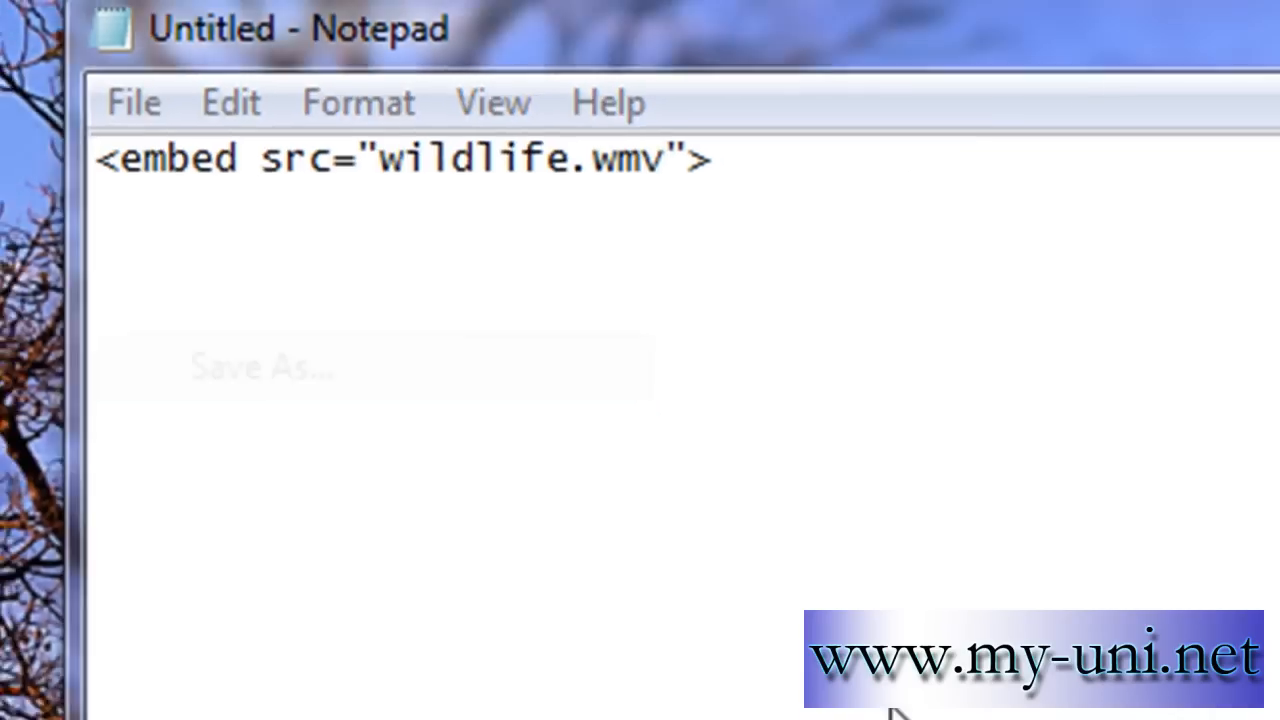
left_click(133, 102)
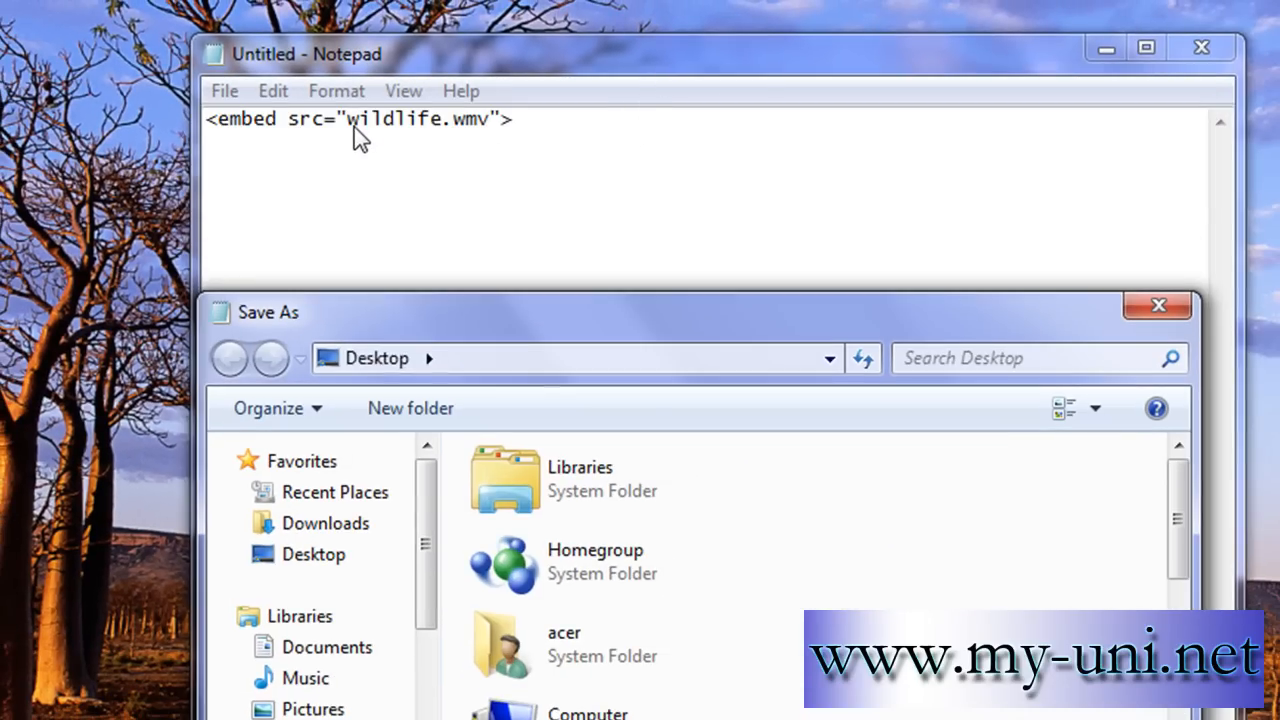
mouse_move(358, 143)
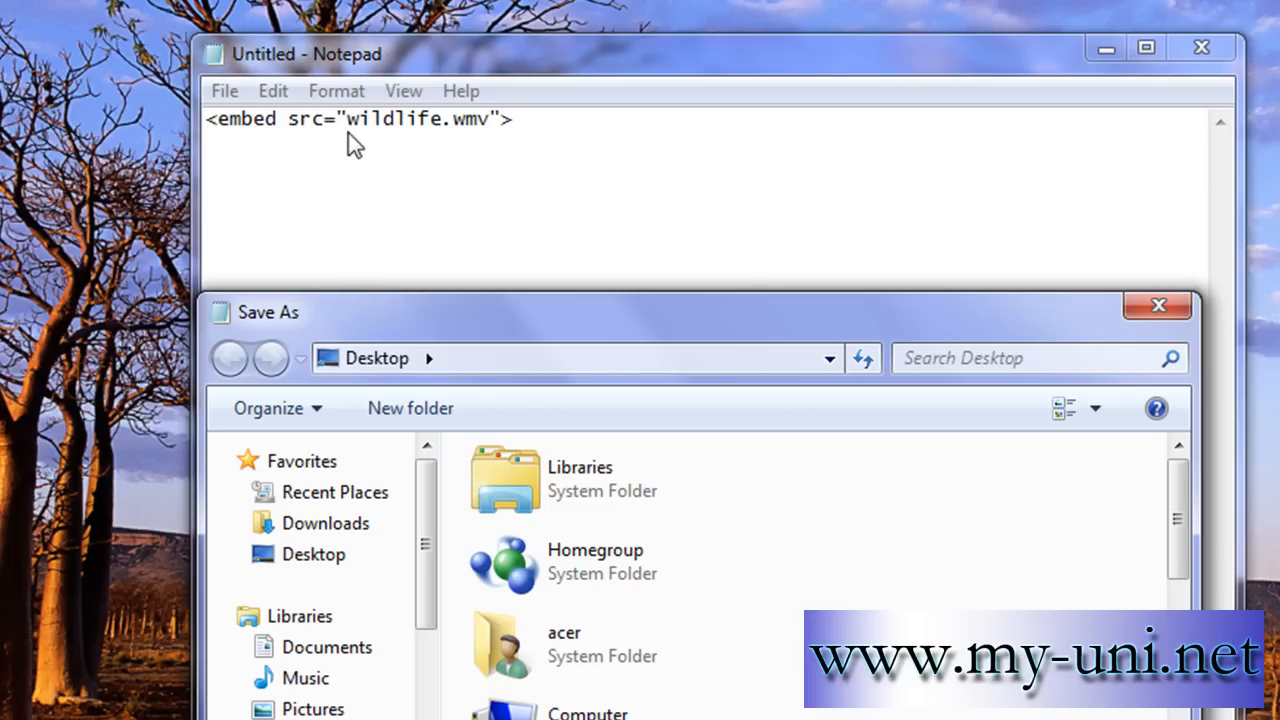
mouse_move(505, 370)
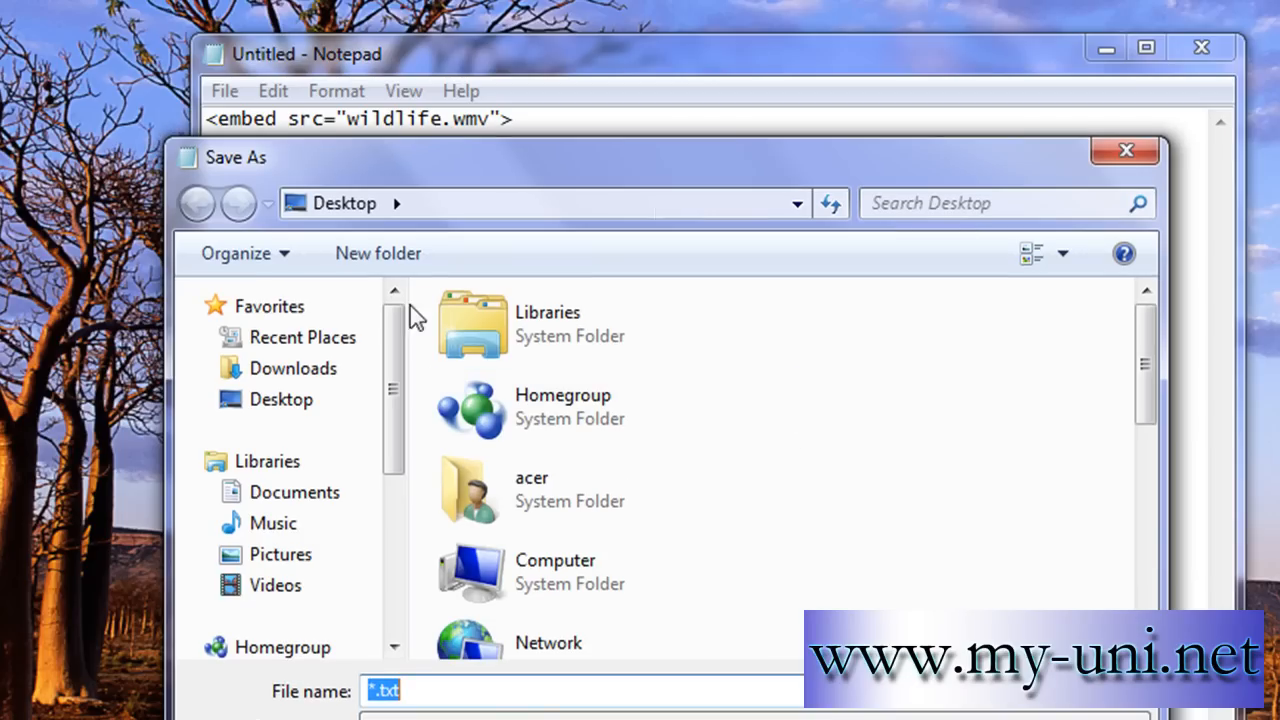
mouse_move(82, 390)
type("vido")
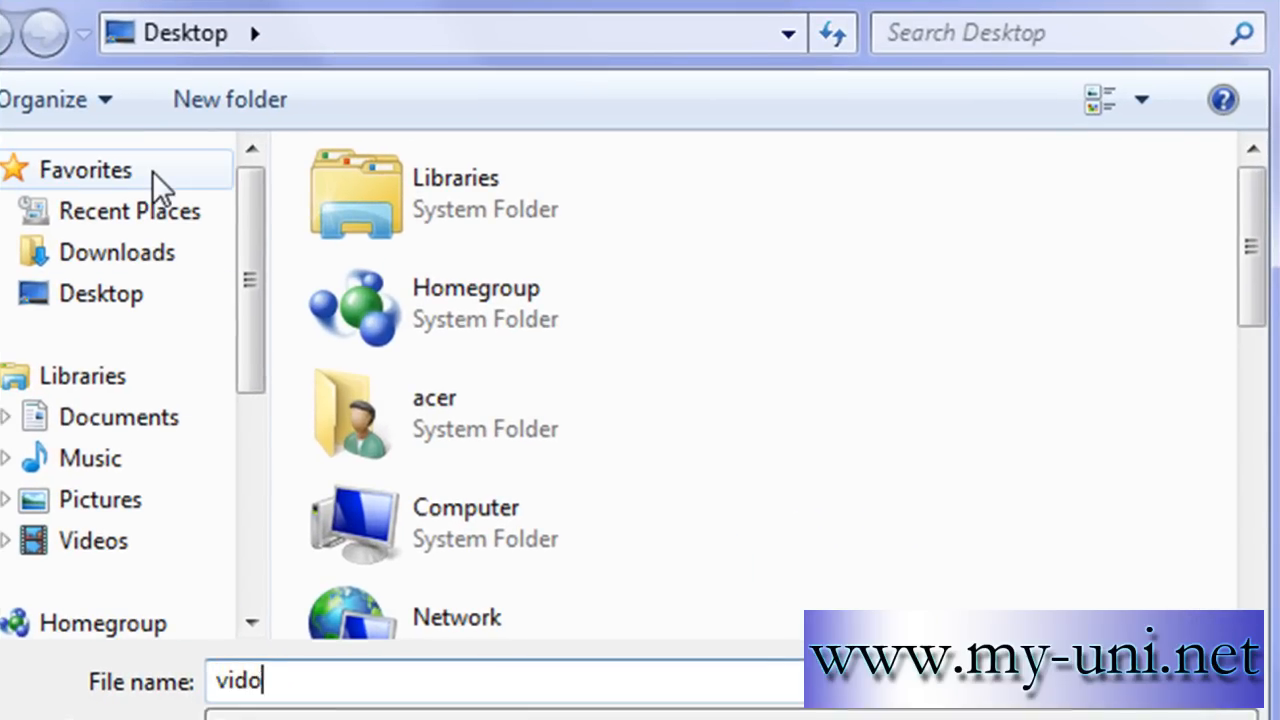
type("eo.html")
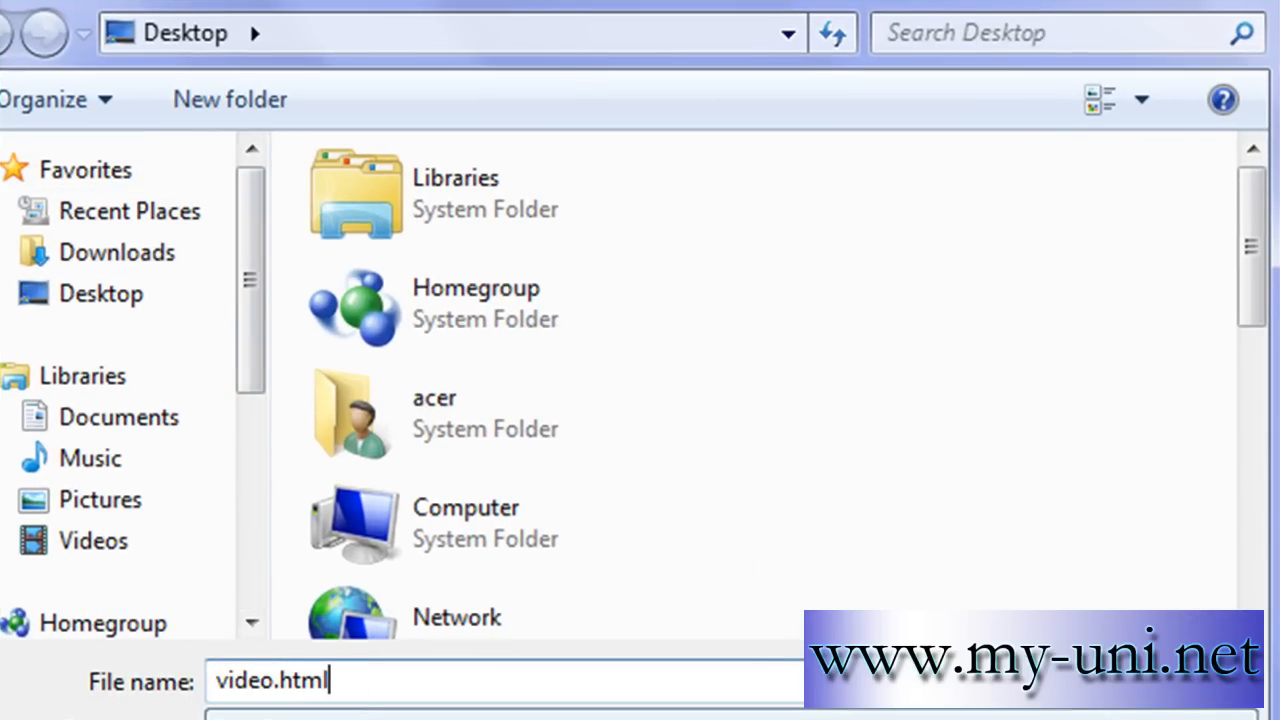
mouse_move(617, 640)
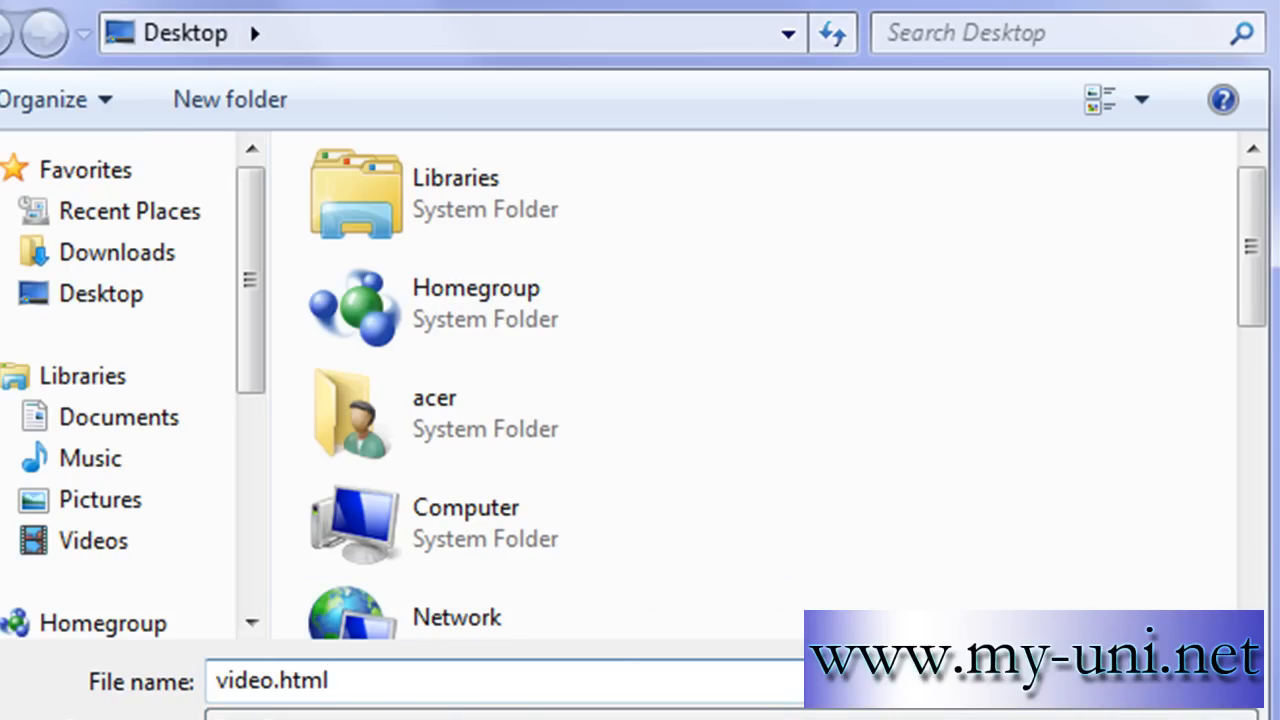
mouse_move(230, 99)
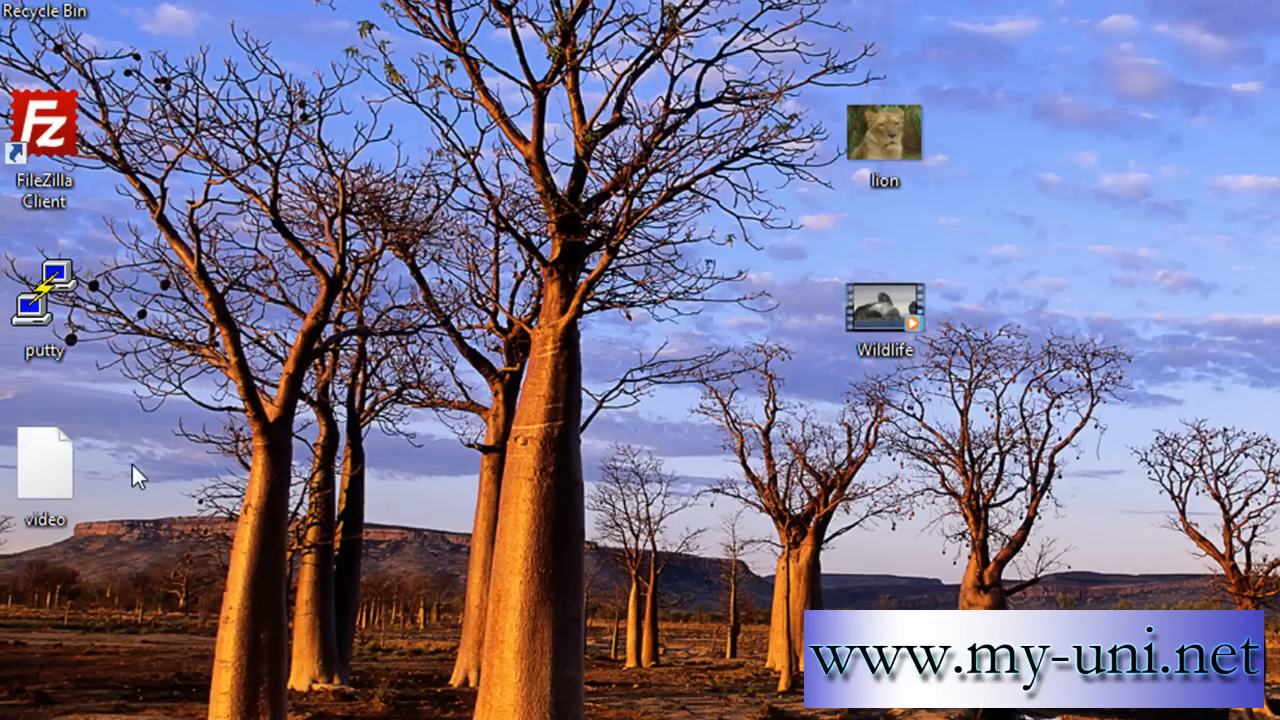
Step: Move video.html to the middle of the desktop and open it in Internet Explorer
left_click_drag(45, 465, 570, 305)
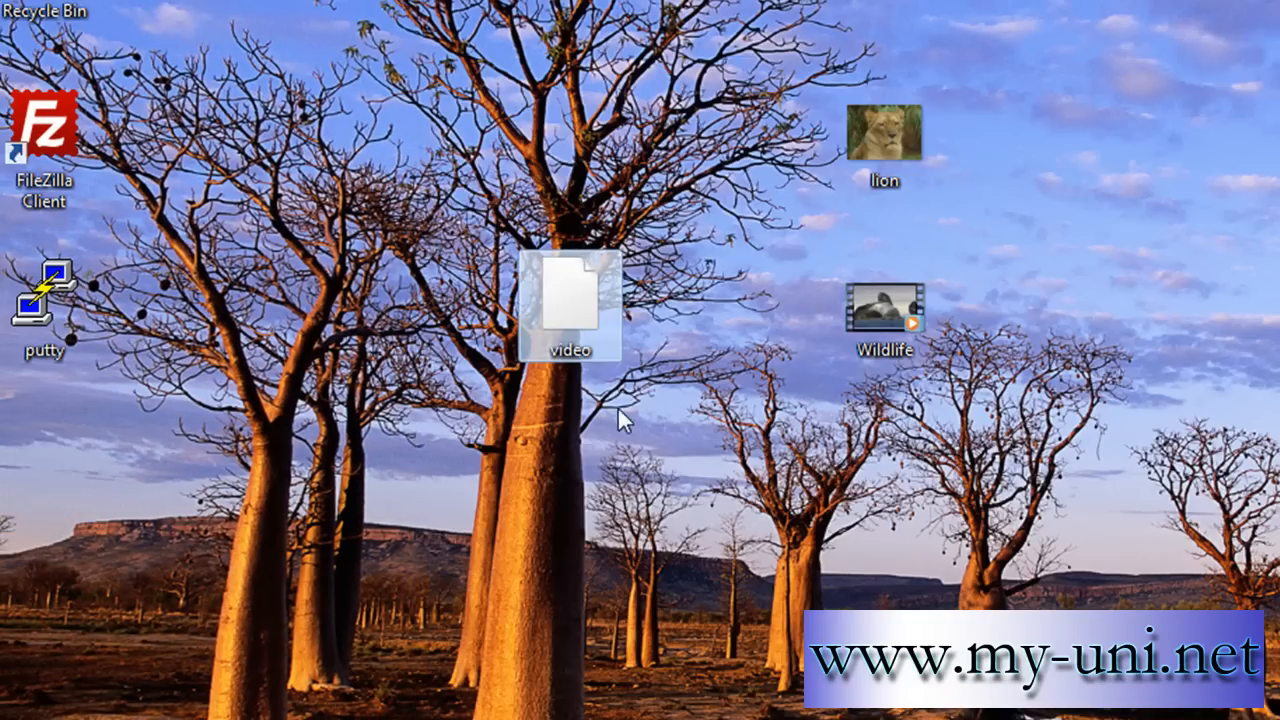
right_click(568, 305)
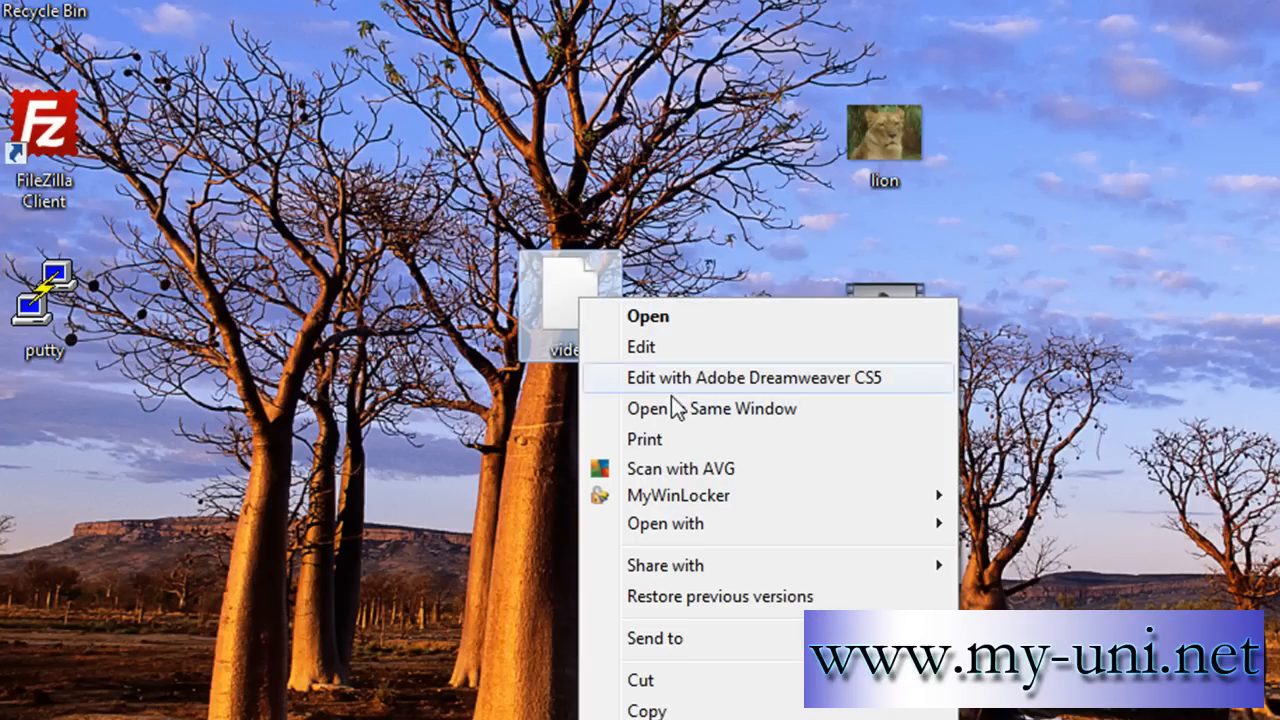
mouse_move(678, 410)
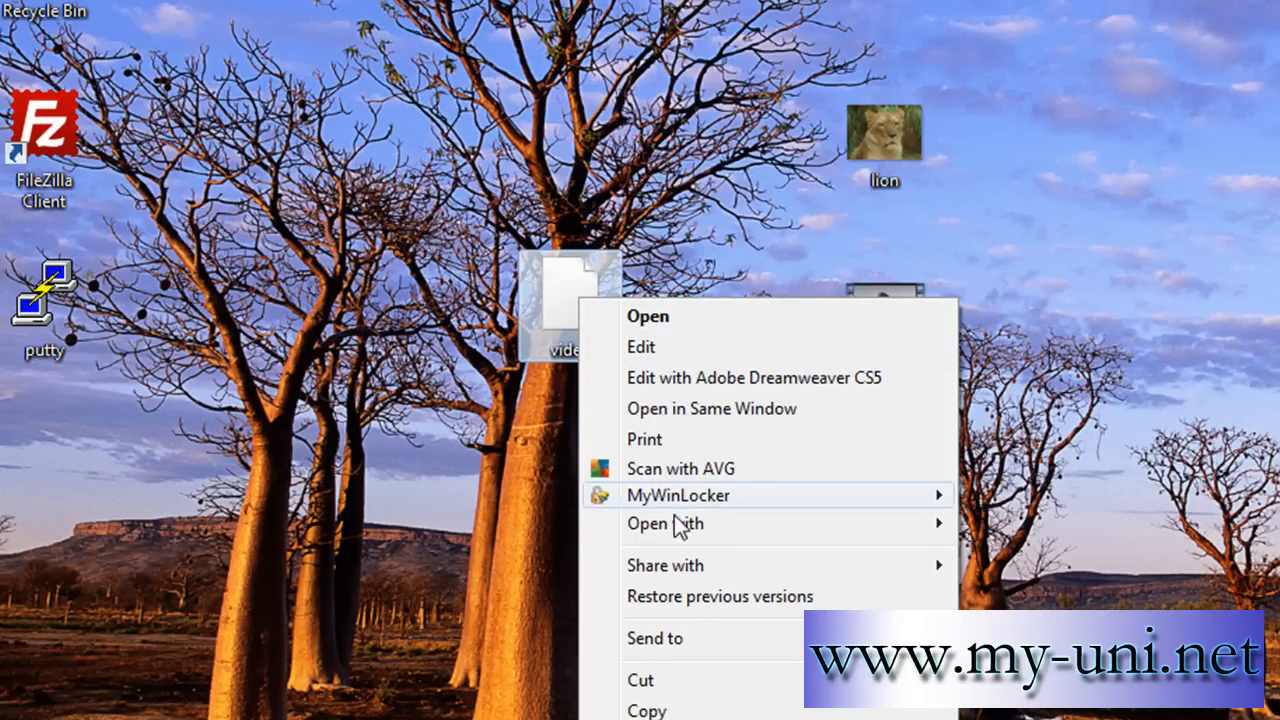
left_click(648, 316)
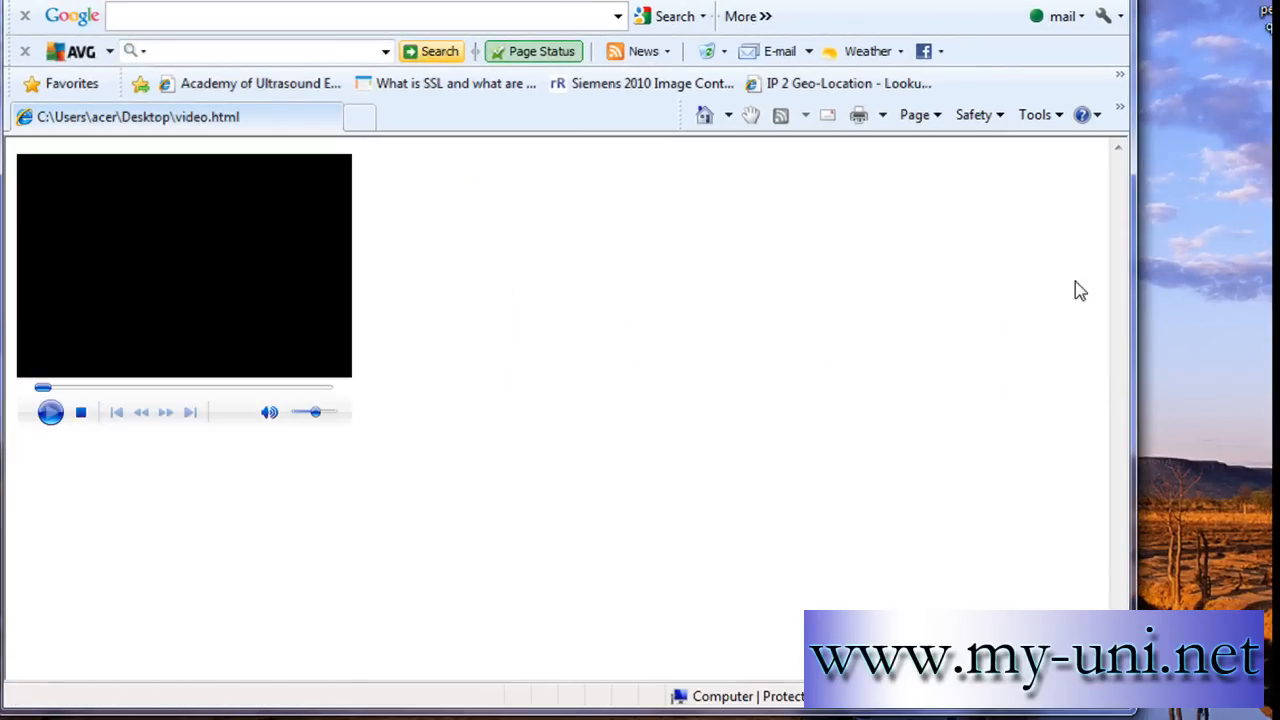
Step: Close the Internet Explorer window showing the video page
left_click(50, 412)
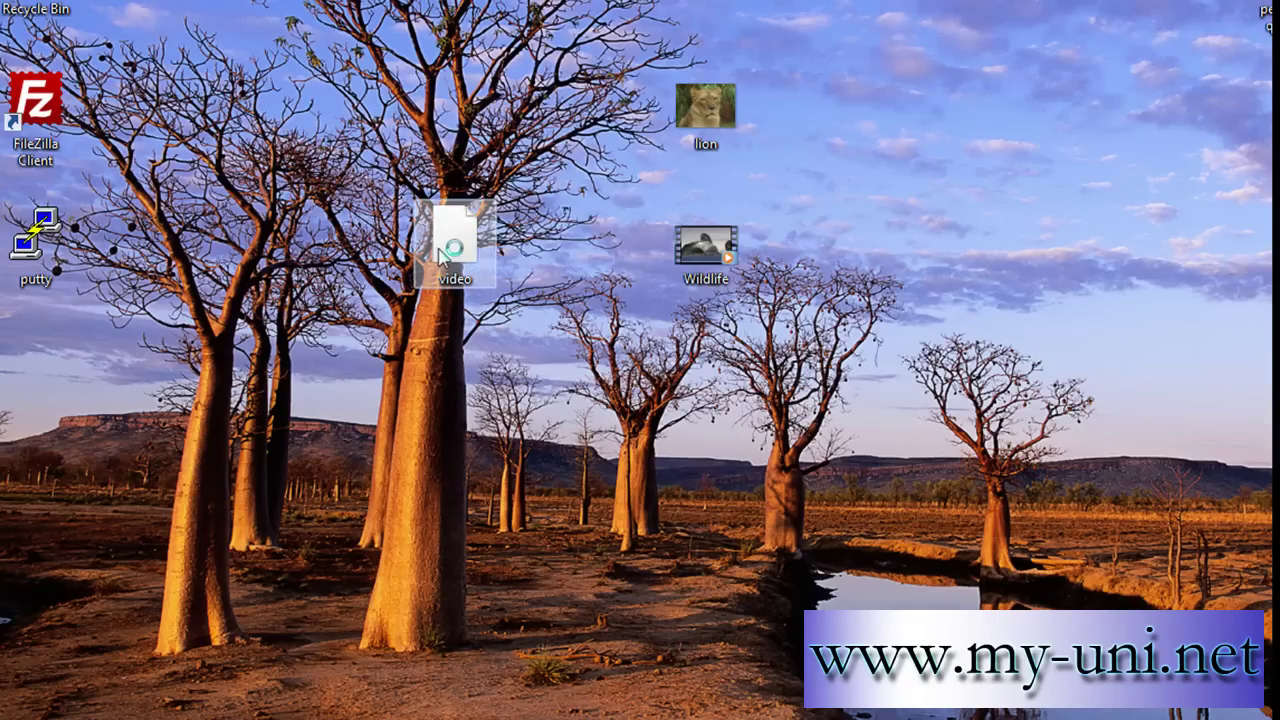
Step: Check Wildlife's 1280×720 frame size in Properties, then bring up video.html's context menu
right_click(705, 245)
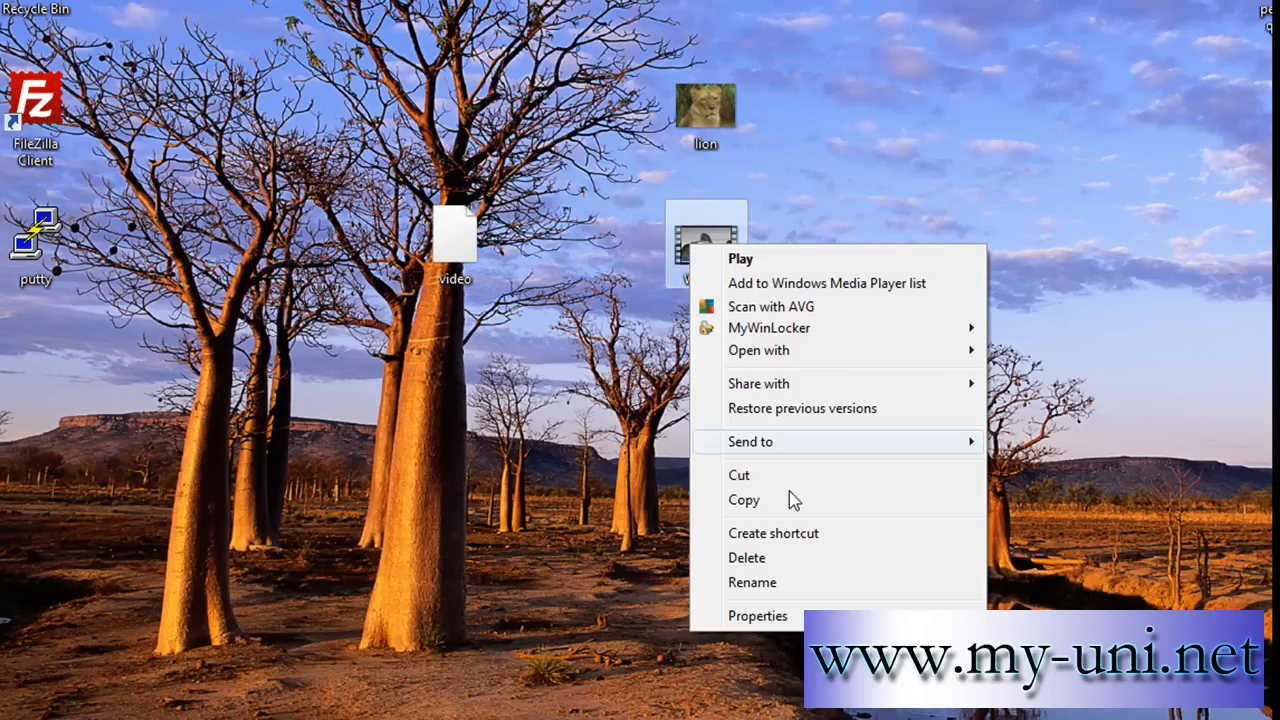
left_click(758, 615)
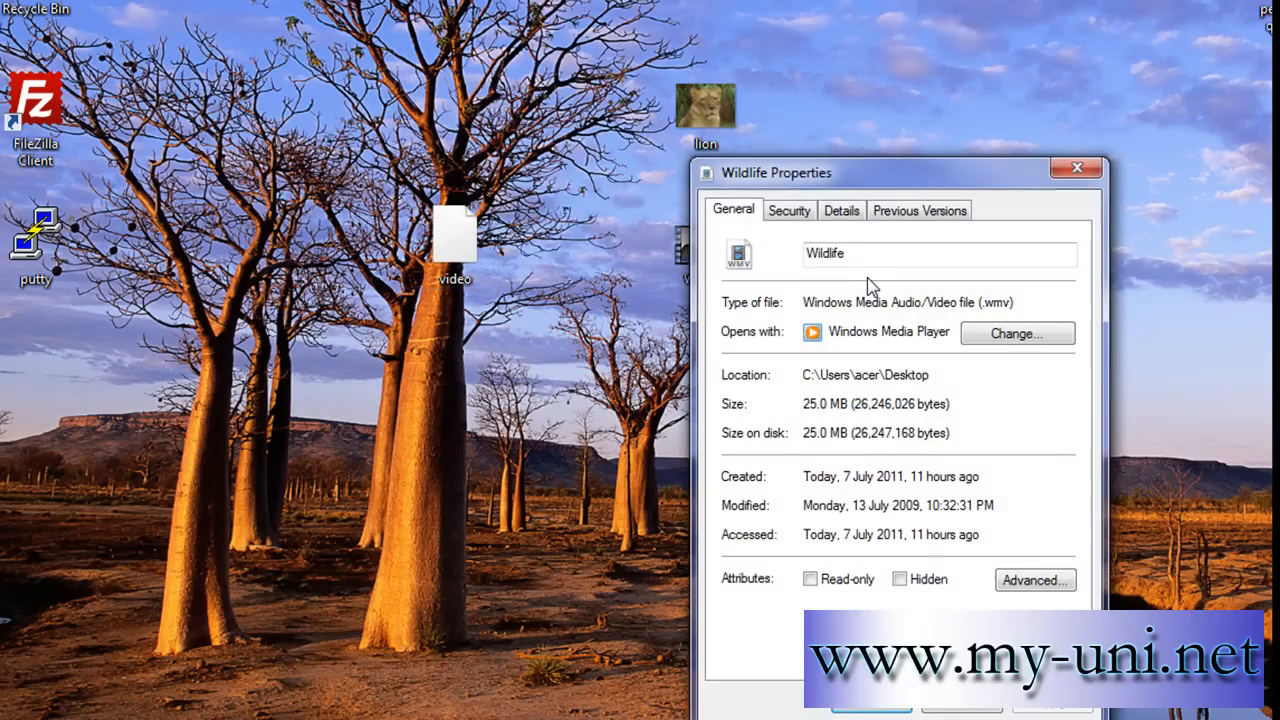
left_click(841, 210)
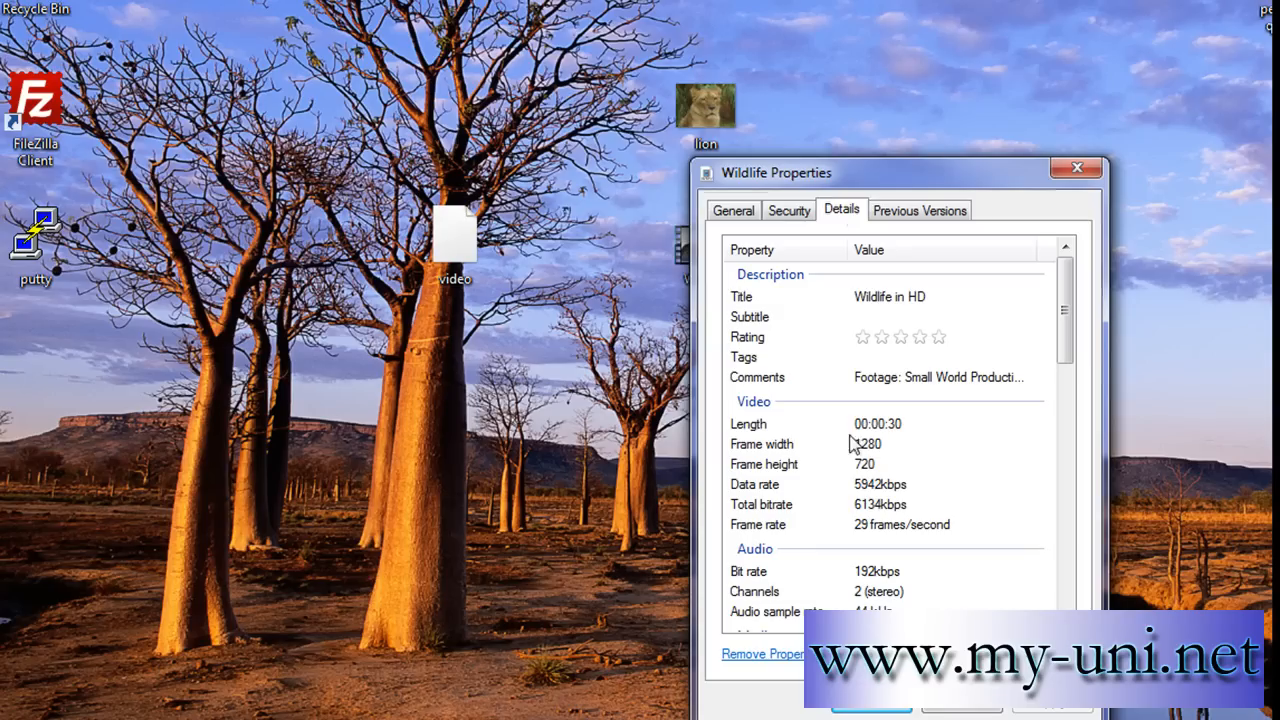
right_click(455, 235)
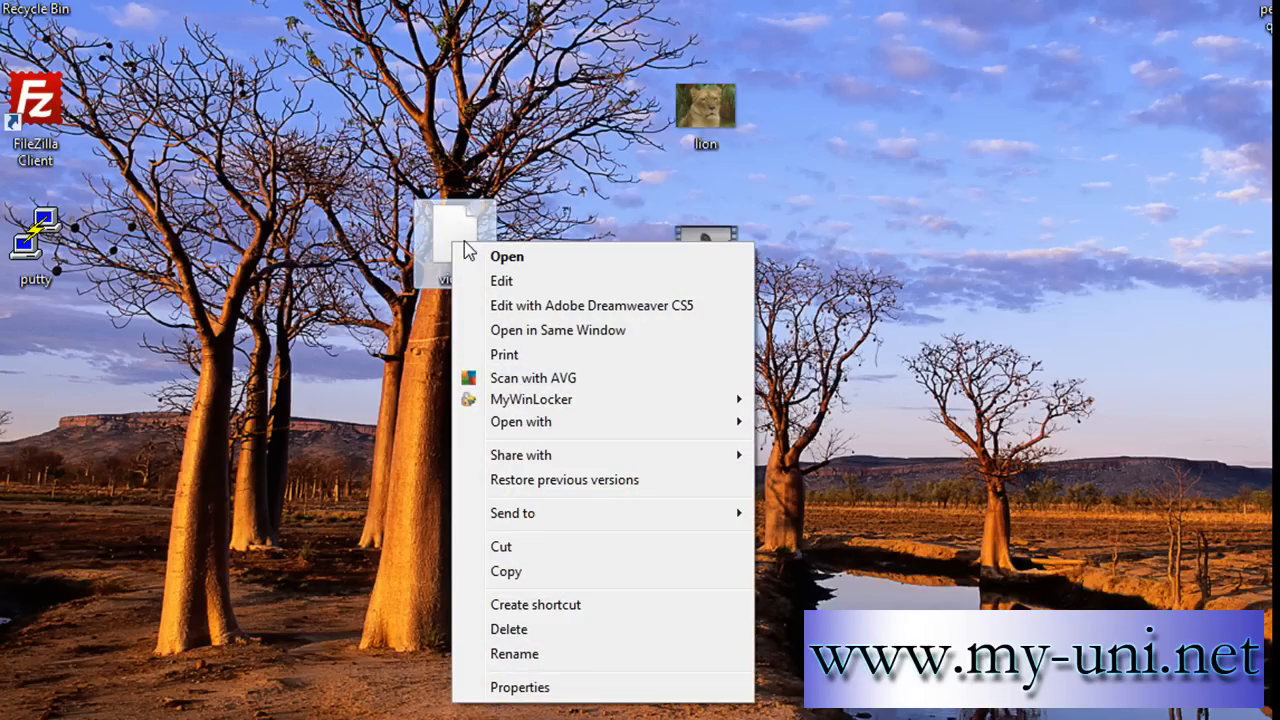
mouse_move(506, 265)
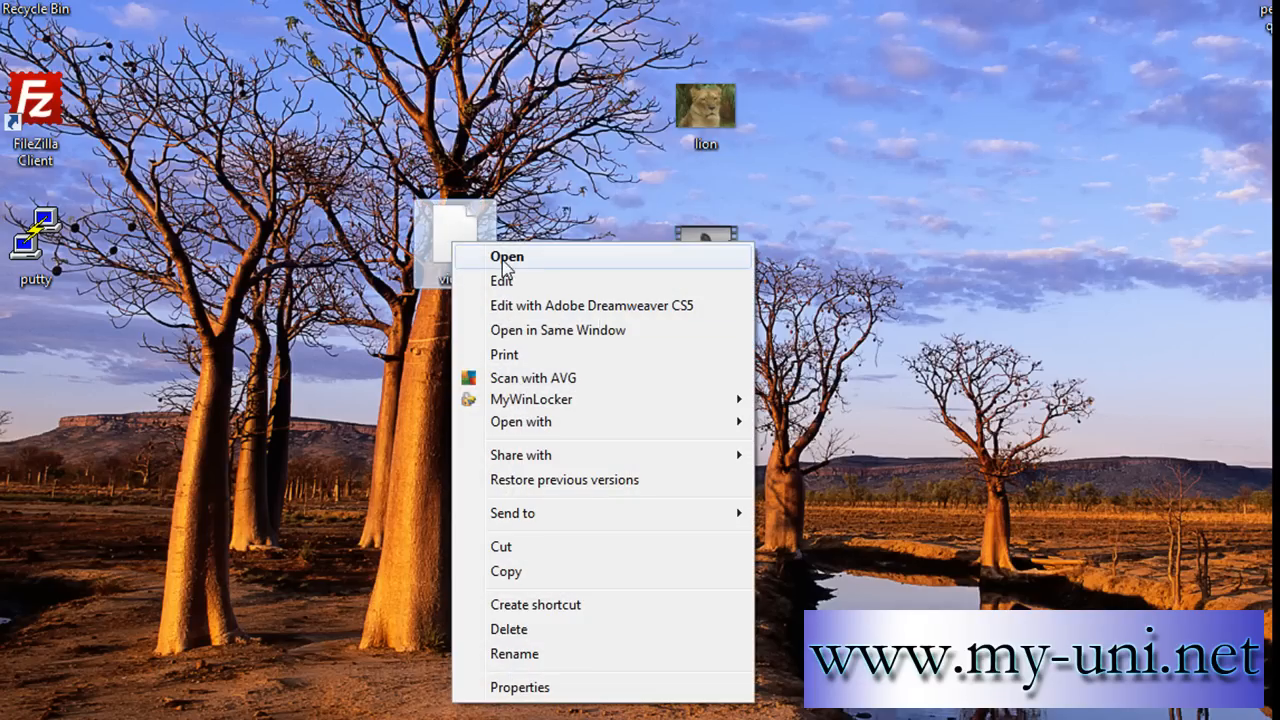
mouse_move(583, 513)
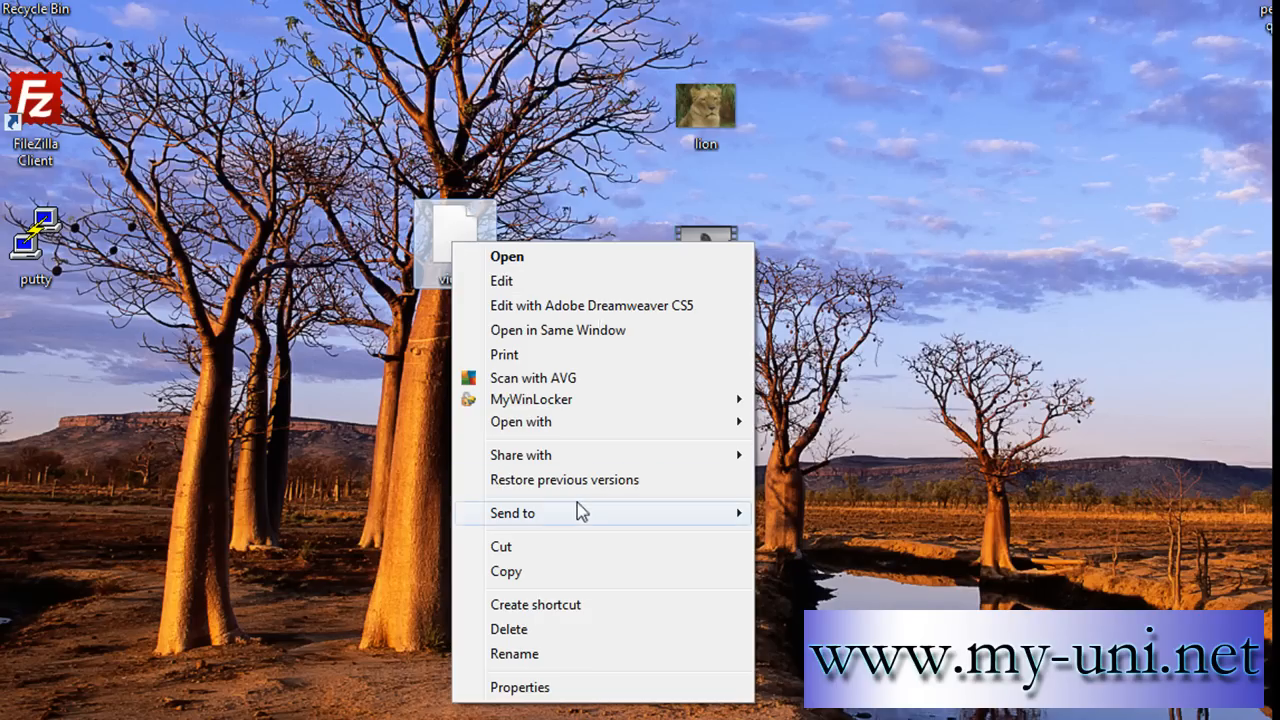
mouse_move(543, 450)
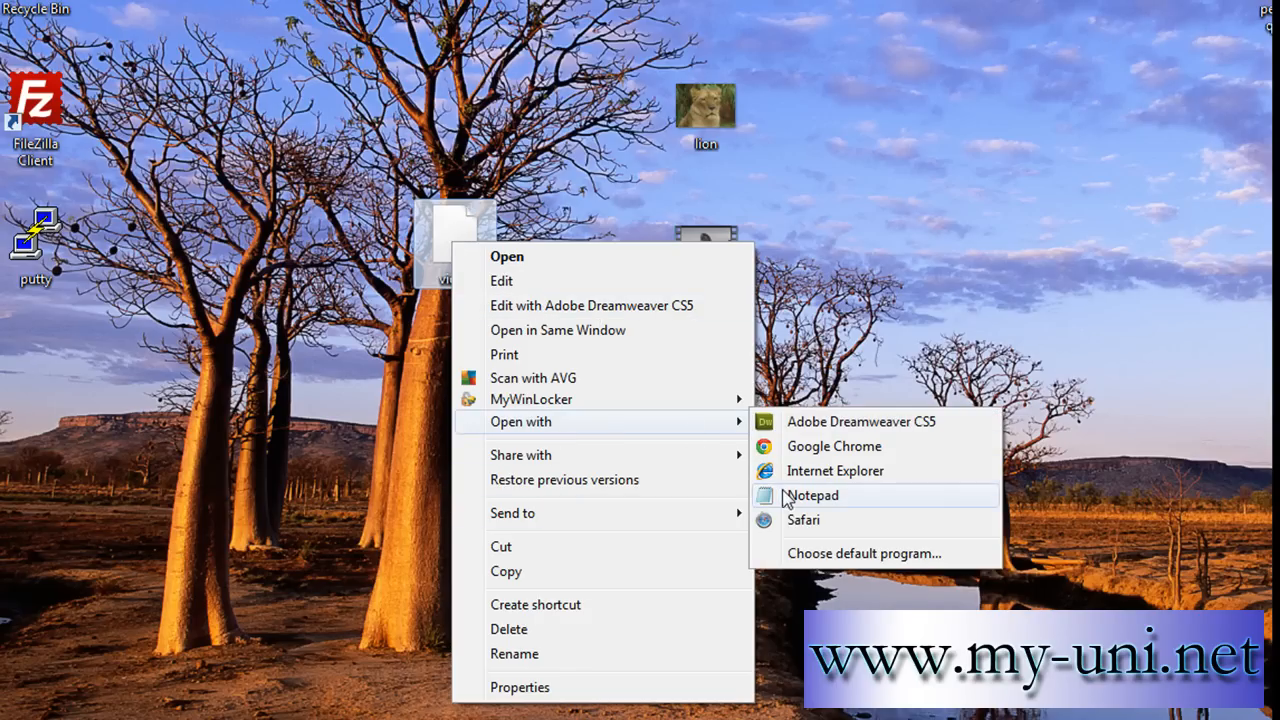
Step: Open video.html in Notepad and add width="150" height="130" to the embed tag
left_click(811, 495)
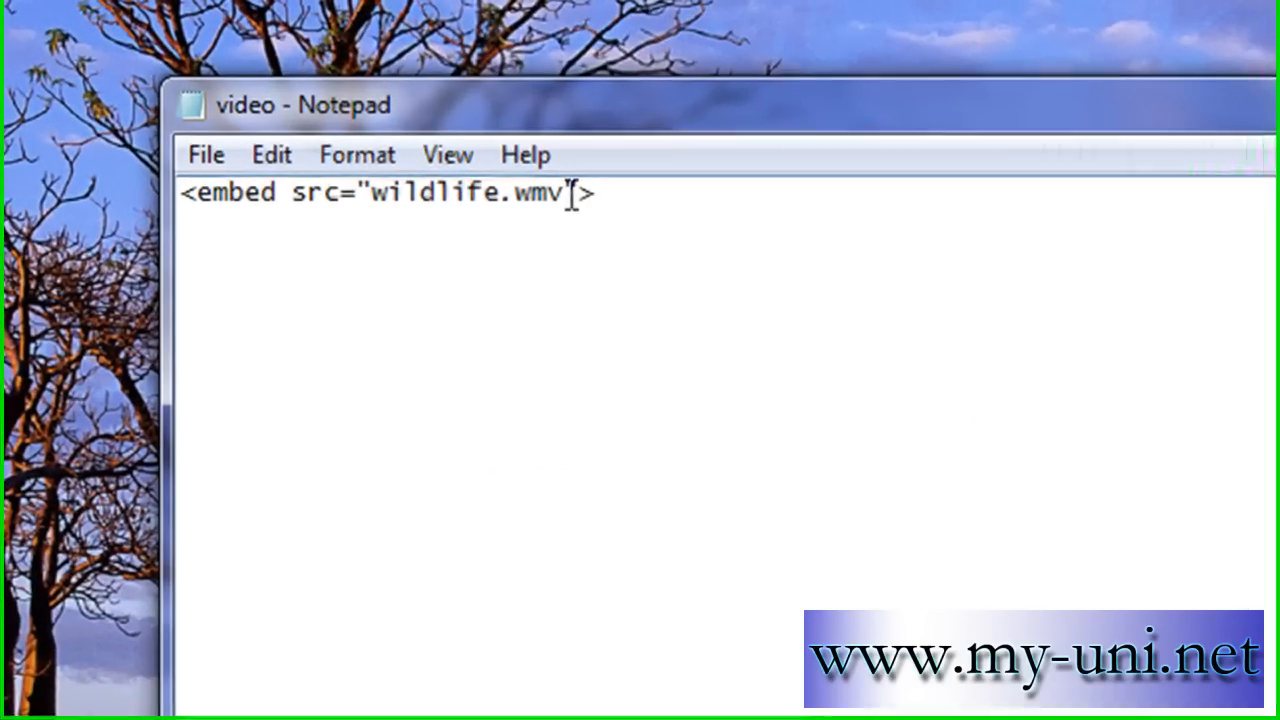
type("wi")
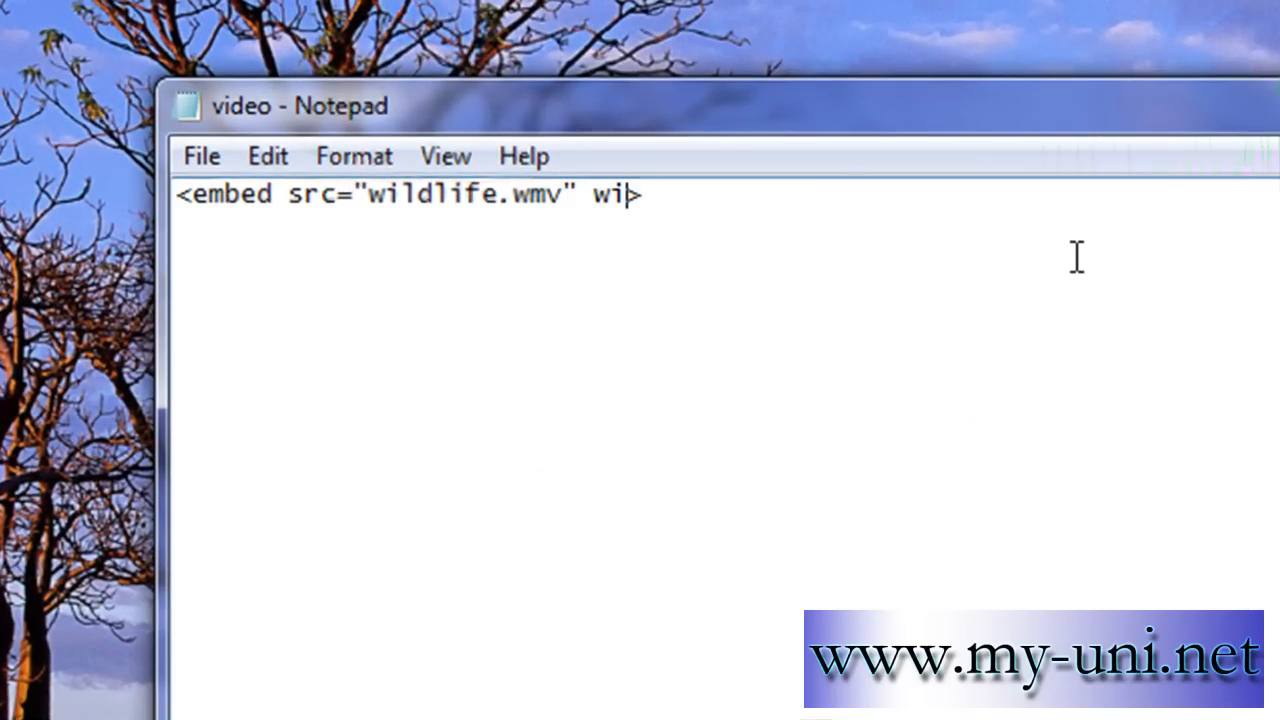
type("dth=")
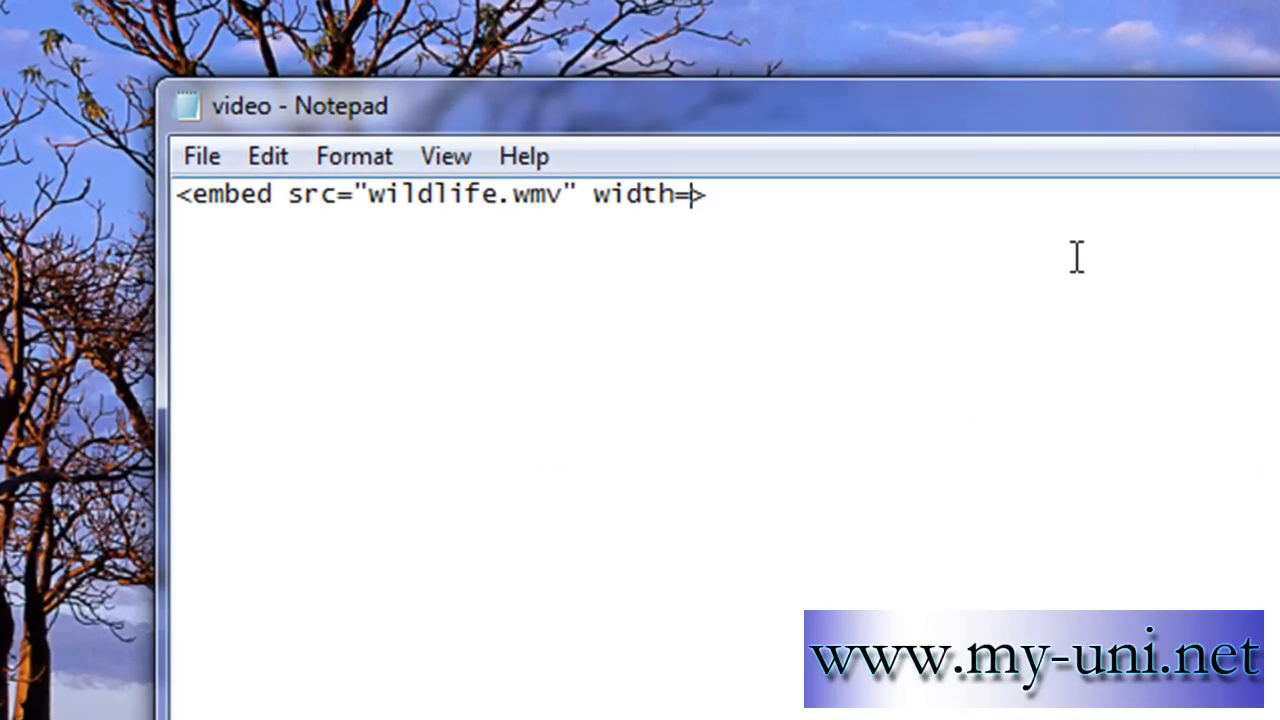
type("\"15")
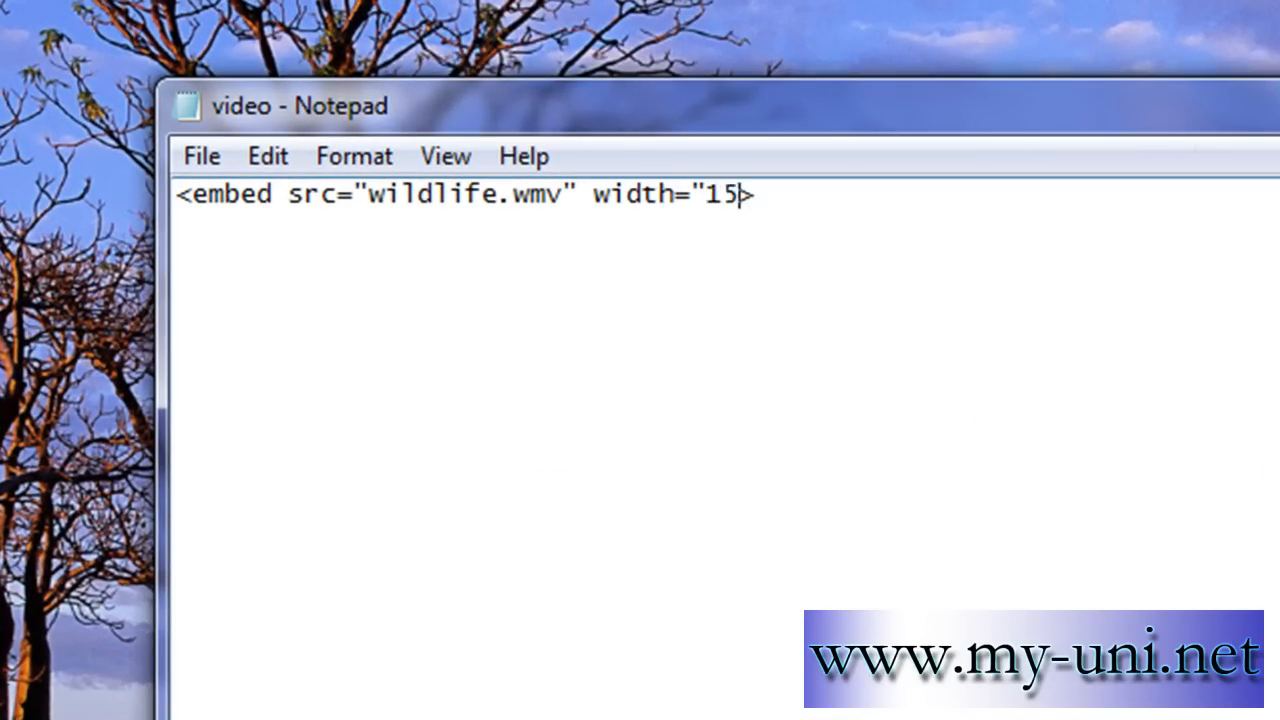
type("0\" he")
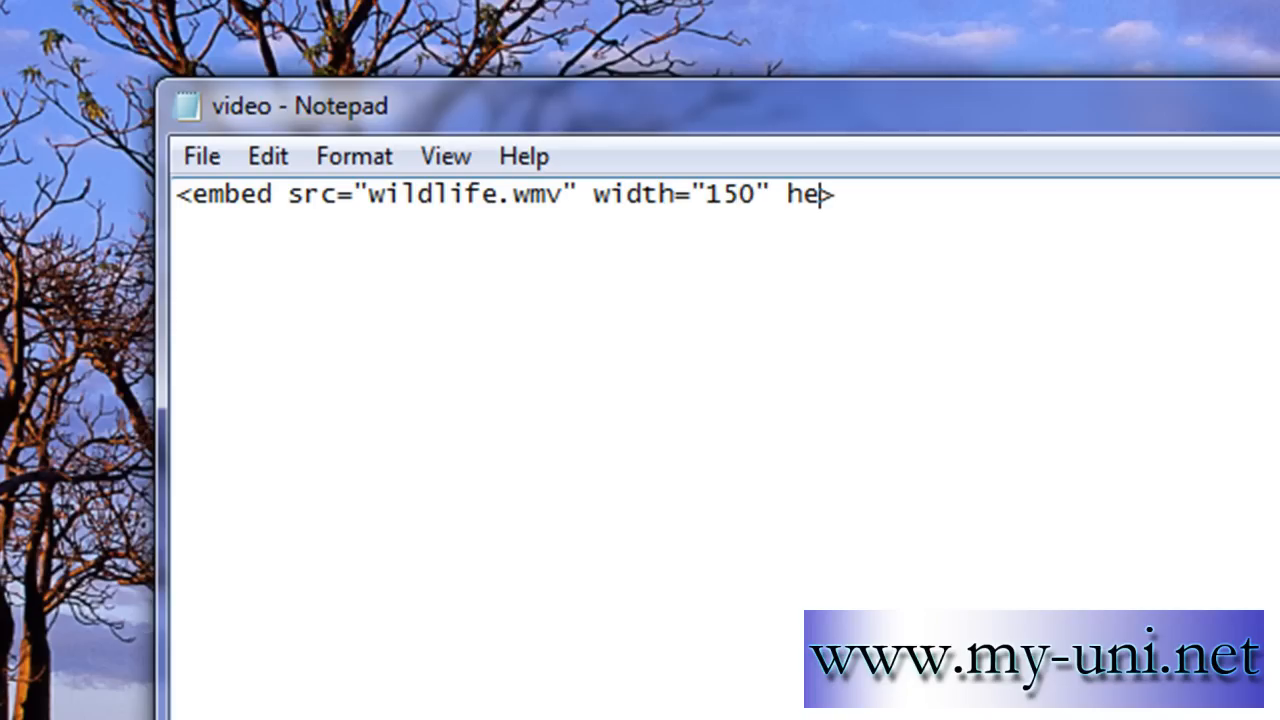
type("ight>")
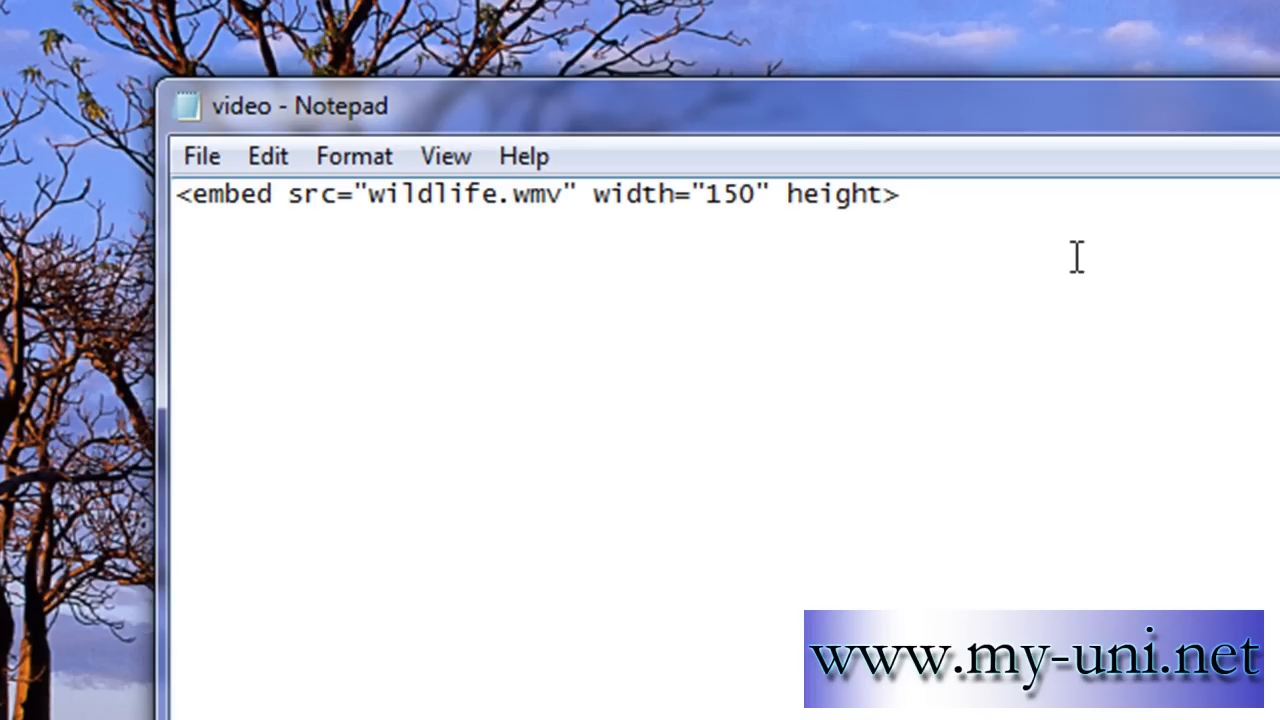
type("=\"1")
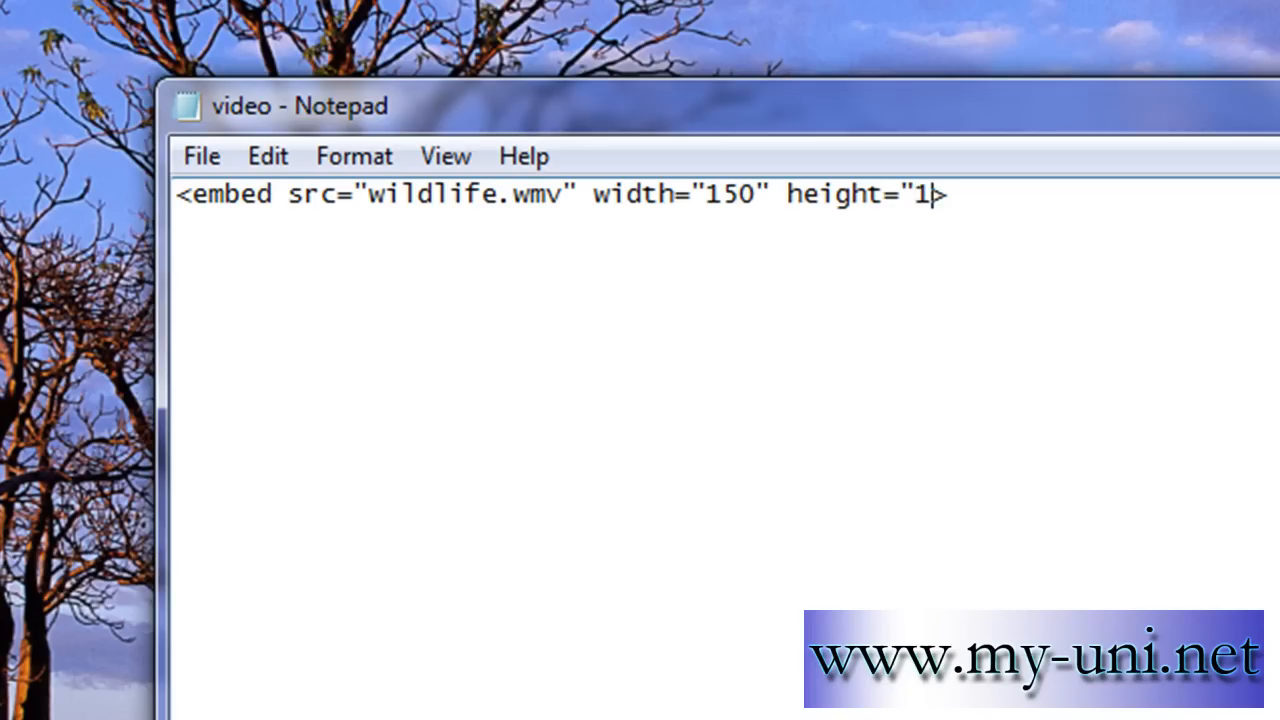
type("30\">")
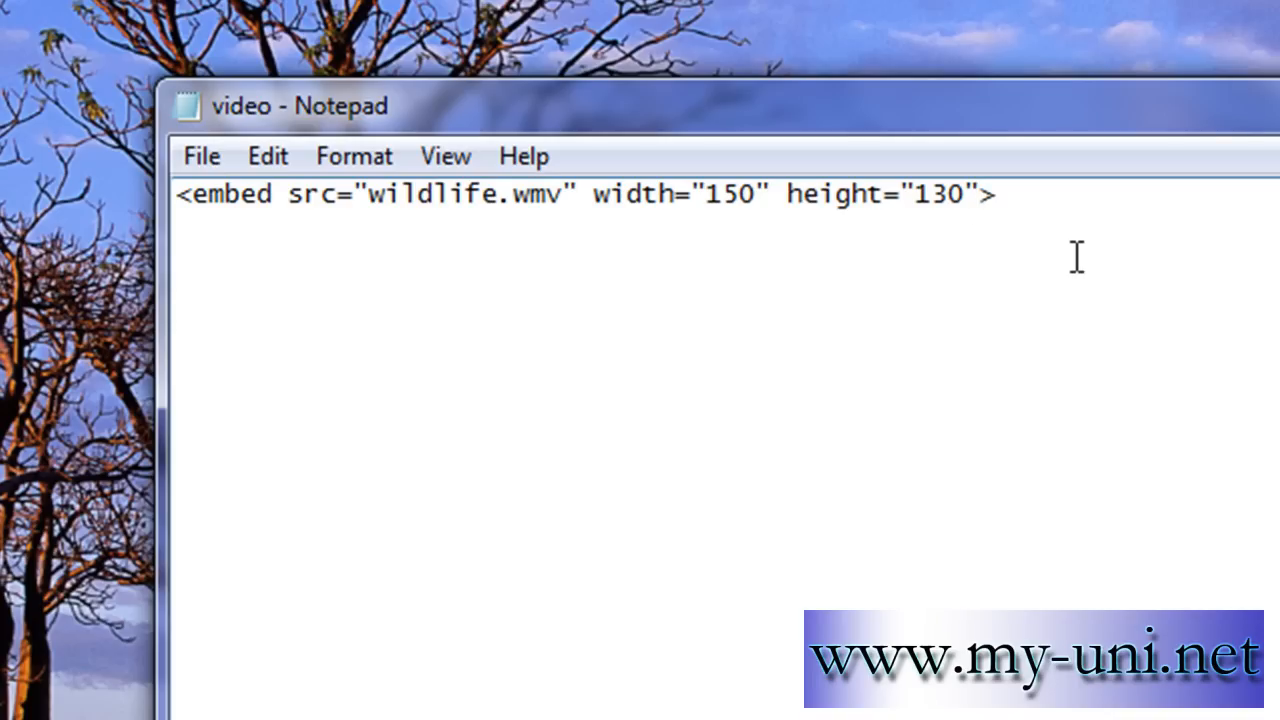
left_click(280, 193)
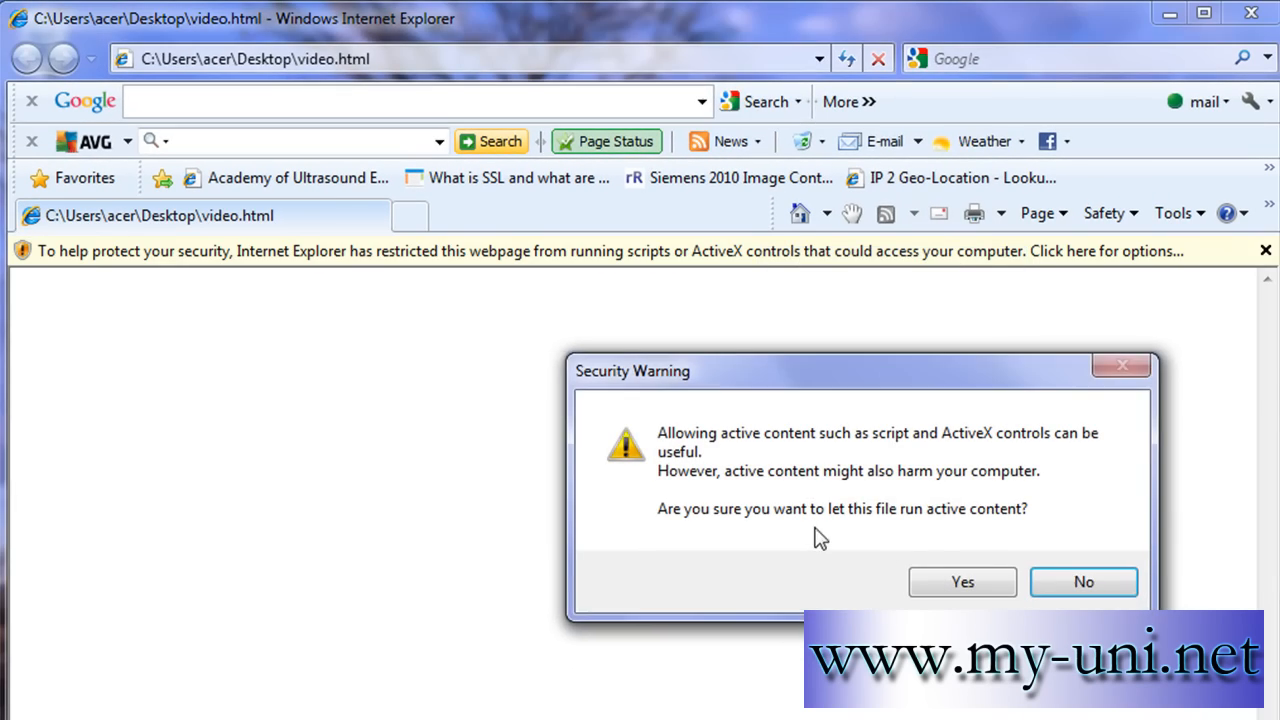
Step: Allow active content, pause the playing Wildlife clip, and close Internet Explorer
left_click(961, 582)
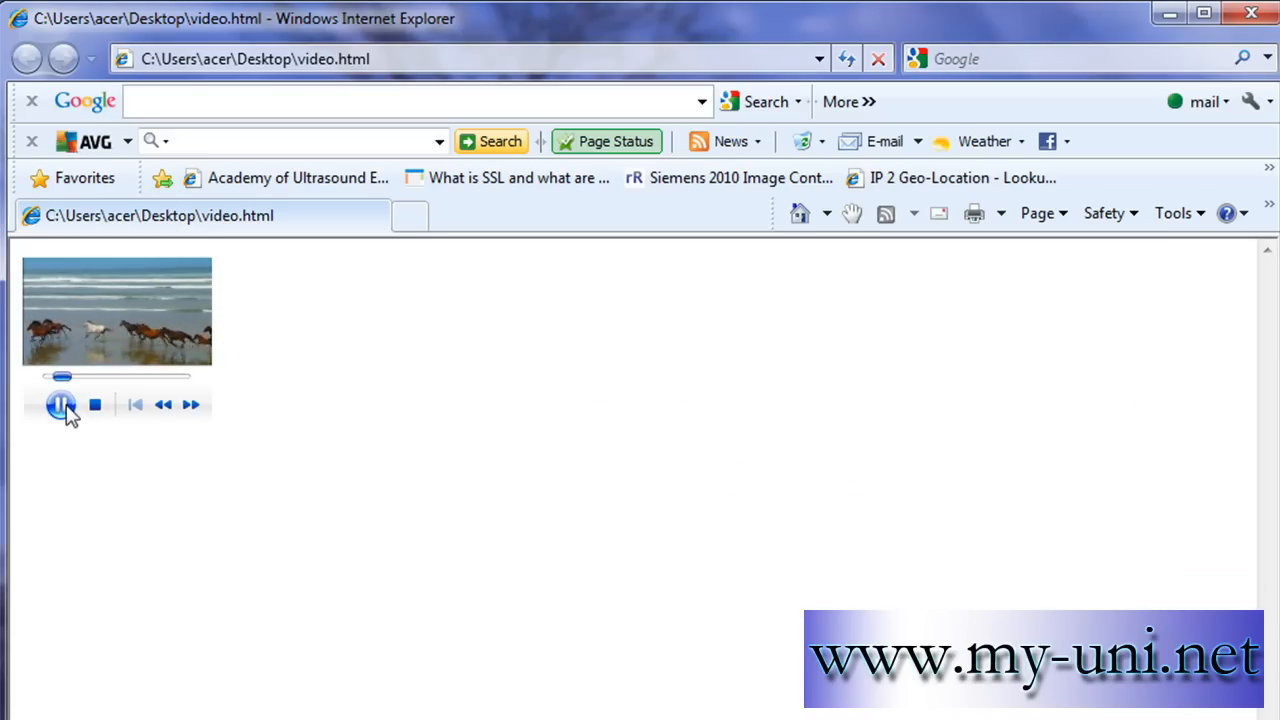
left_click(60, 404)
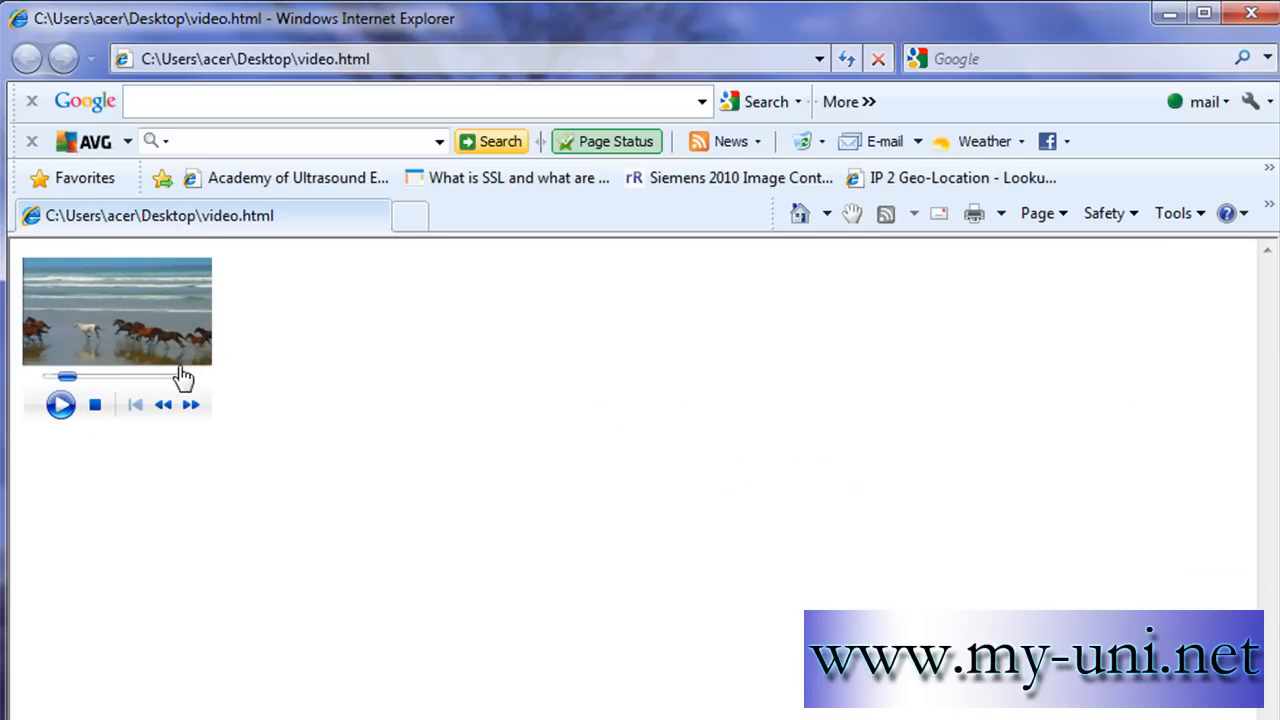
left_click(1250, 13)
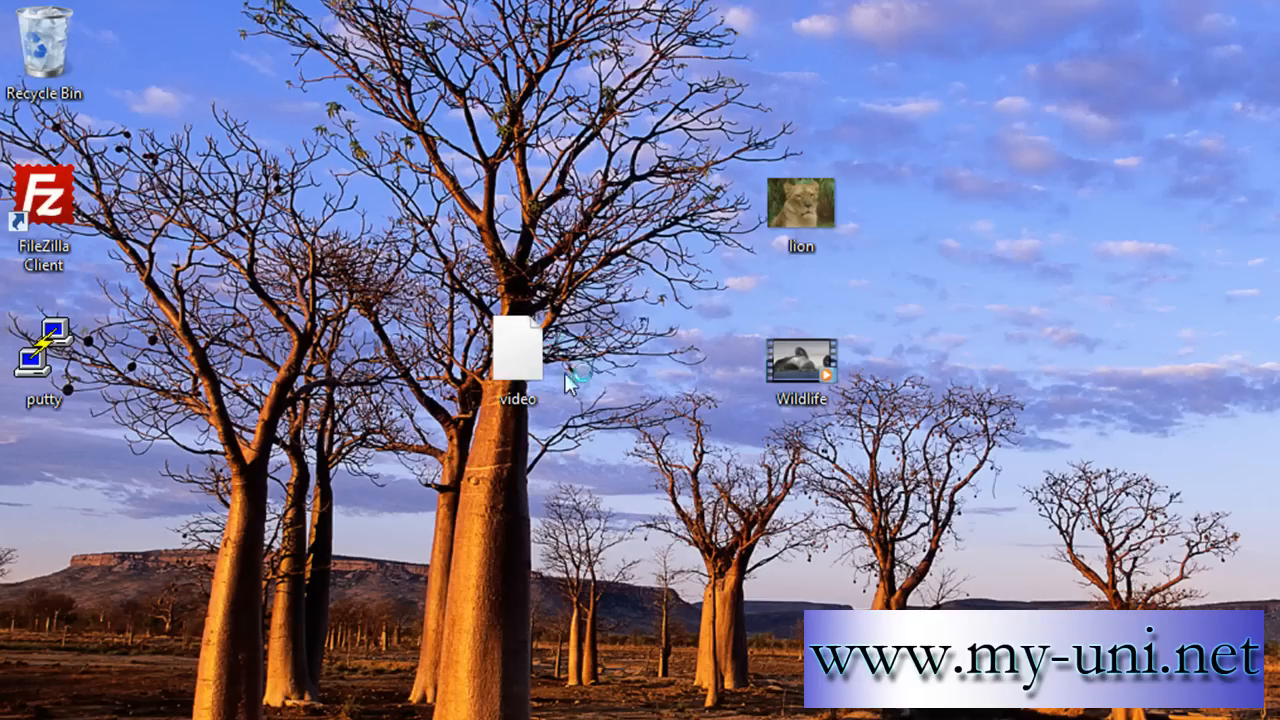
Step: Open video.html in Notepad through the Open with menu
right_click(517, 355)
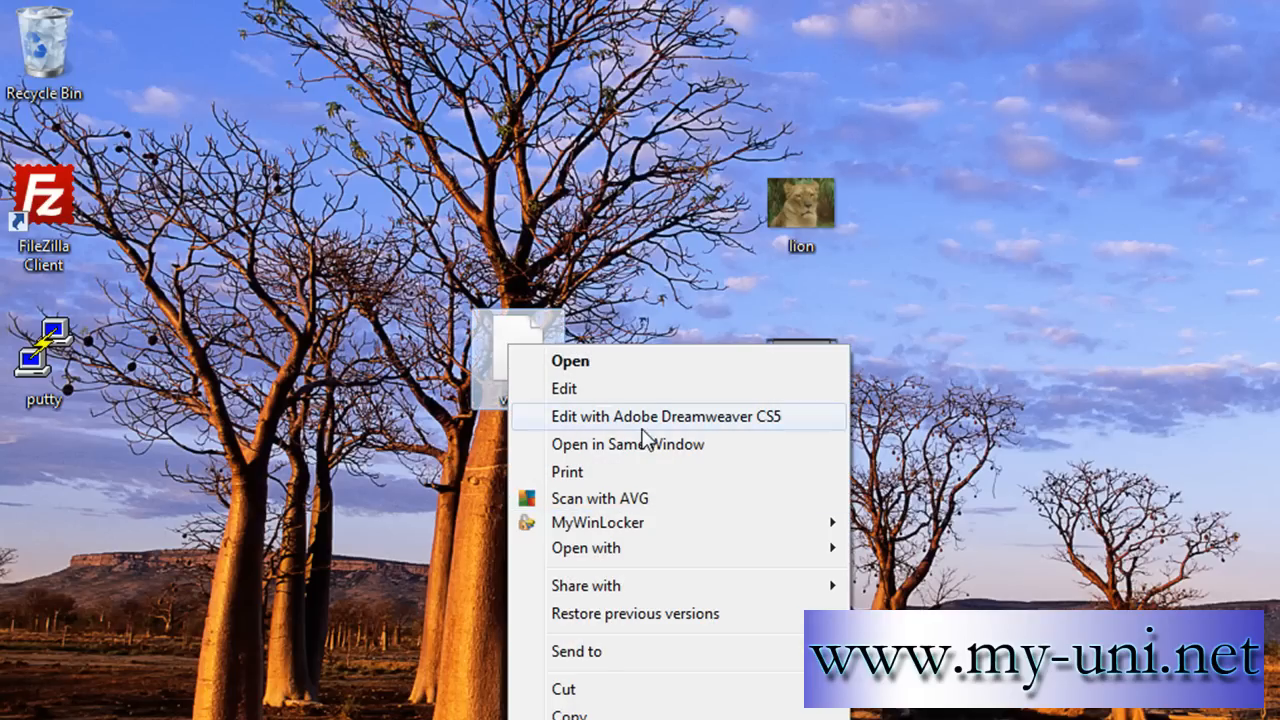
left_click(587, 547)
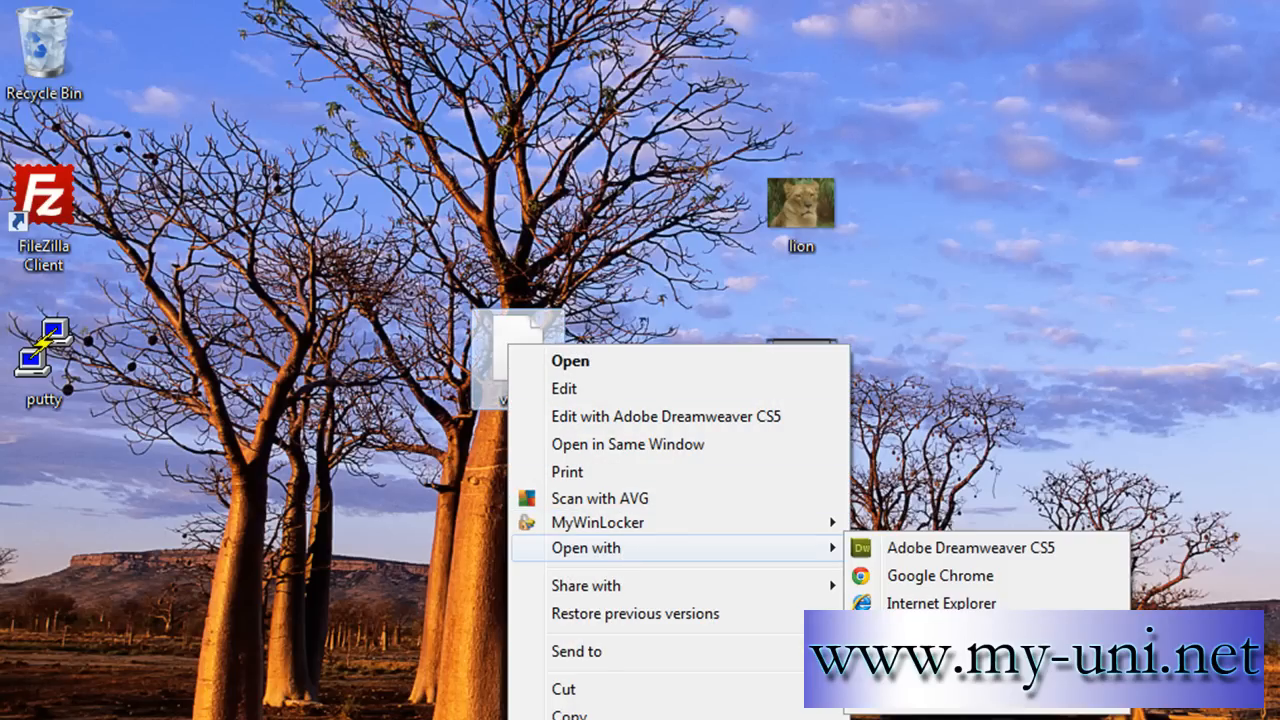
left_click(563, 388)
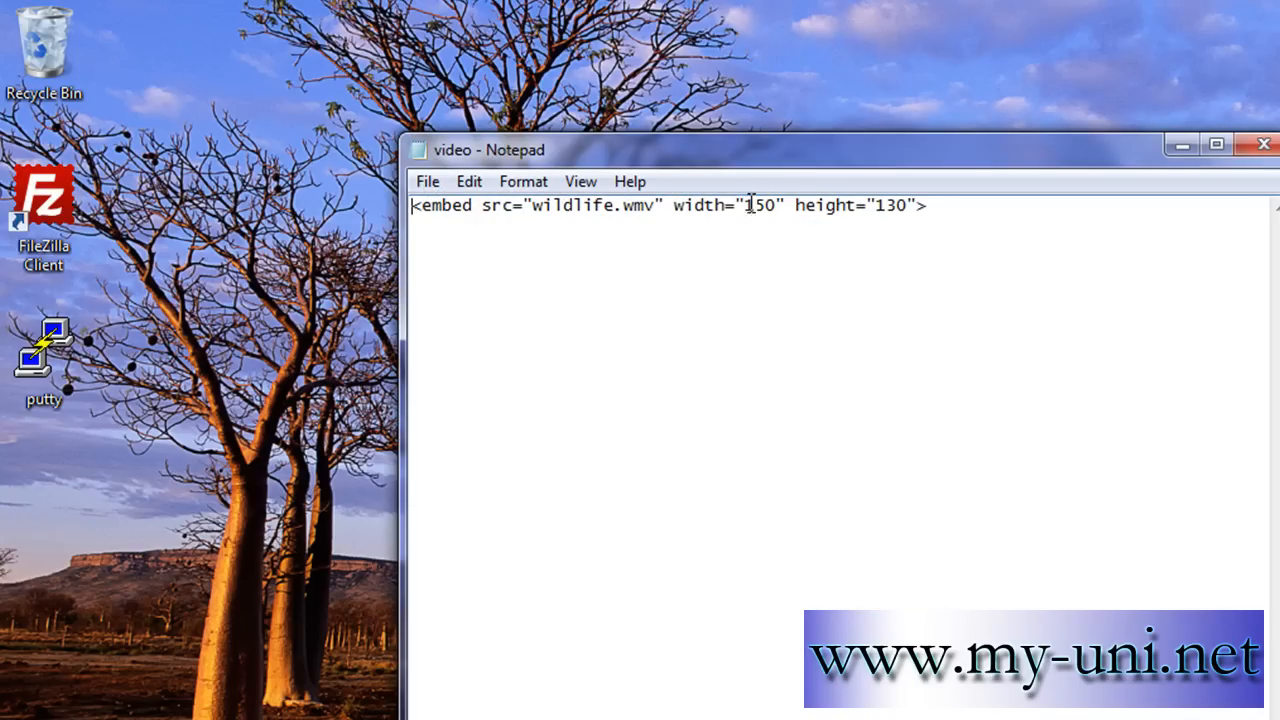
Step: Change the embed width from 150 to 500 and height from 130 to 350
double_click(762, 205)
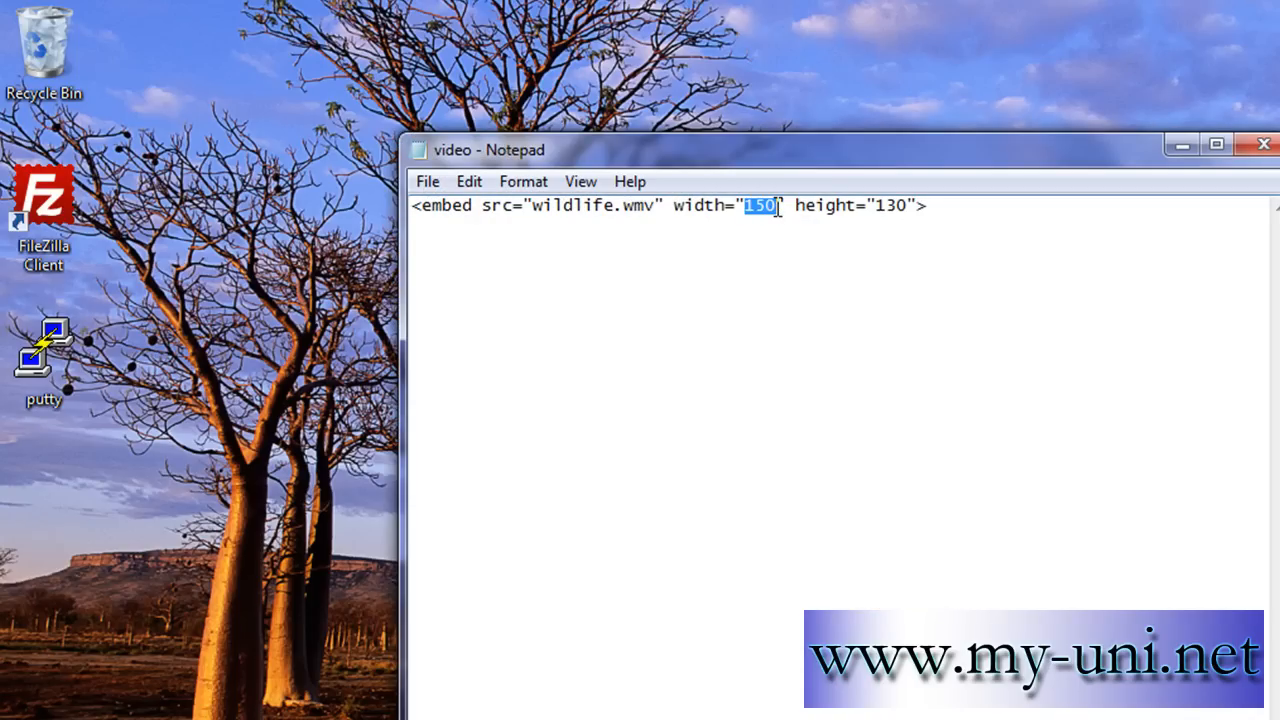
type("500")
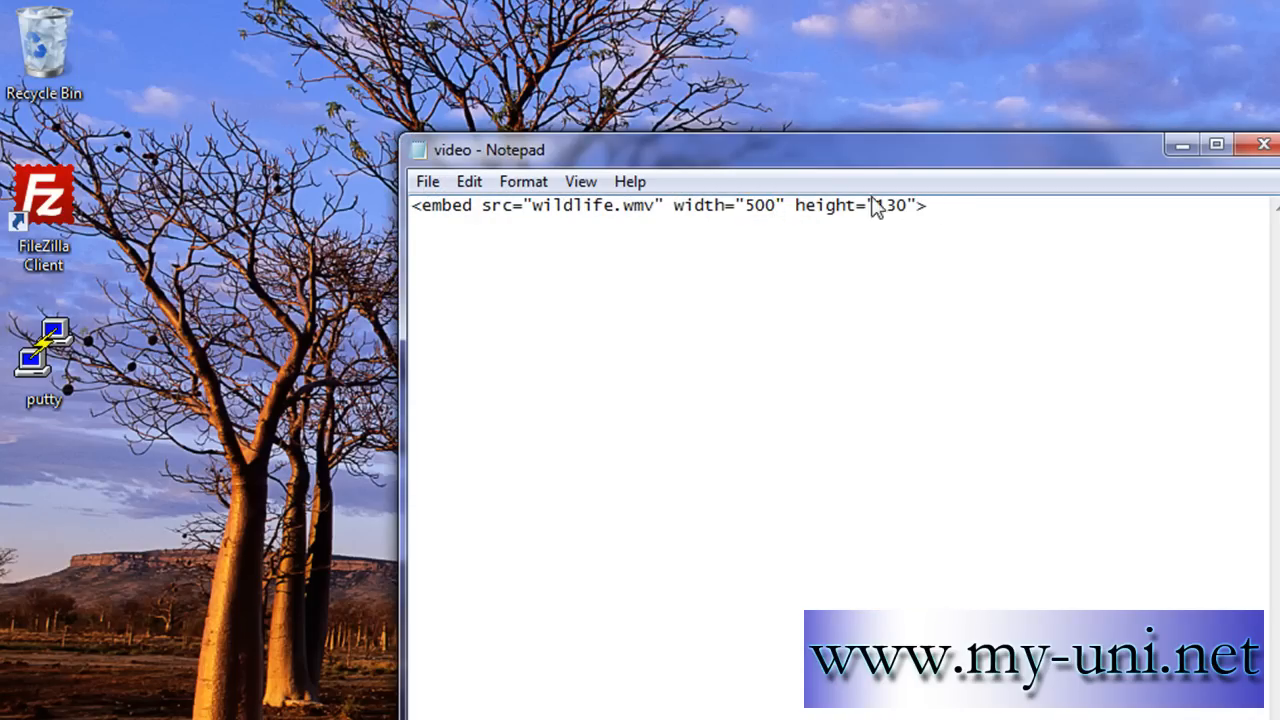
double_click(889, 205)
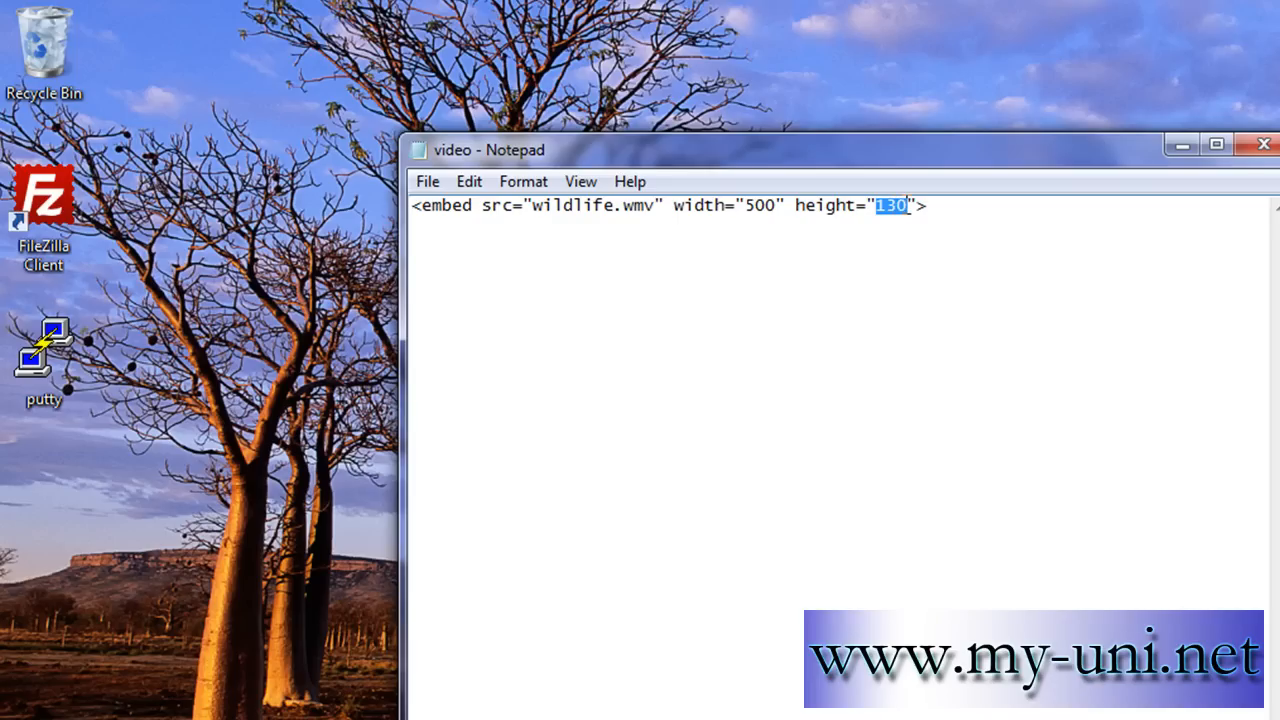
type("35")
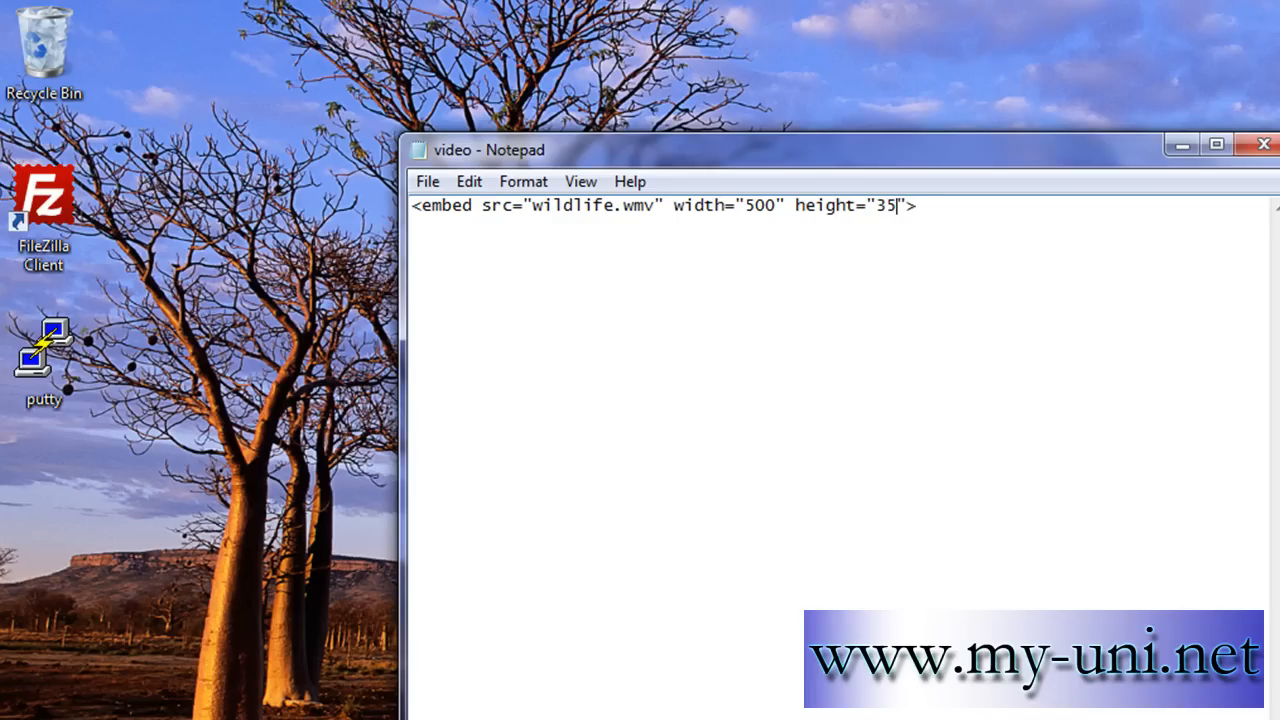
type("0")
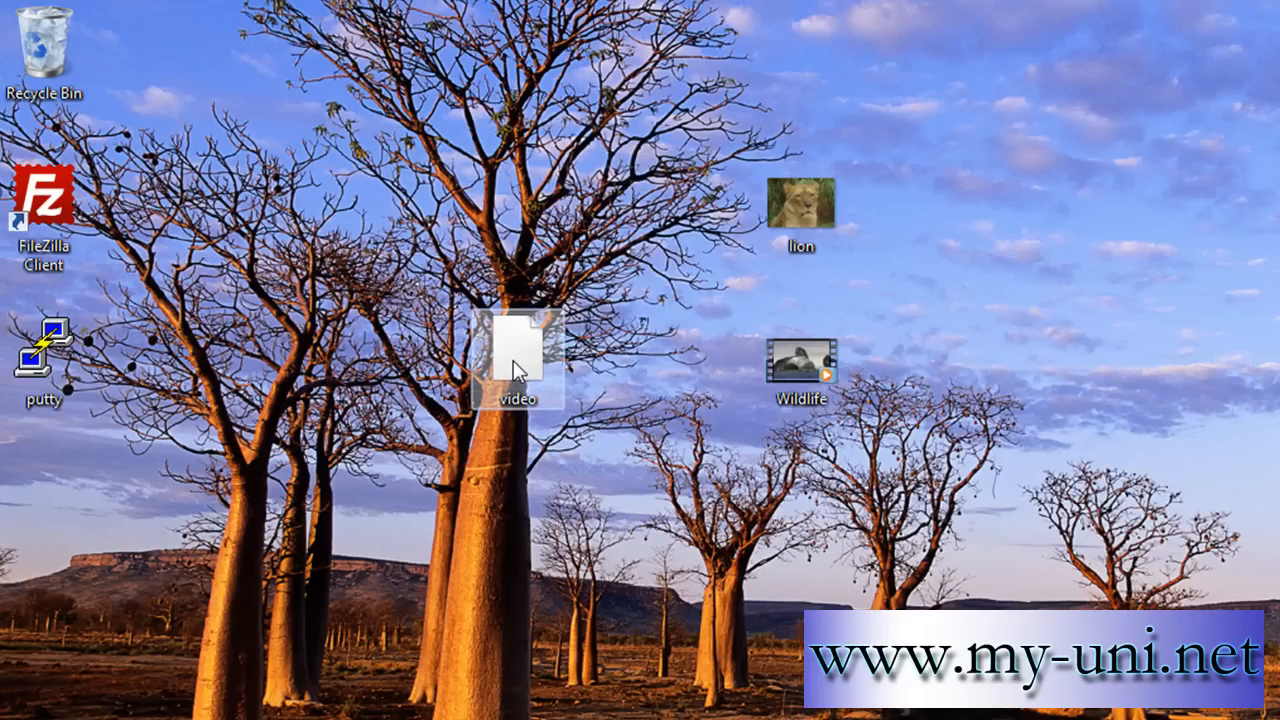
Step: View video.html in Internet Explorer, allowing active content, then close the browser
double_click(517, 345)
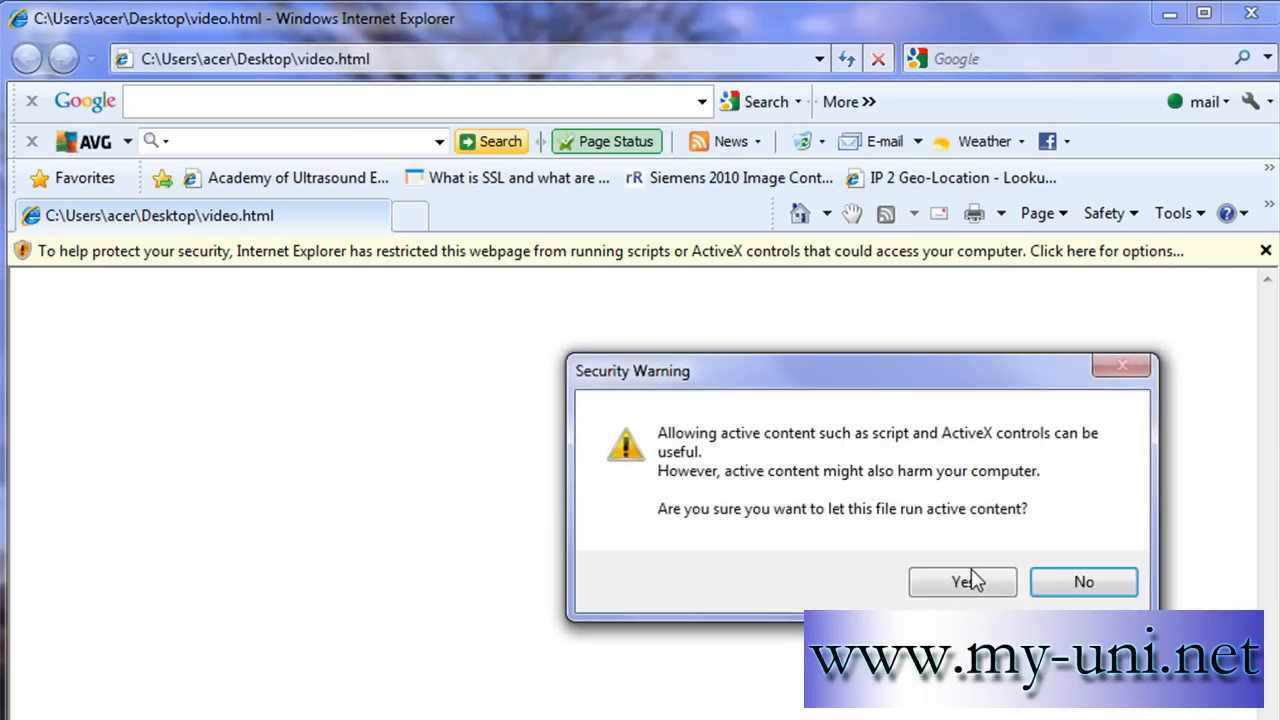
left_click(962, 582)
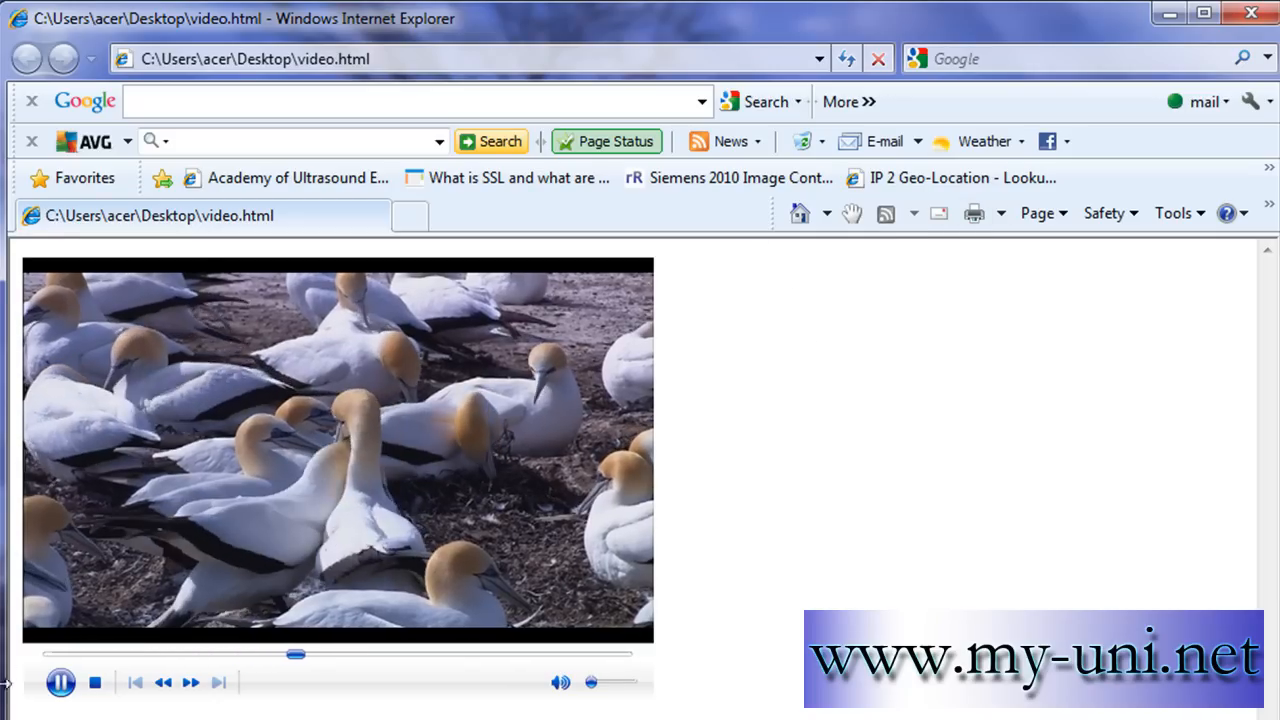
left_click(1251, 12)
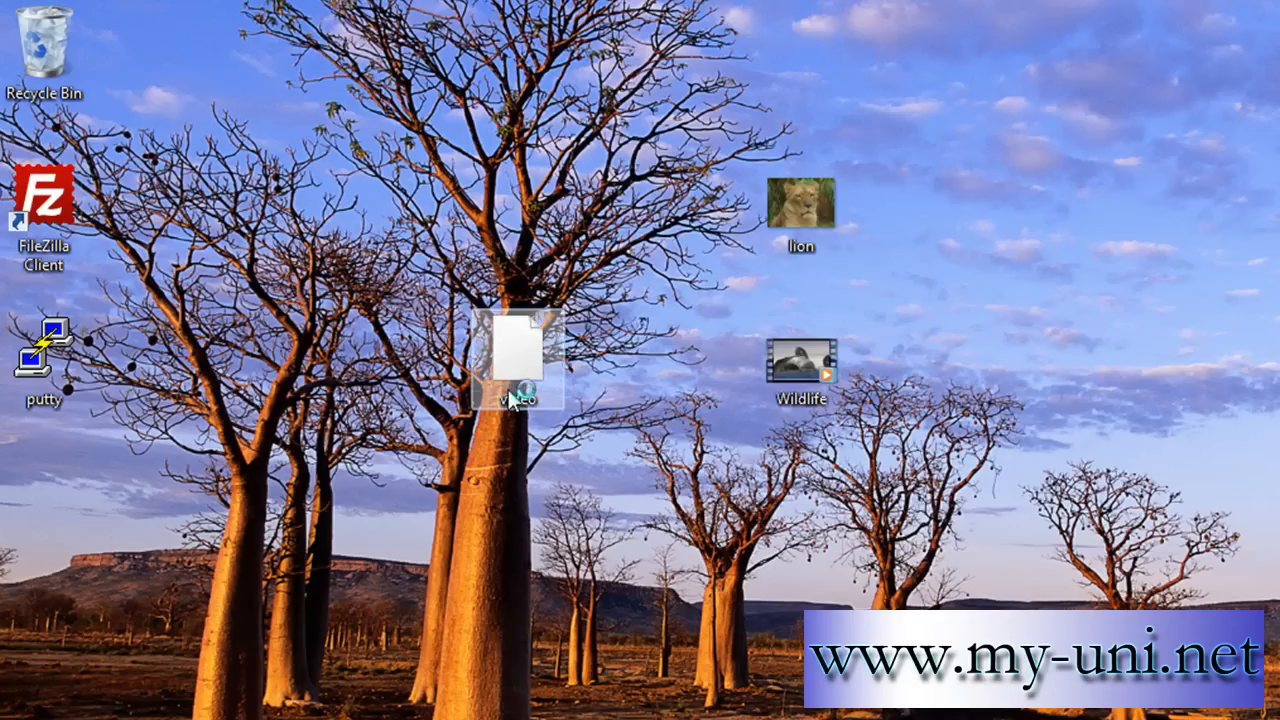
Step: Add autoplay="false" to the embed tag in video.html, then save and close Notepad
right_click(516, 398)
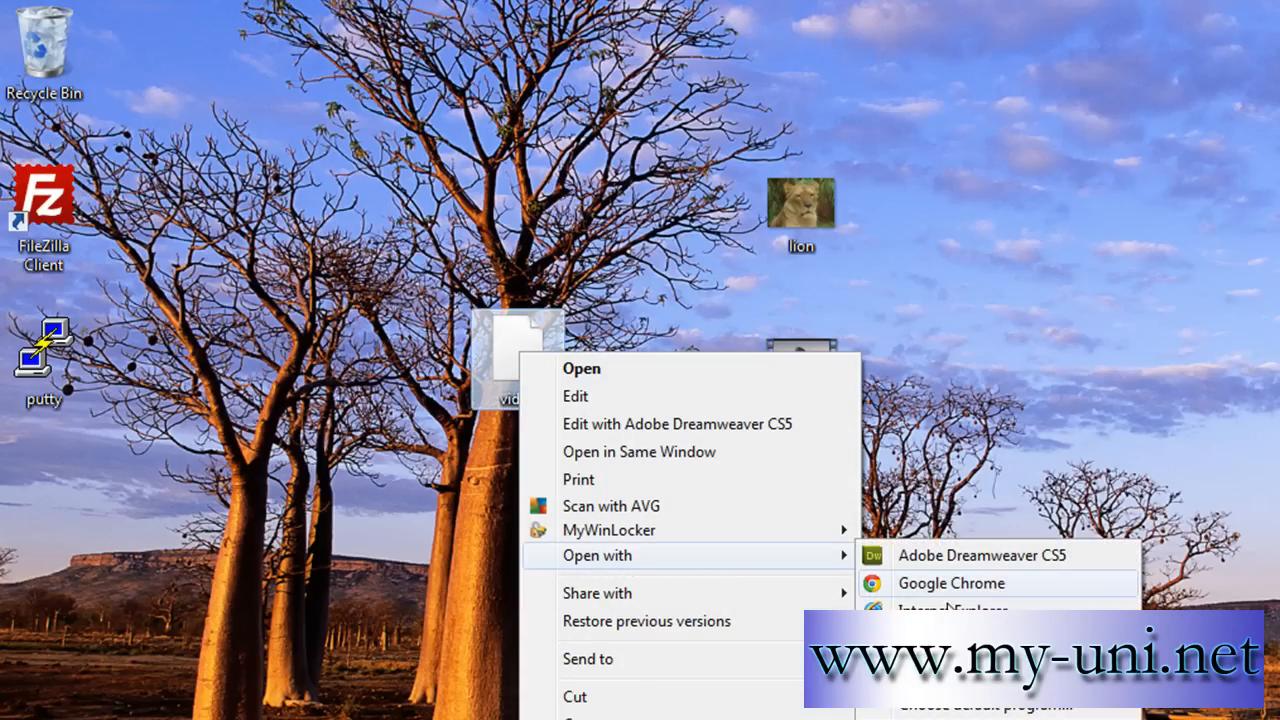
left_click(581, 368)
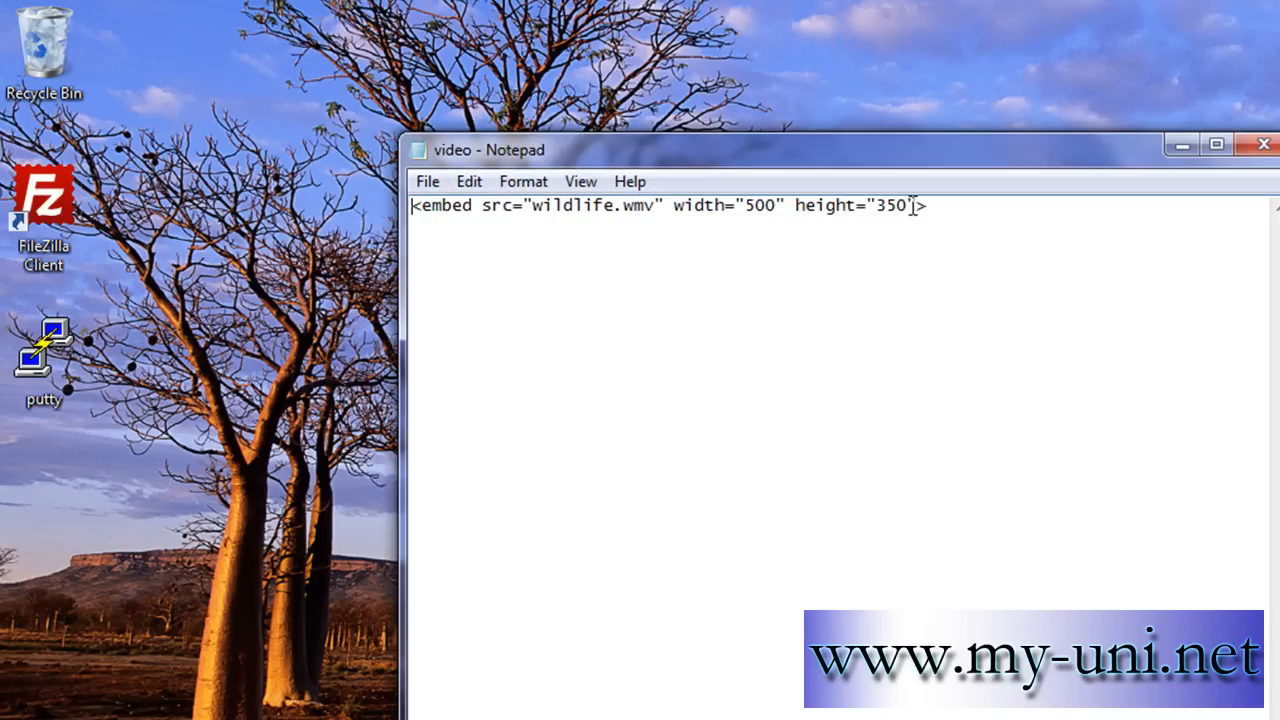
type("au")
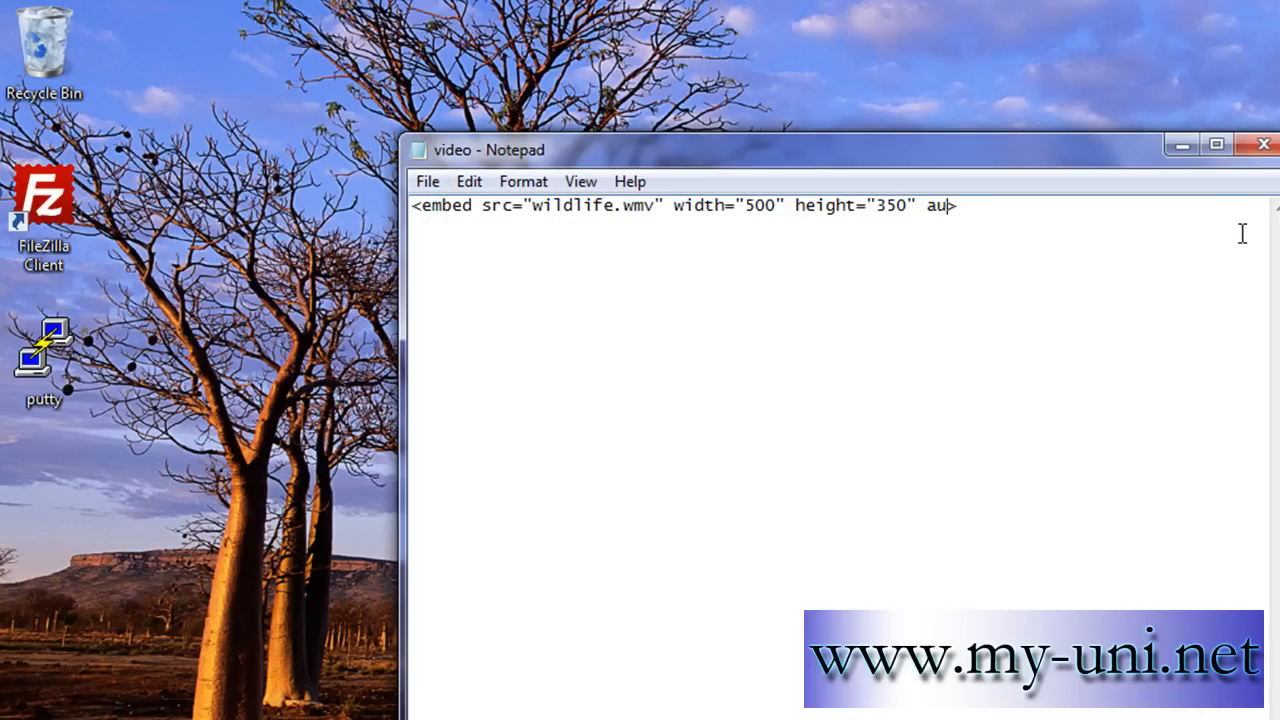
type("topla")
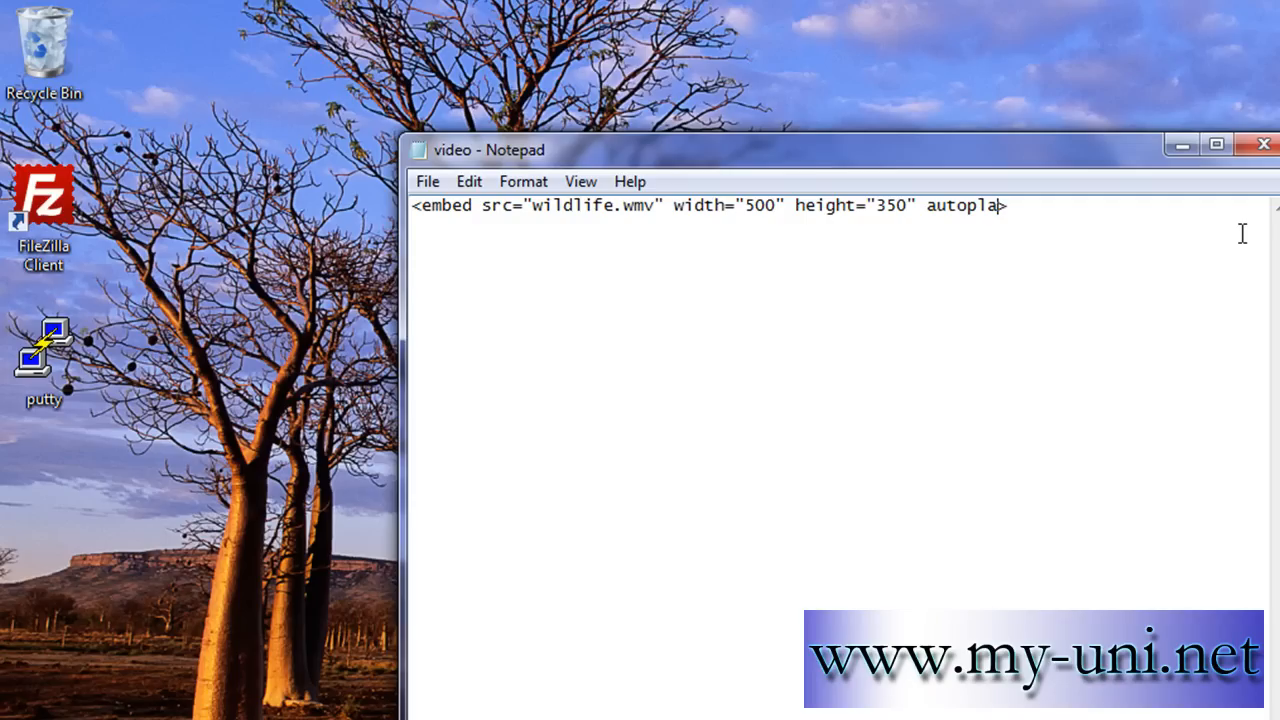
type("y=\"false")
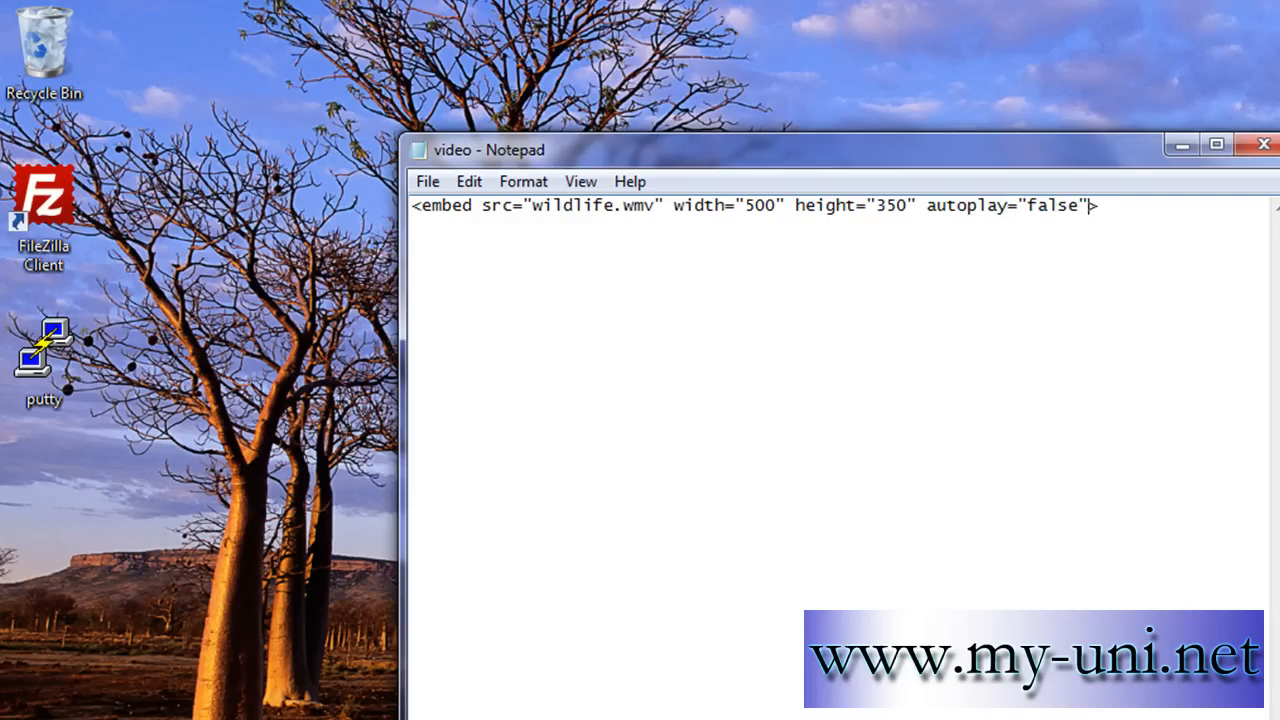
left_click(427, 181)
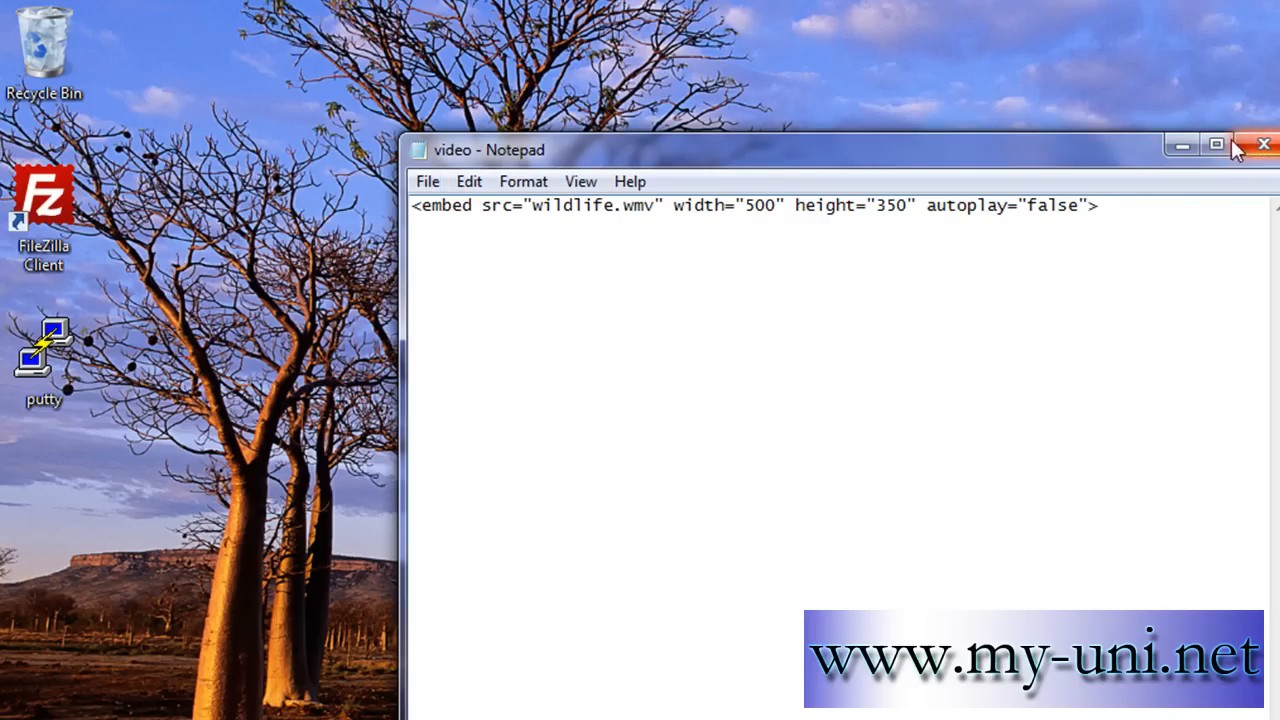
left_click(1263, 144)
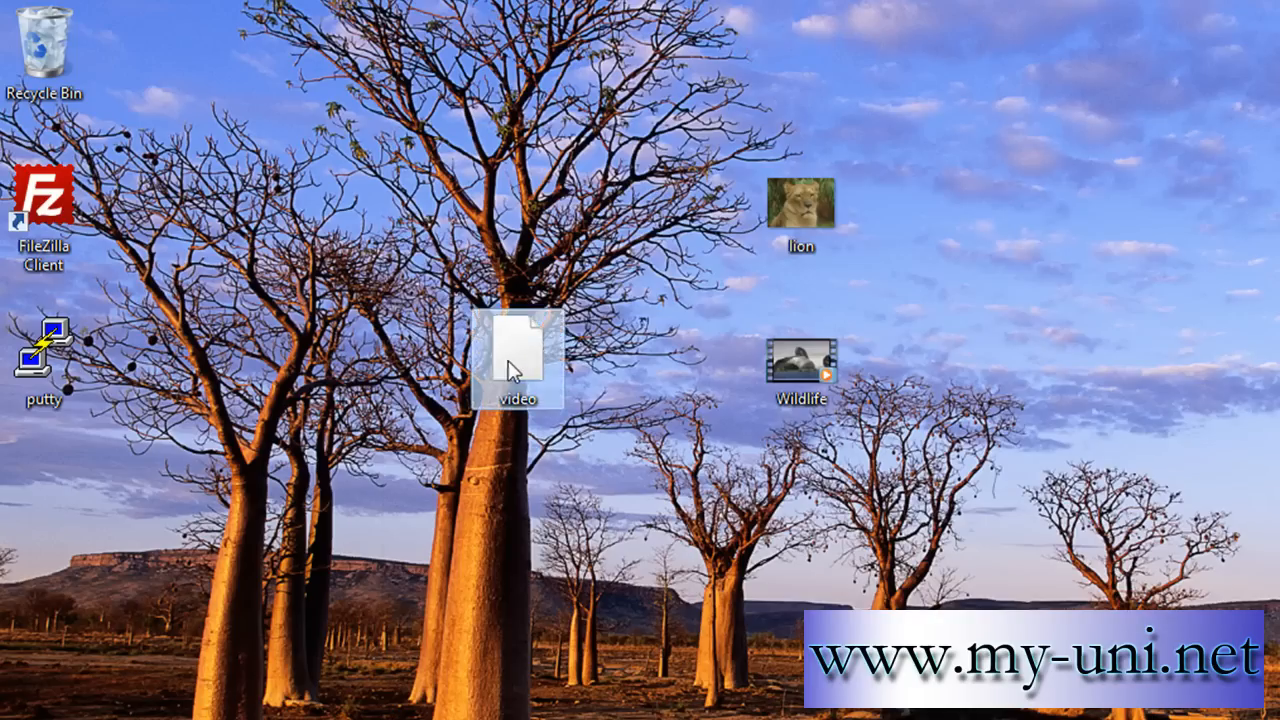
Step: Reopen video.html in Internet Explorer, allow blocked content, play the clip, then close
double_click(516, 355)
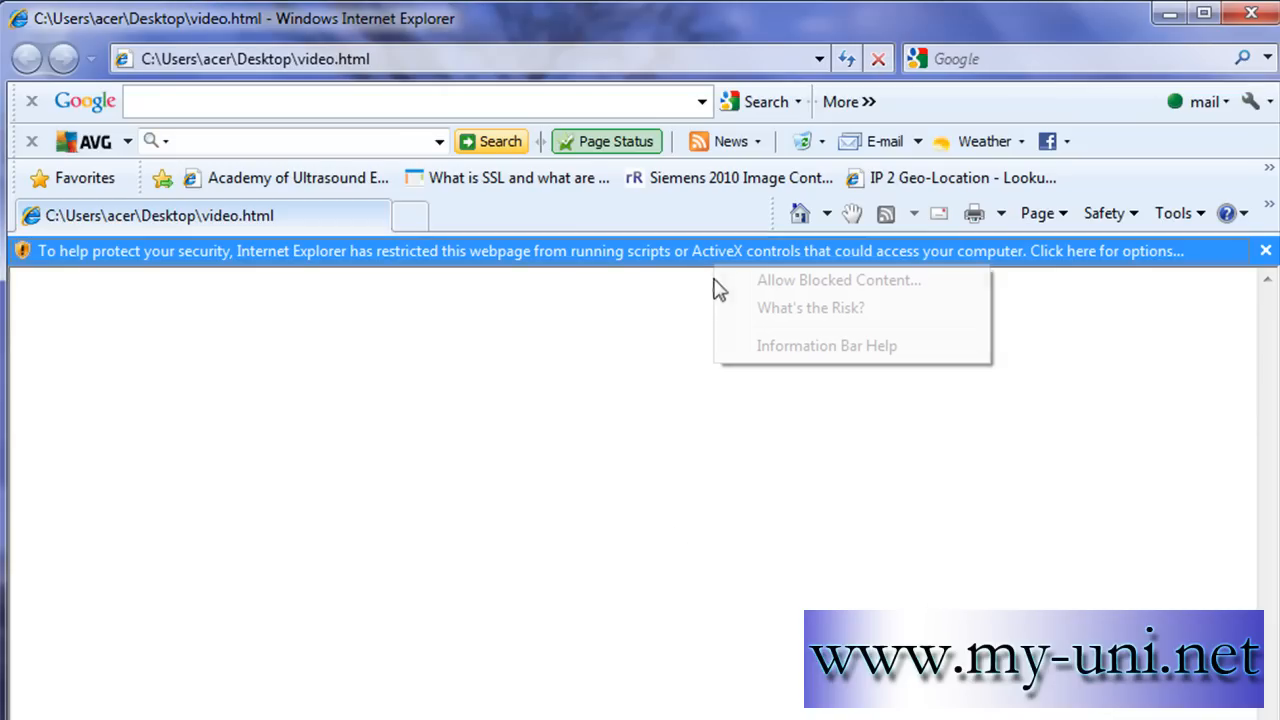
left_click(838, 279)
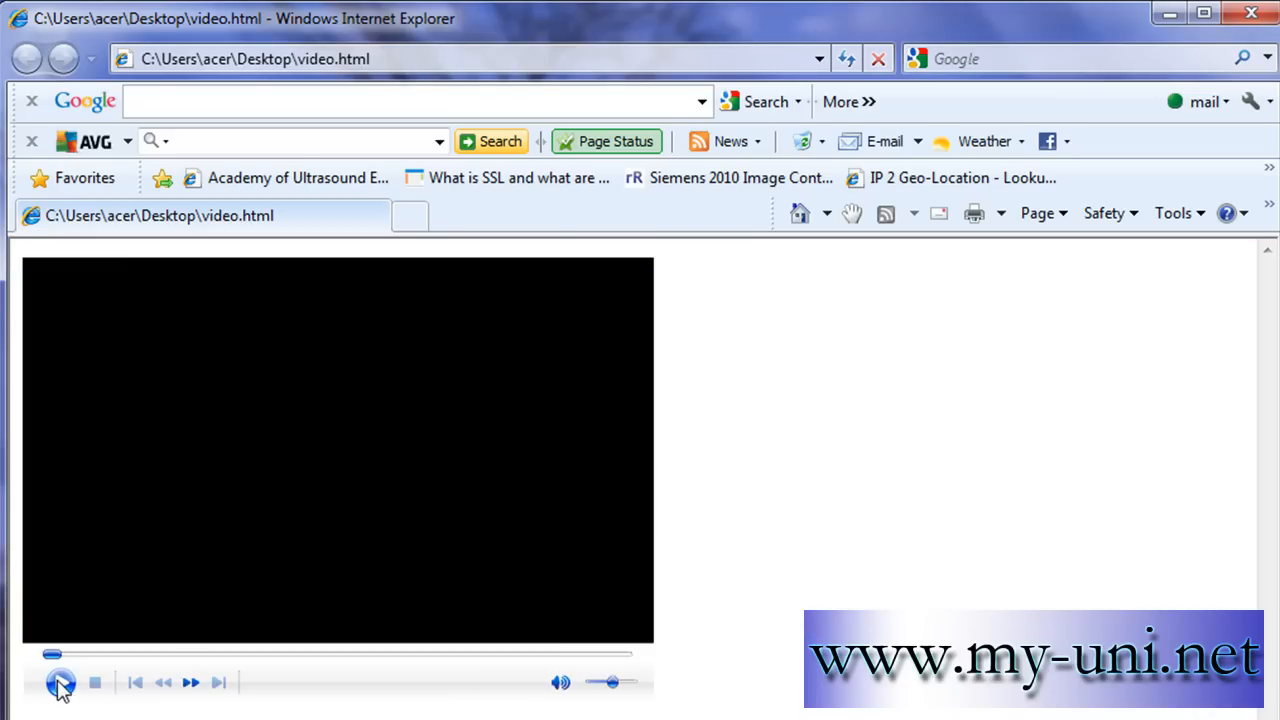
left_click(61, 682)
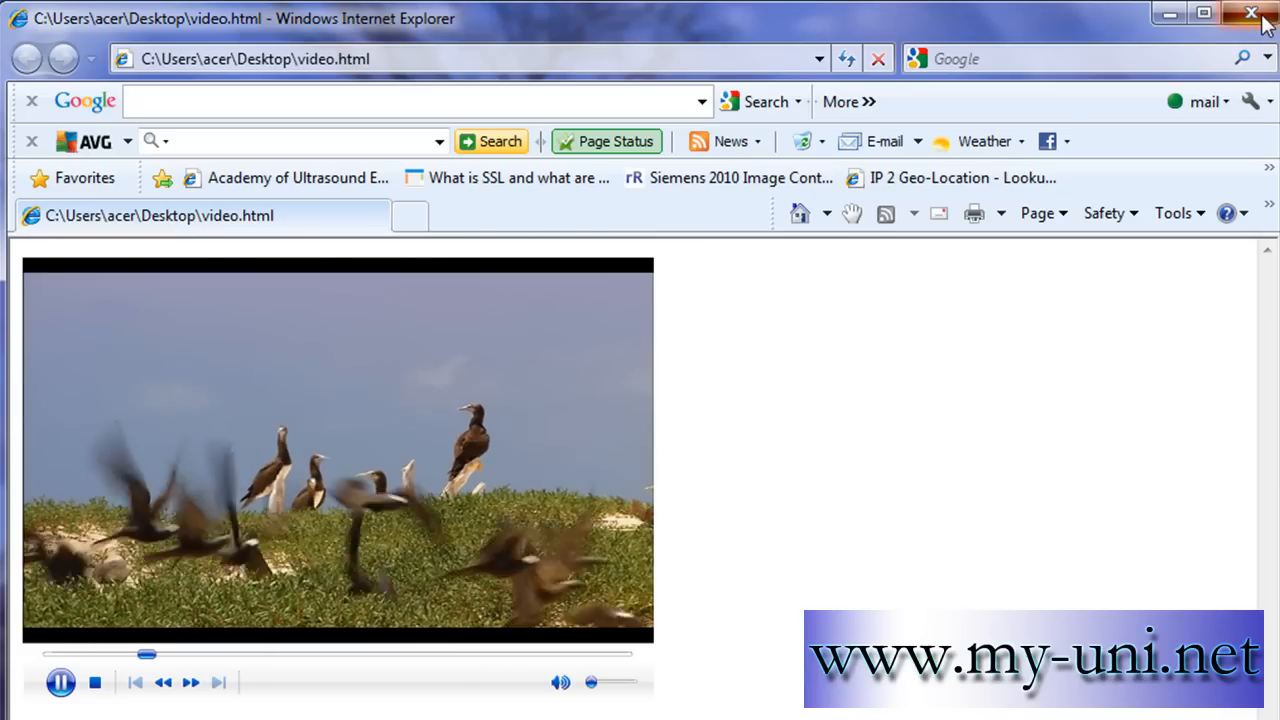
left_click(1251, 13)
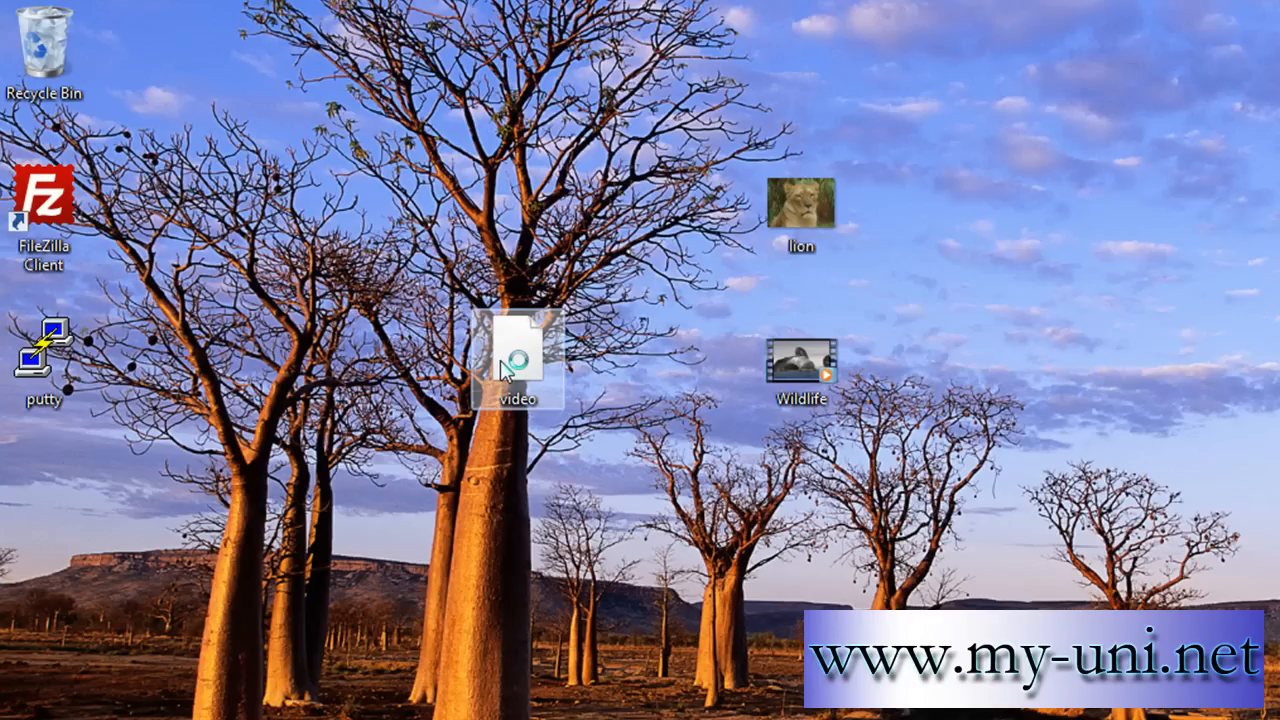
Step: Reopen video.html in Notepad and change the embed source to "../wildlife.wmv"
right_click(517, 360)
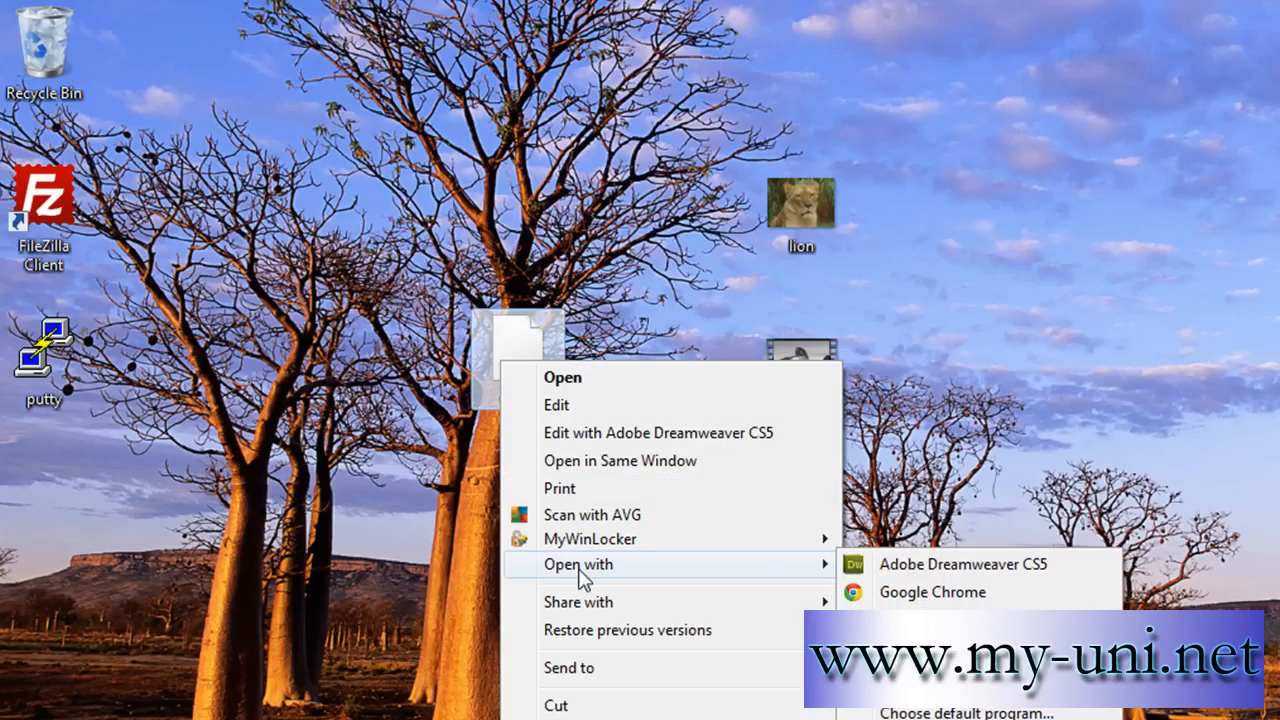
mouse_move(903, 560)
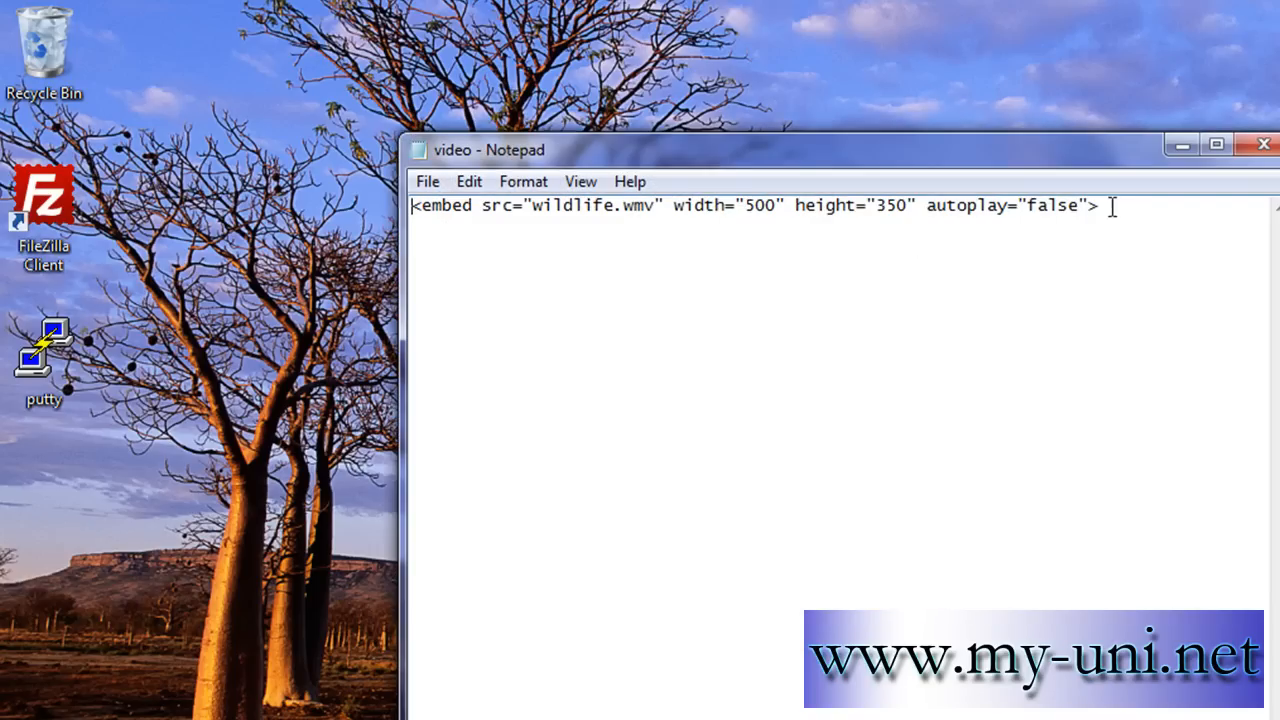
left_click(670, 205)
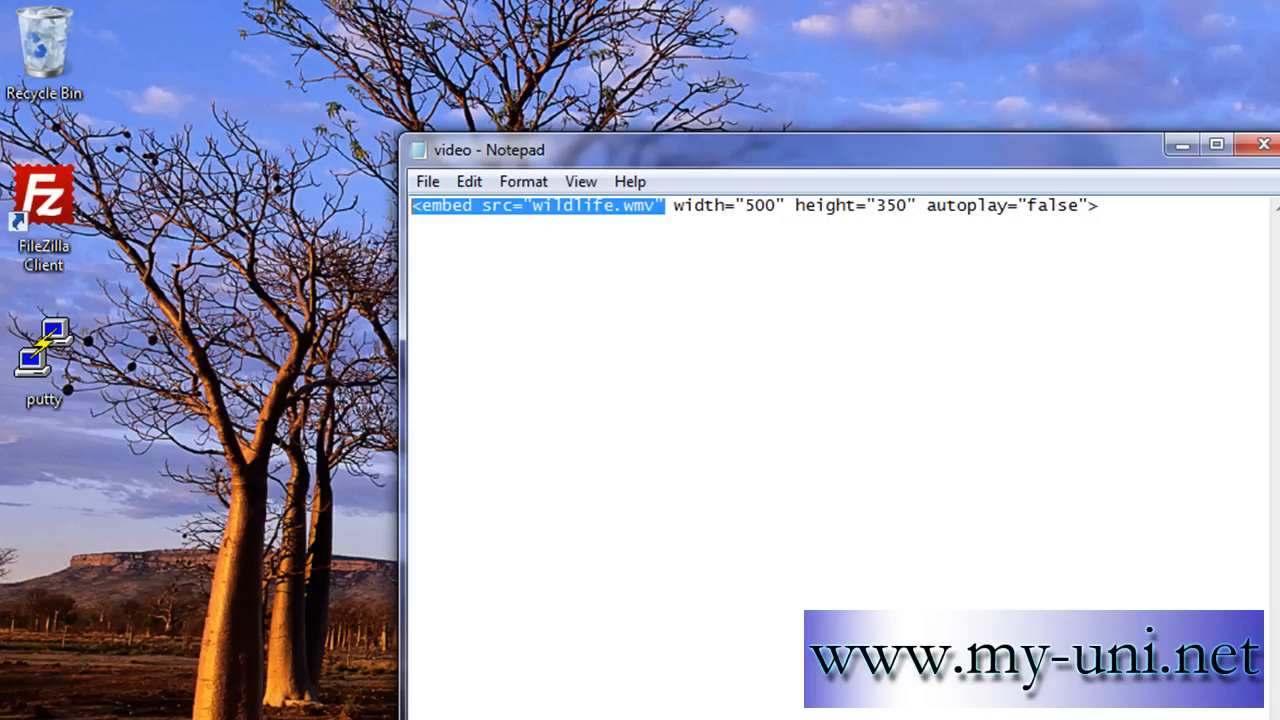
mouse_move(575, 245)
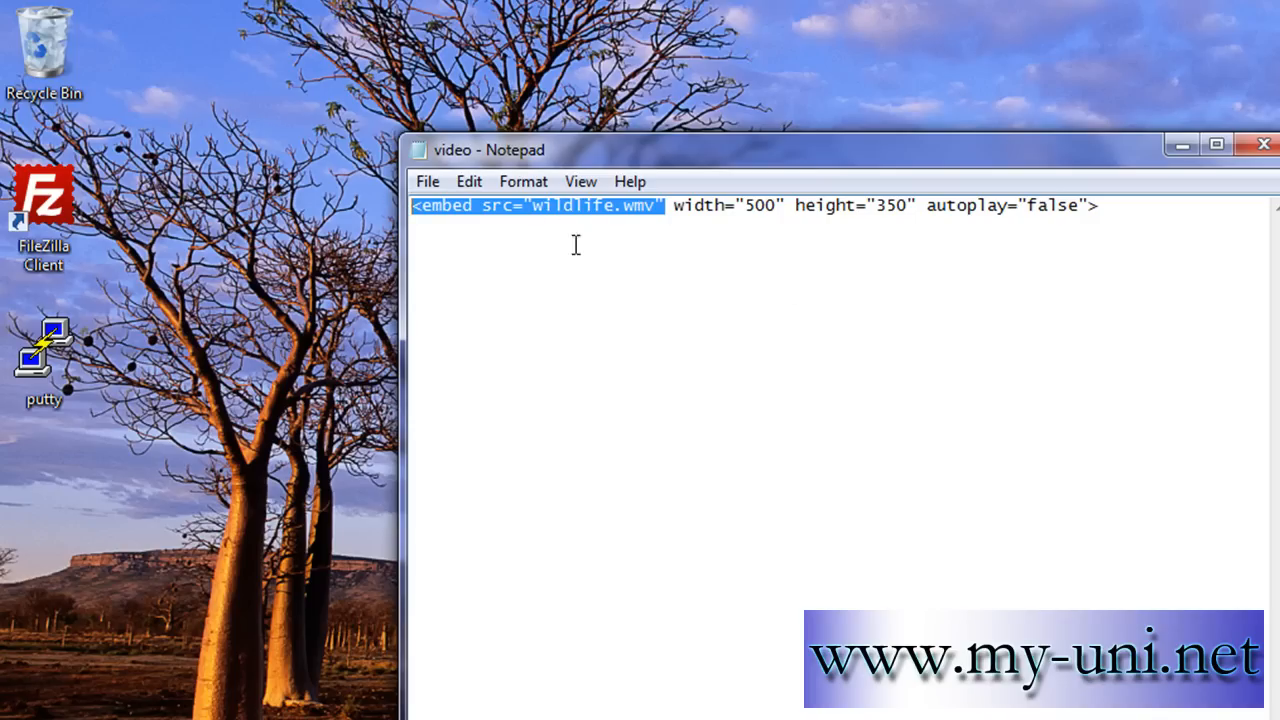
mouse_move(728, 167)
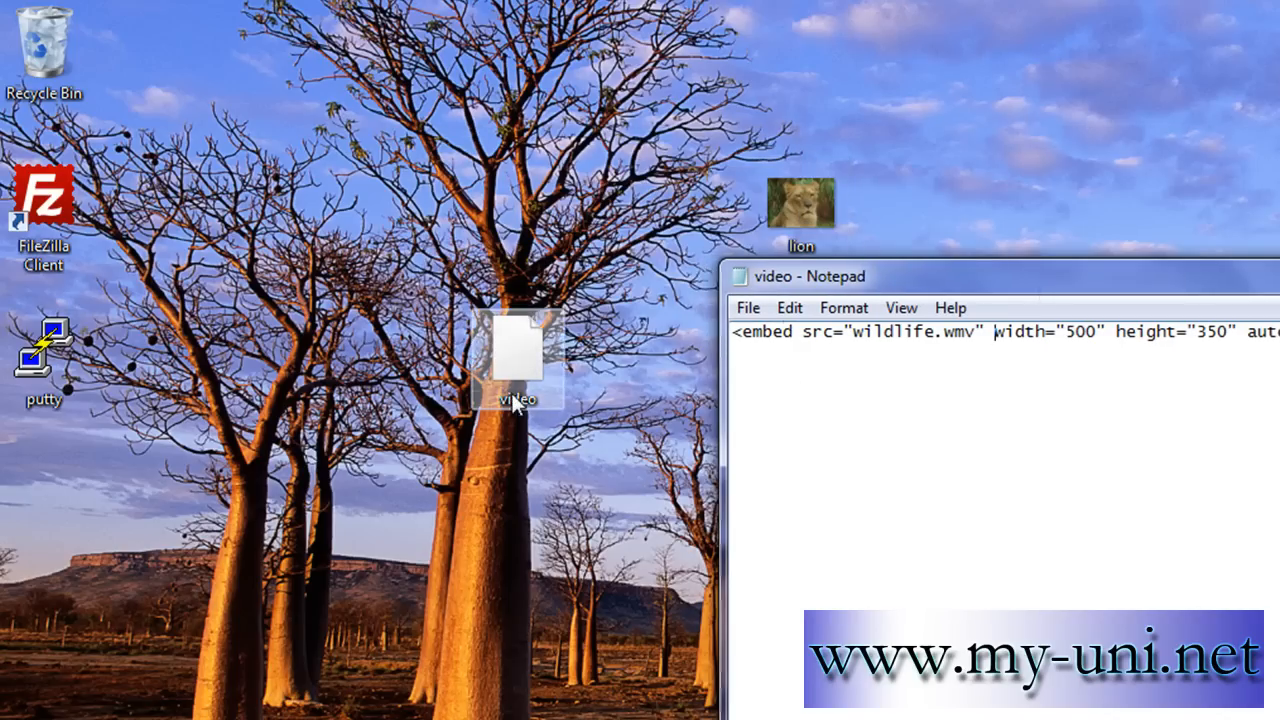
mouse_move(520, 417)
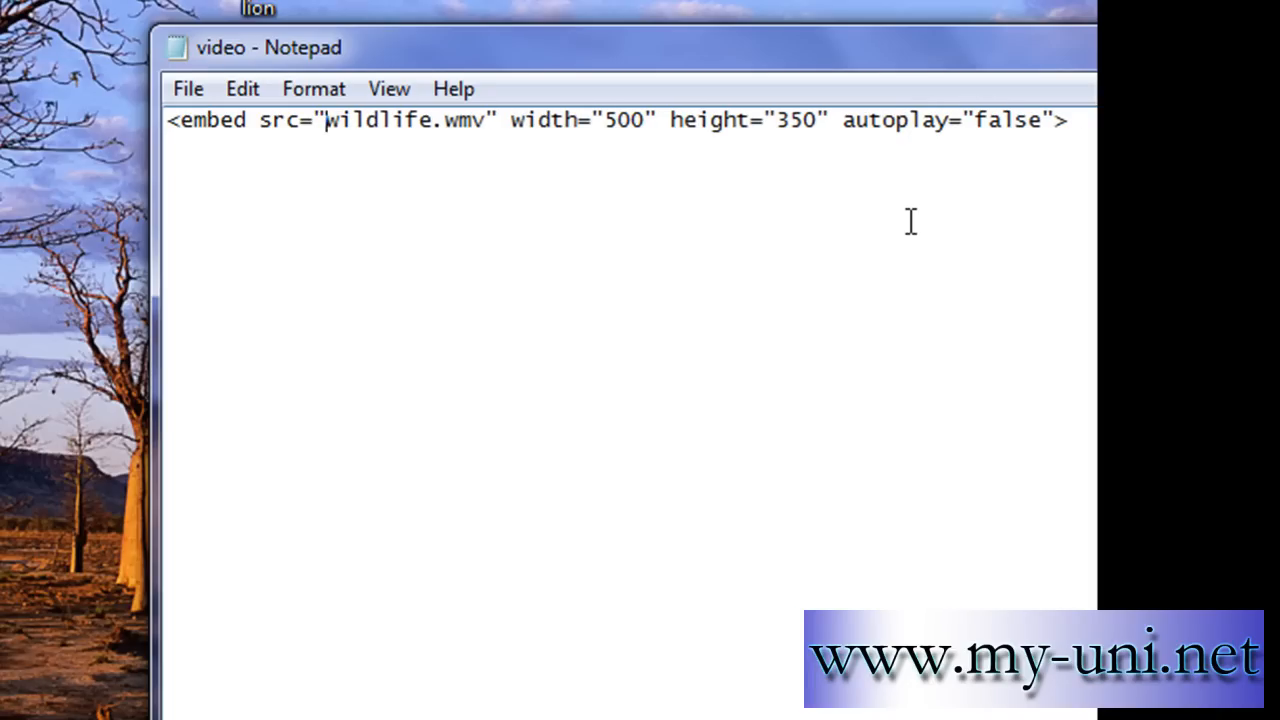
type("../")
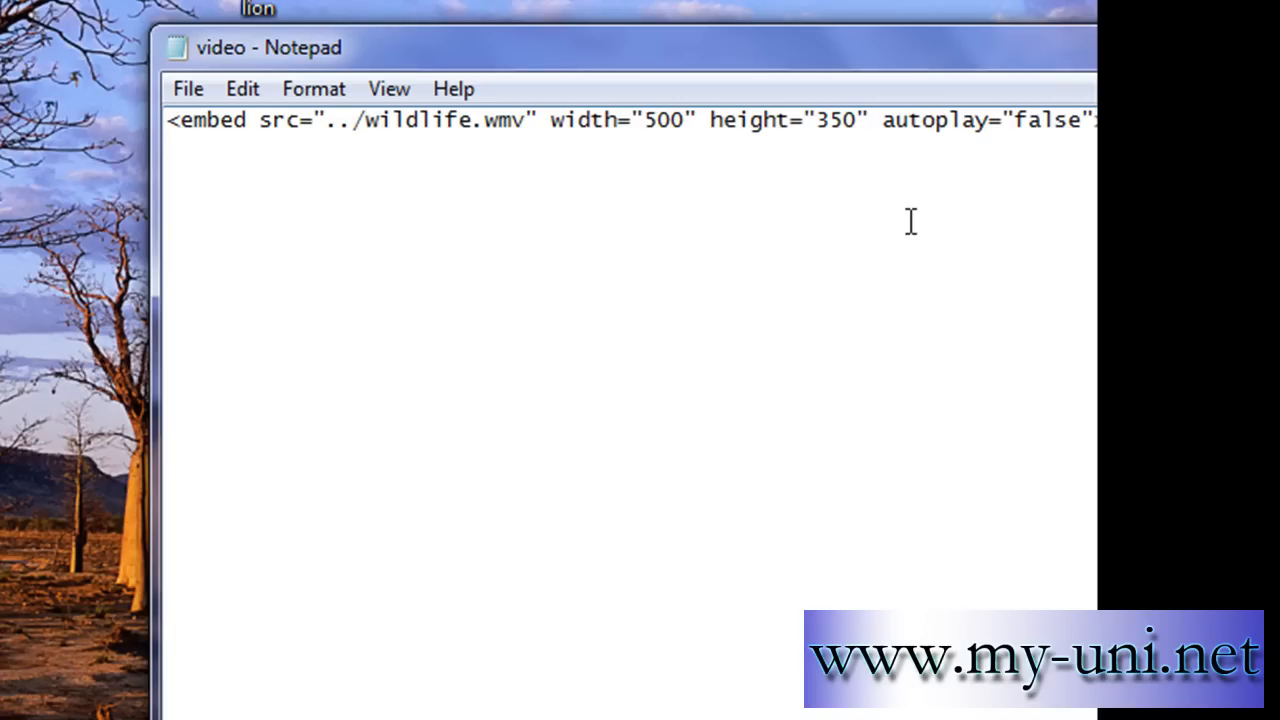
mouse_move(755, 233)
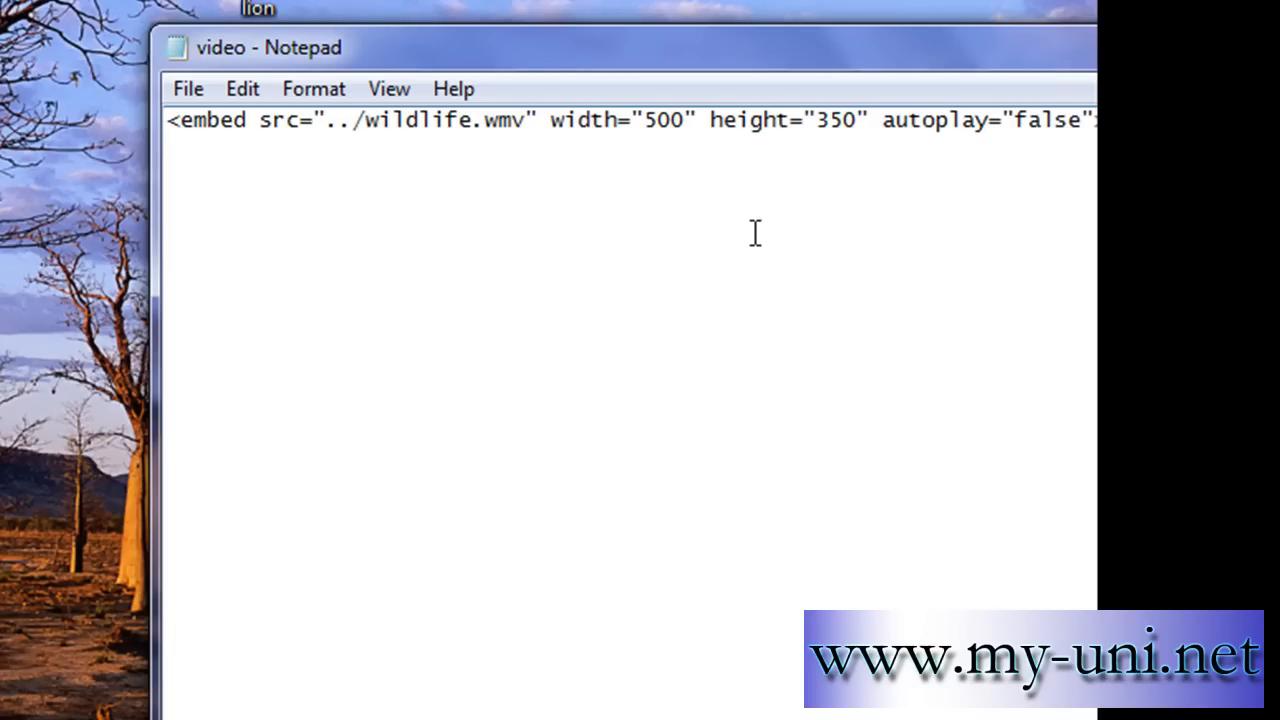